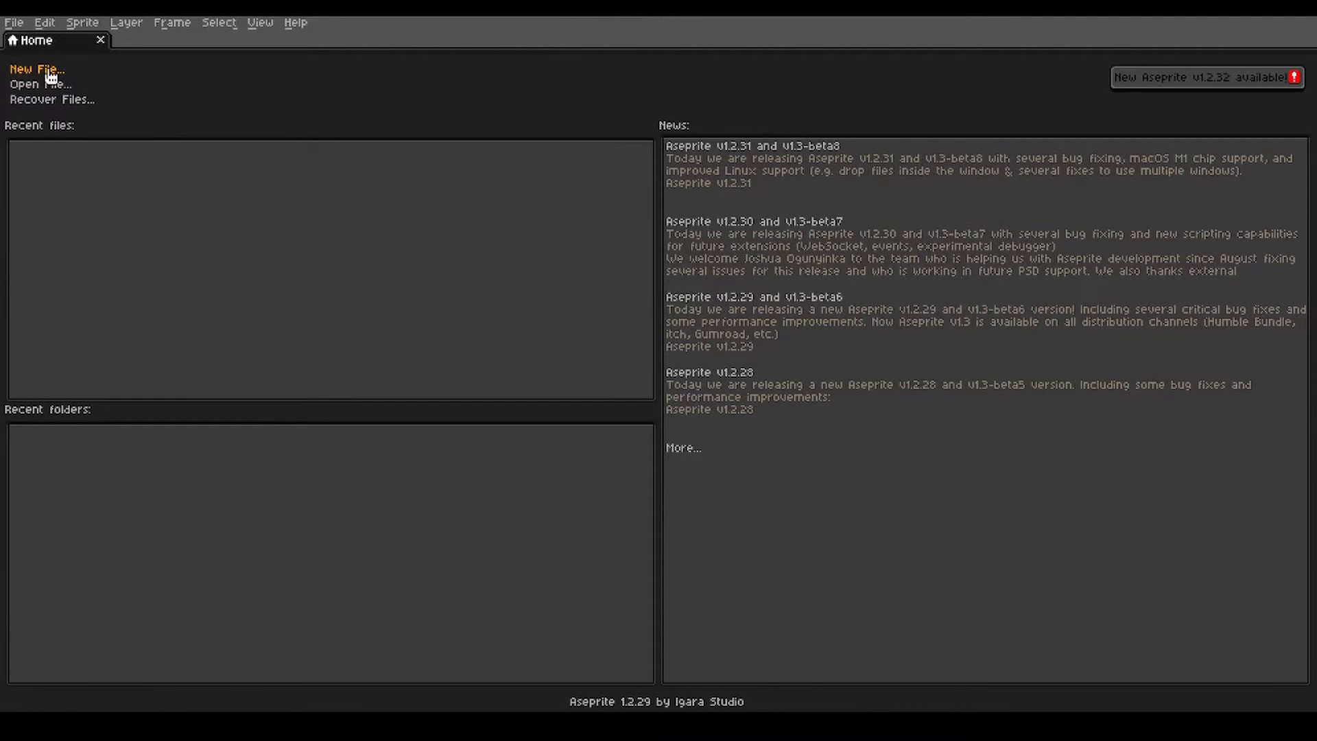
Create a new 180×120 transparent sprite and load a custom palette of night blues.
click(36, 68)
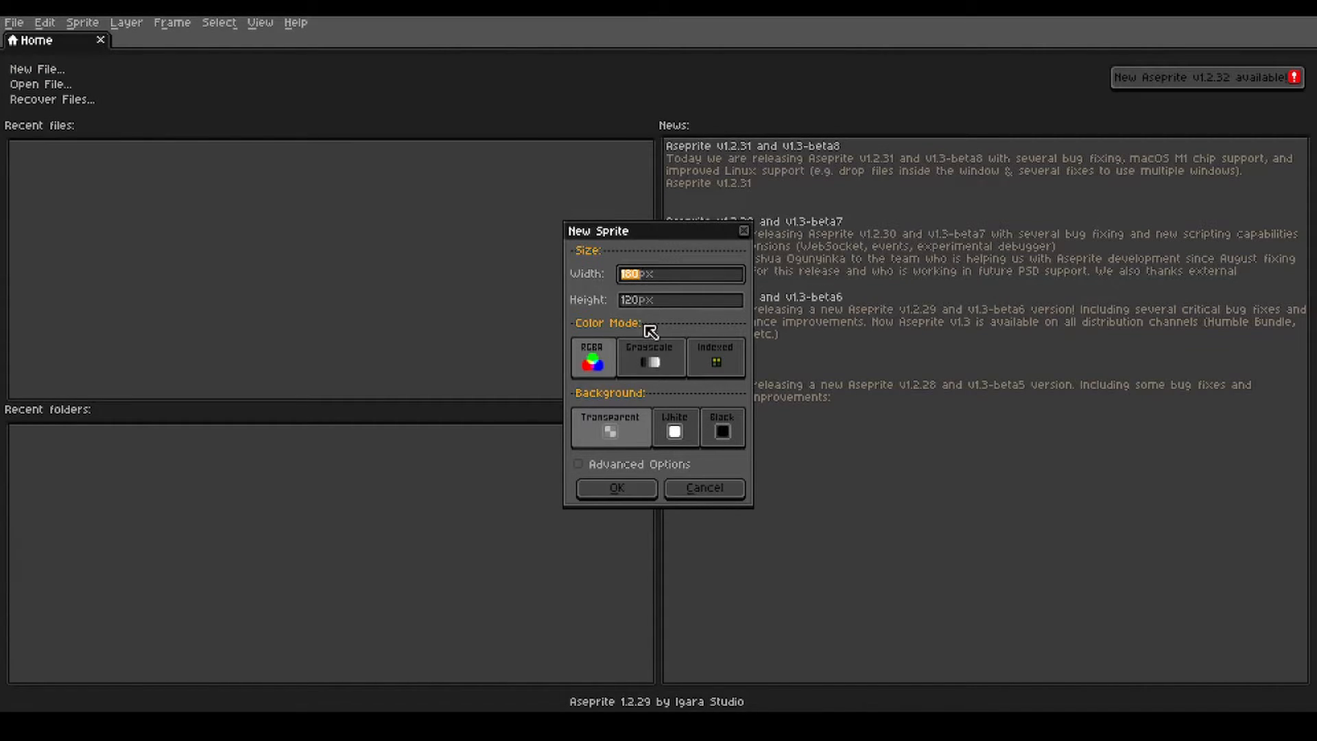
click(615, 488)
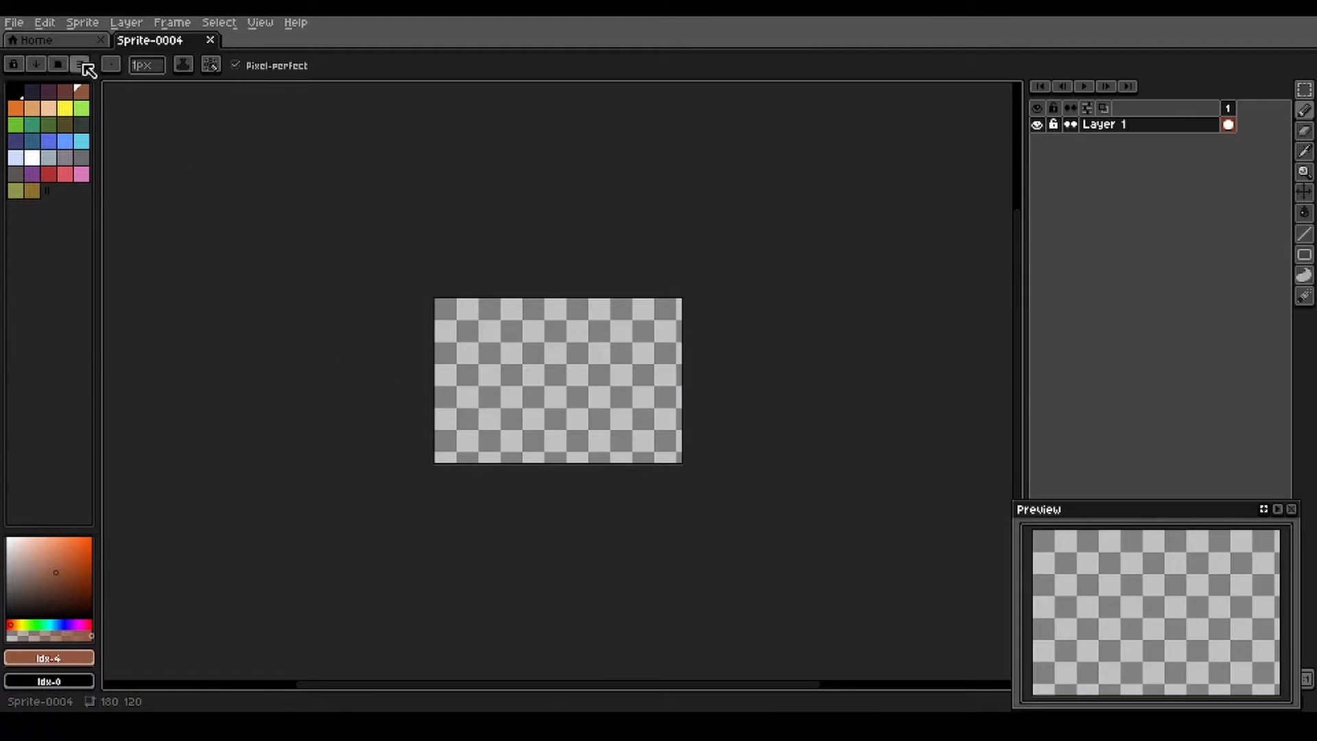
click(81, 64)
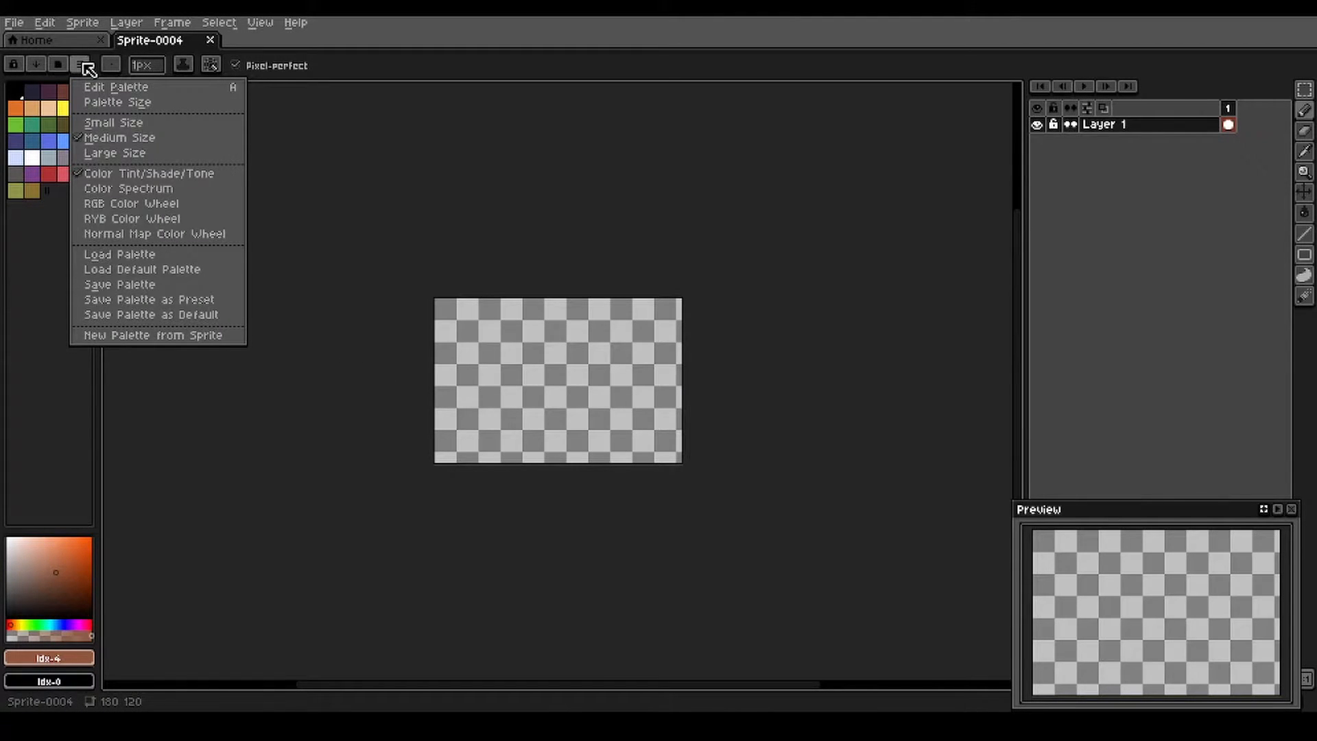
mouse_move(114, 259)
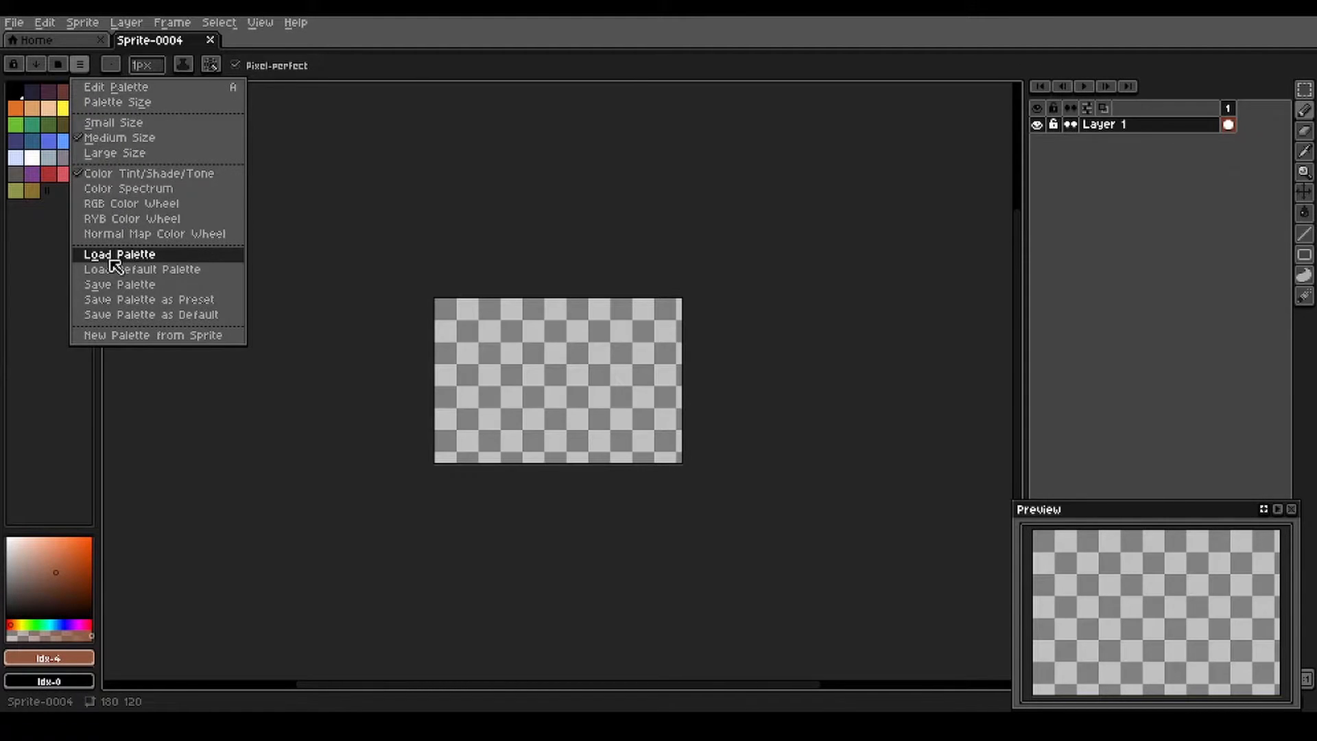
click(118, 254)
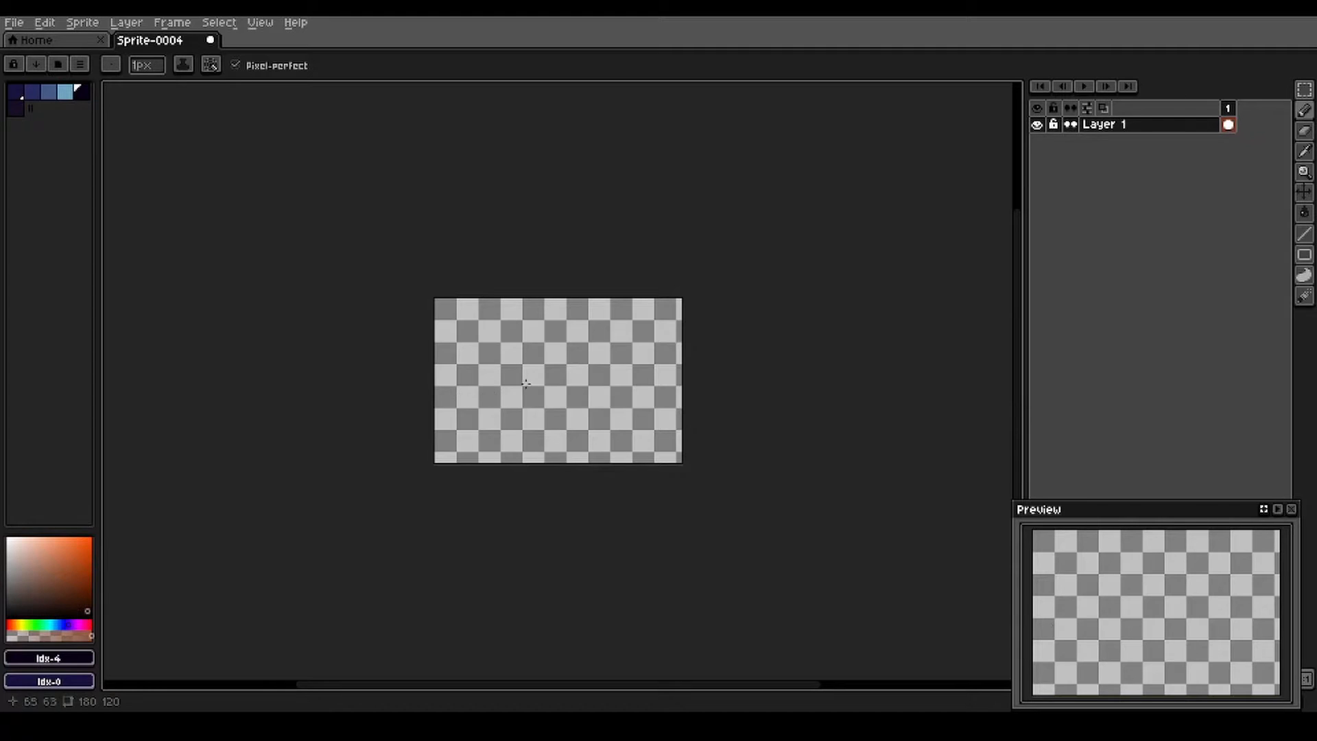
Rename Layer 1 to 'sky' through its layer properties.
scroll(up, 3)
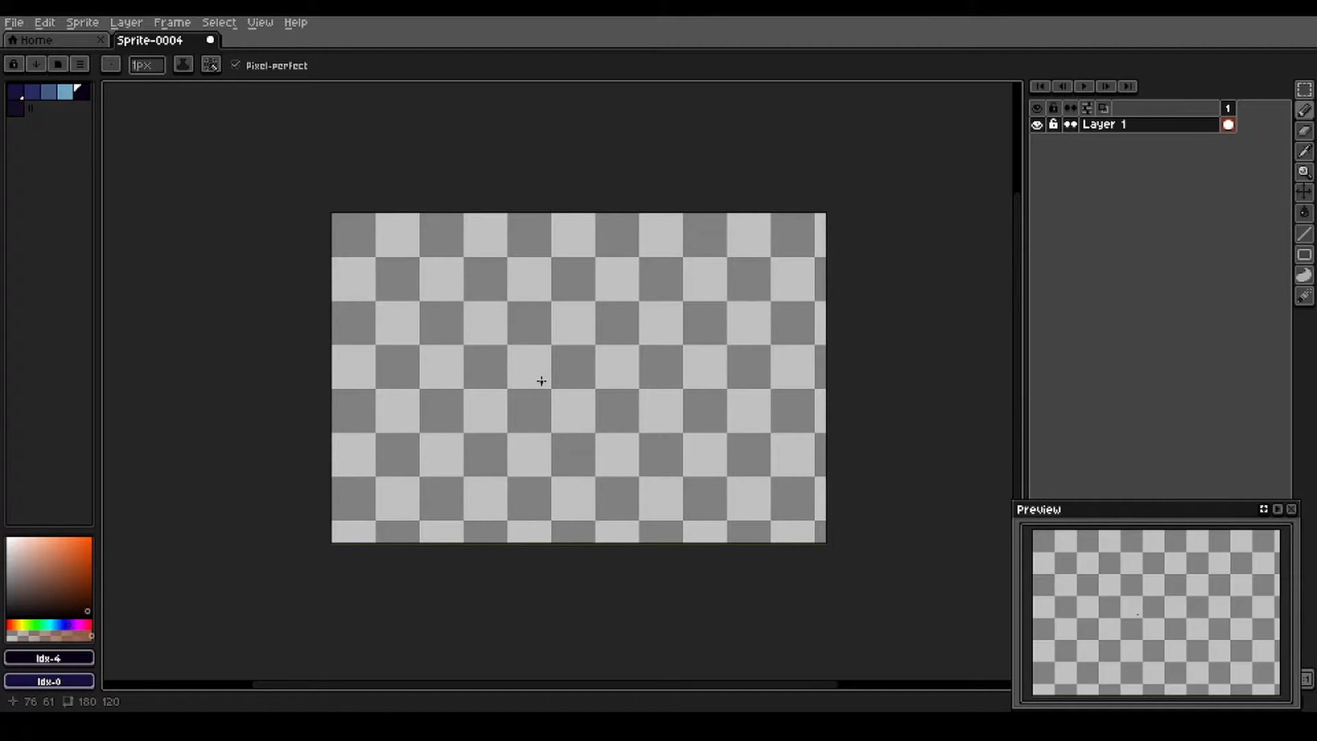
right_click(1104, 125)
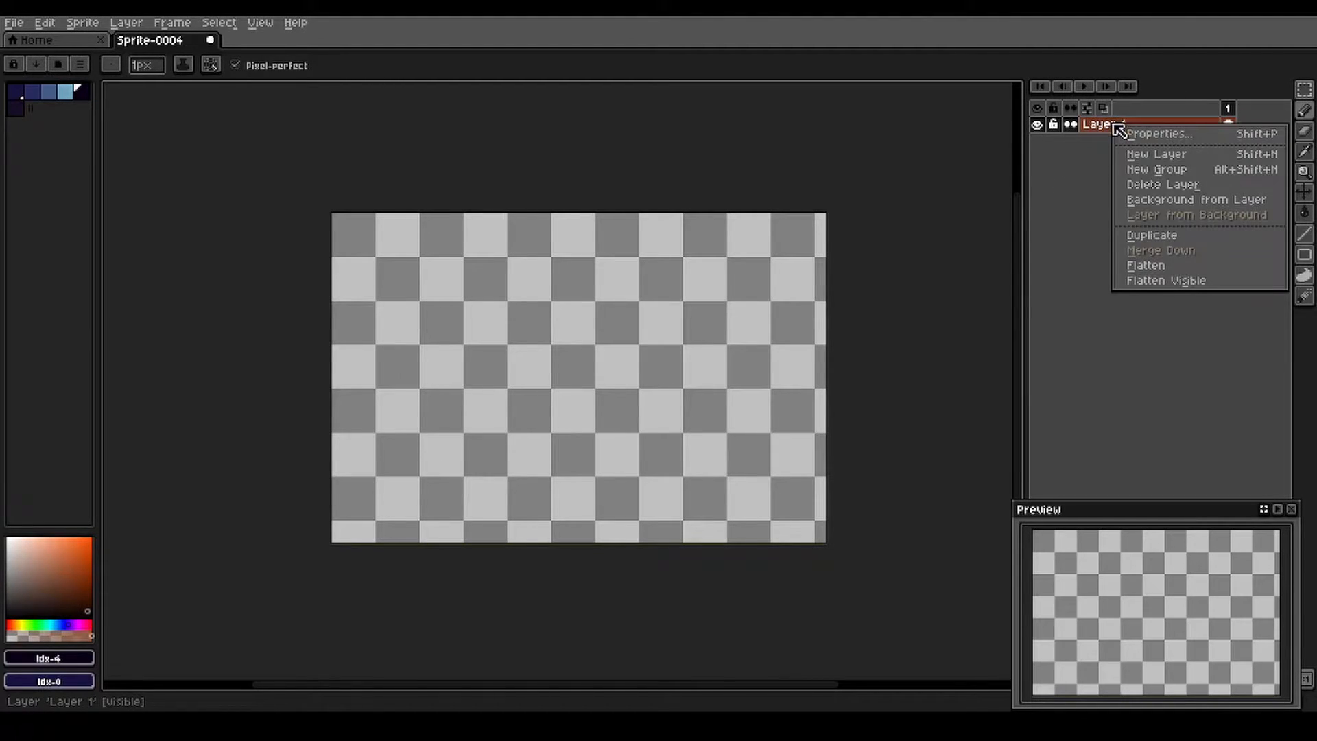
click(1158, 133)
text(sky)
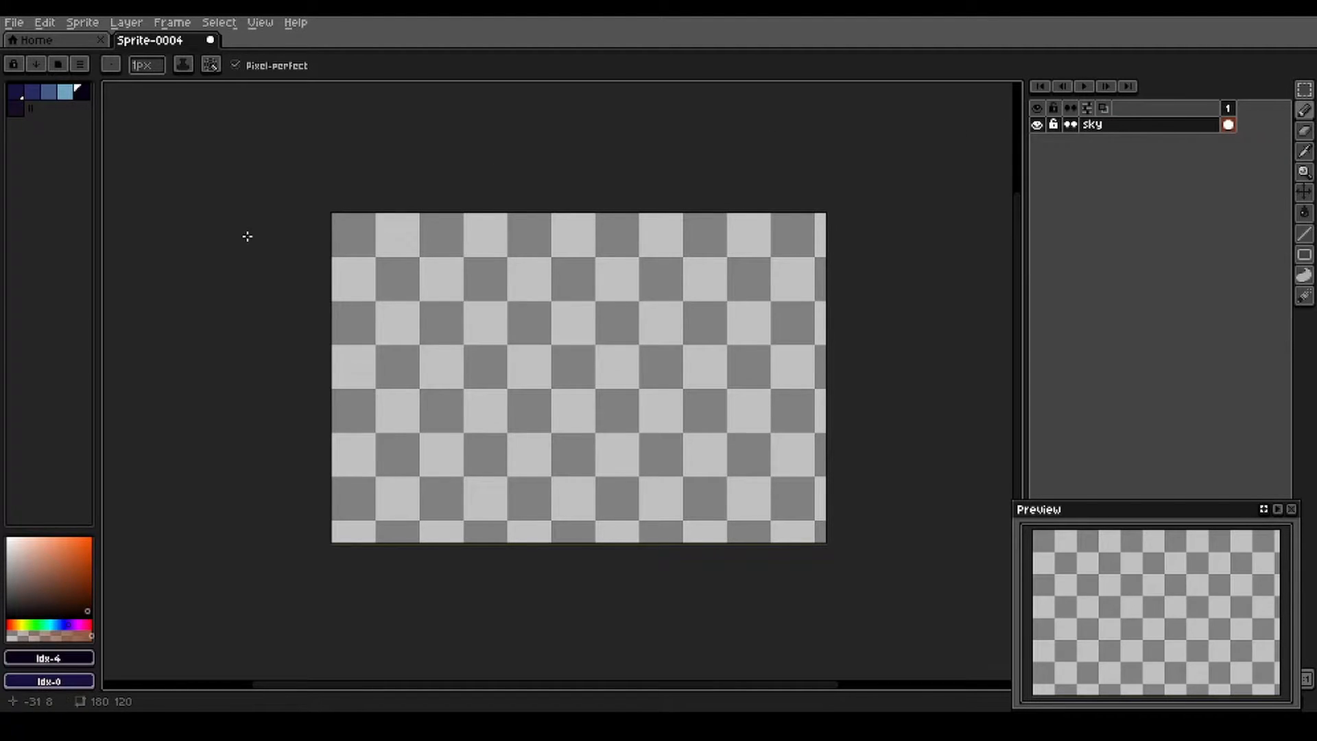
Choose two blues and set up a Gradient fill with the Bayer Matrix 8x8 dither pattern.
click(46, 91)
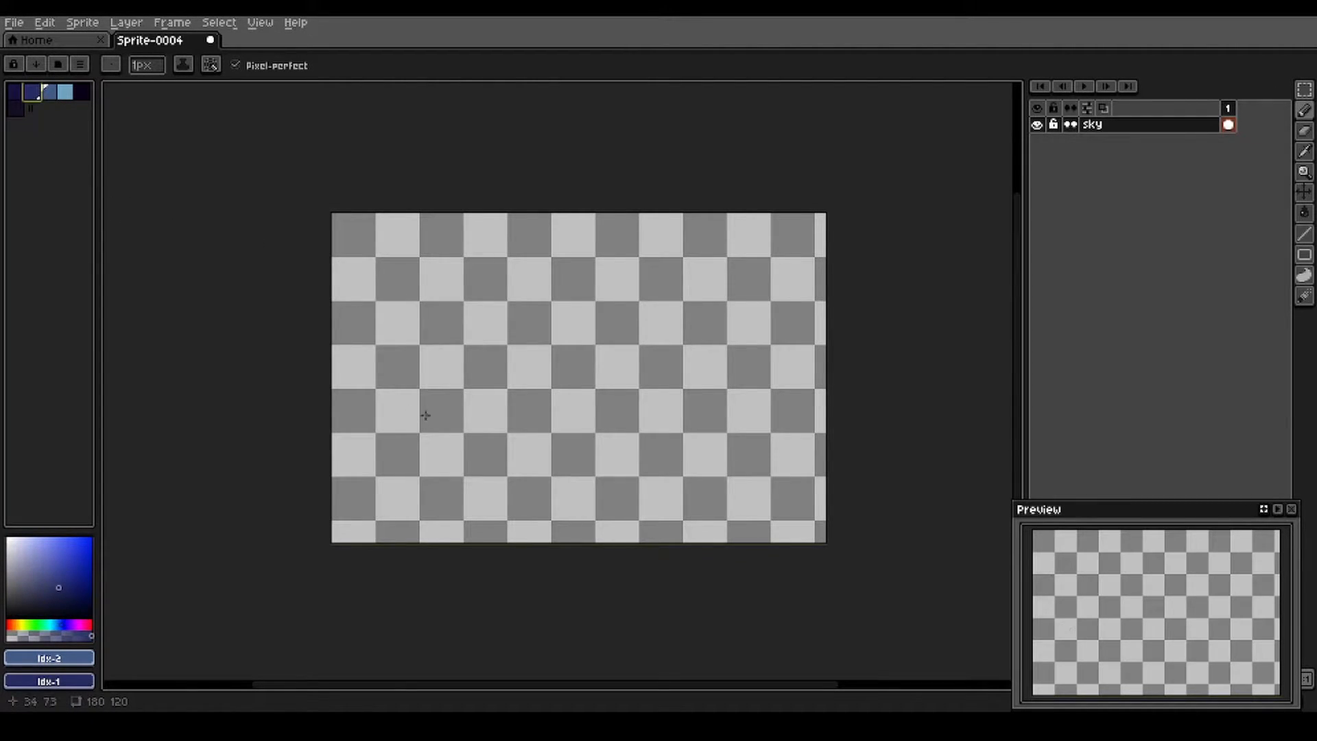
click(50, 92)
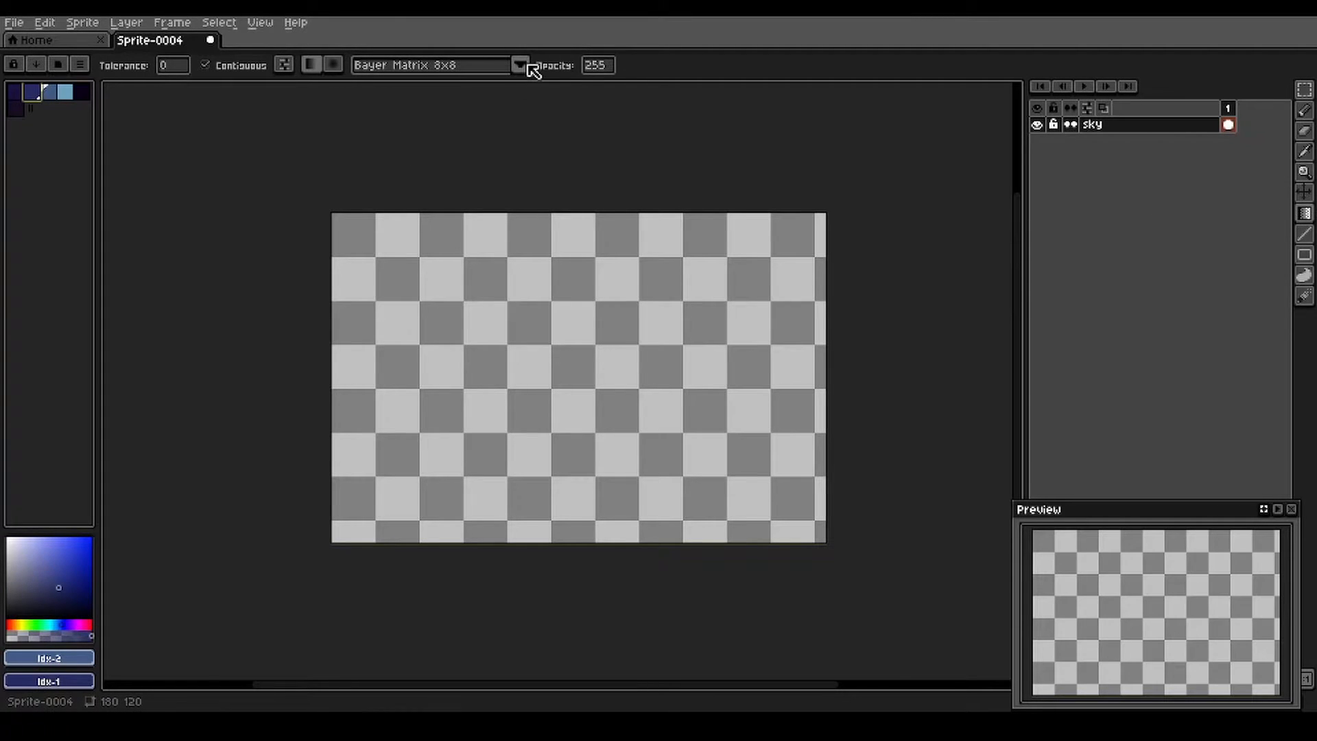
click(520, 64)
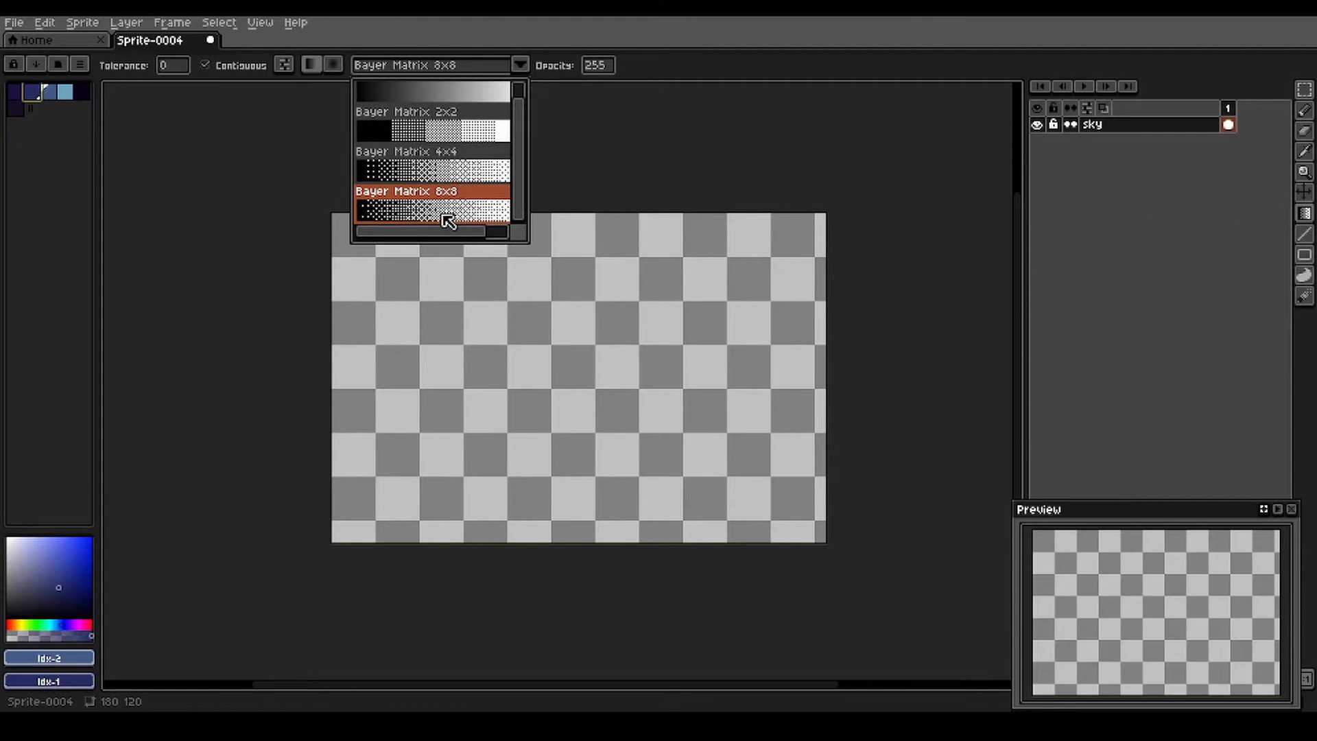
click(432, 210)
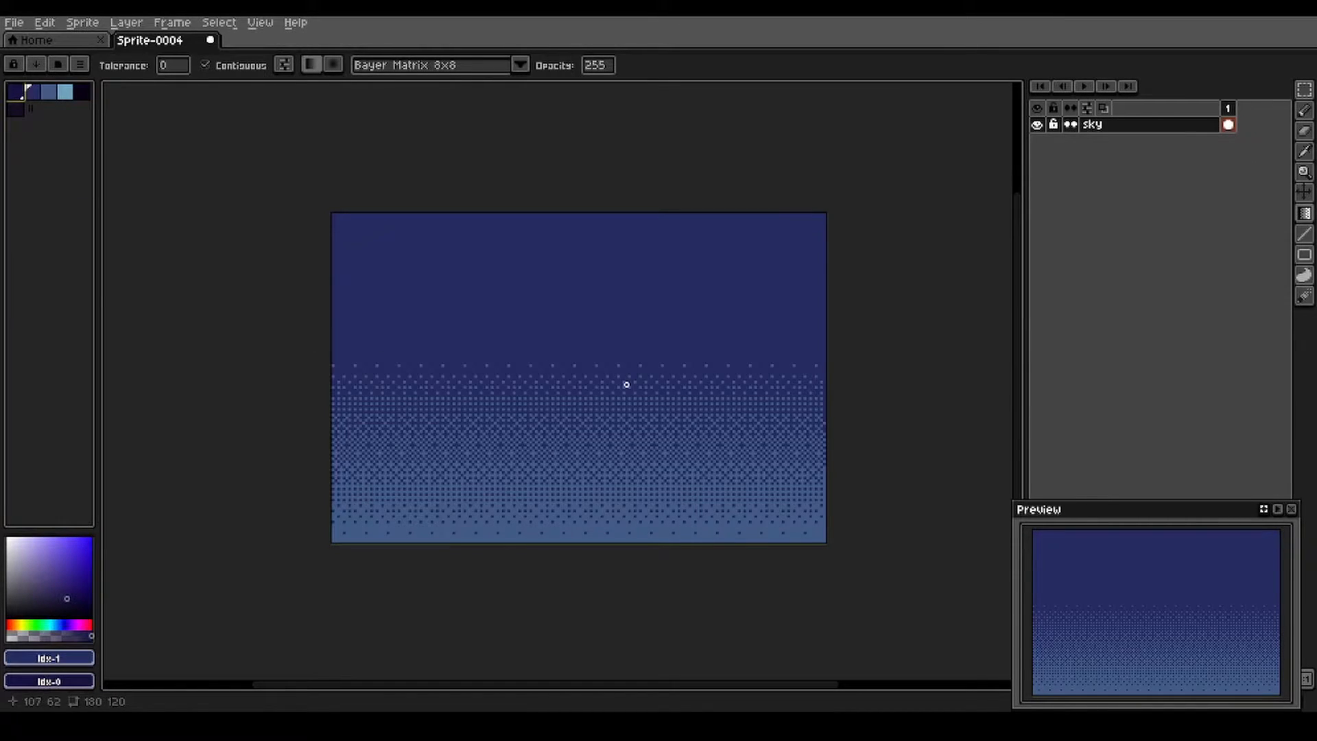
mouse_move(585, 365)
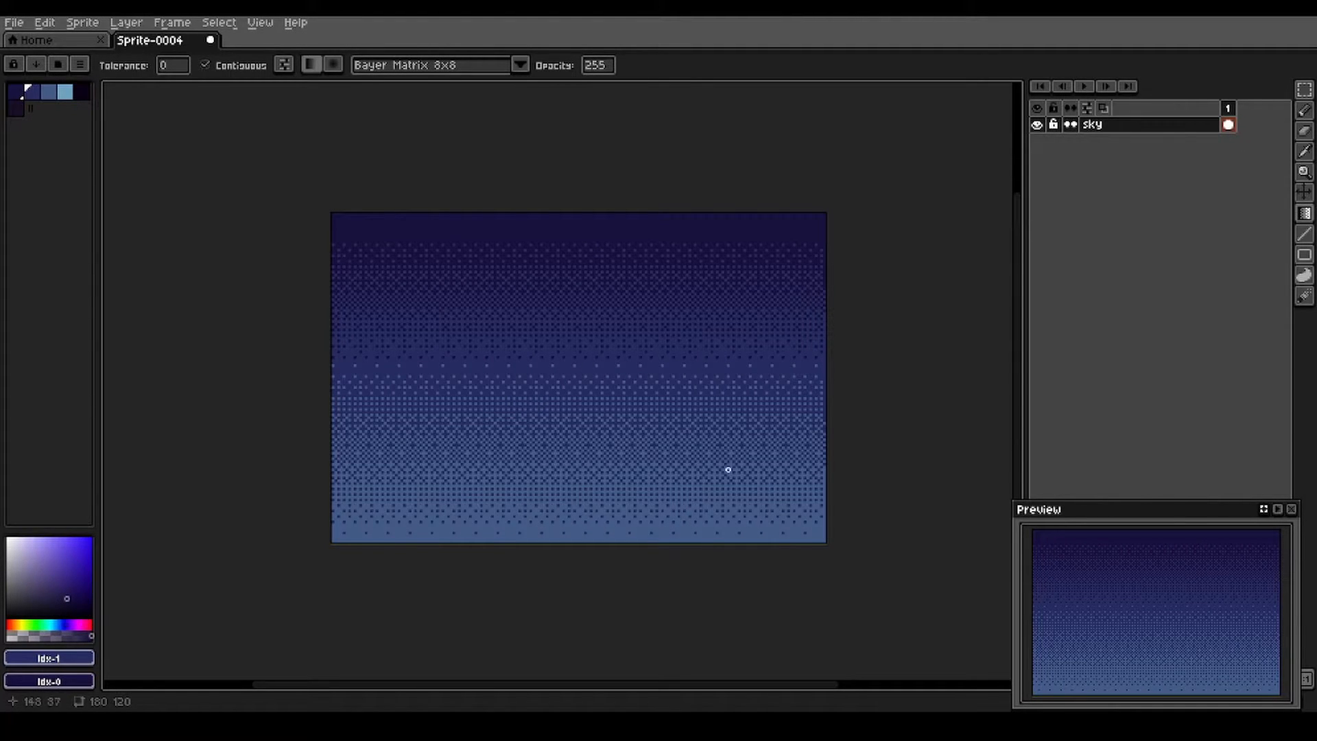
mouse_move(939, 364)
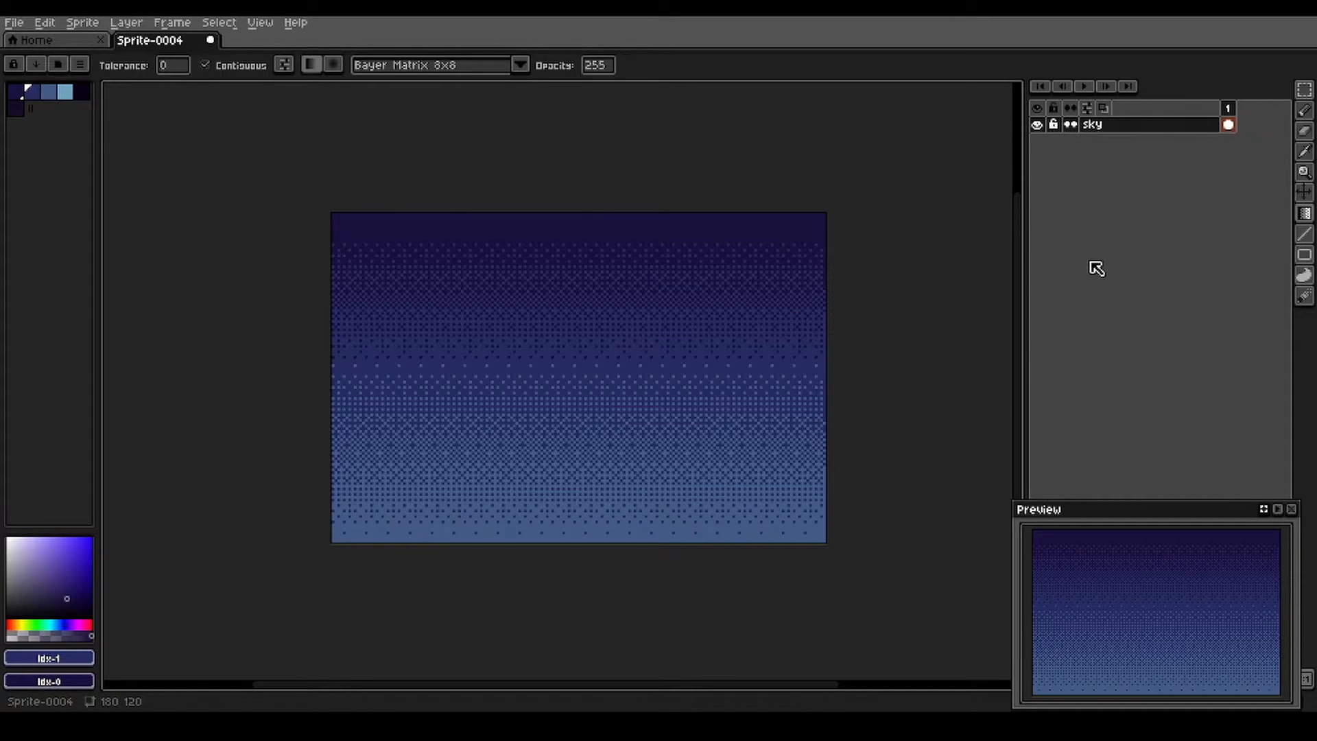
mouse_move(1101, 233)
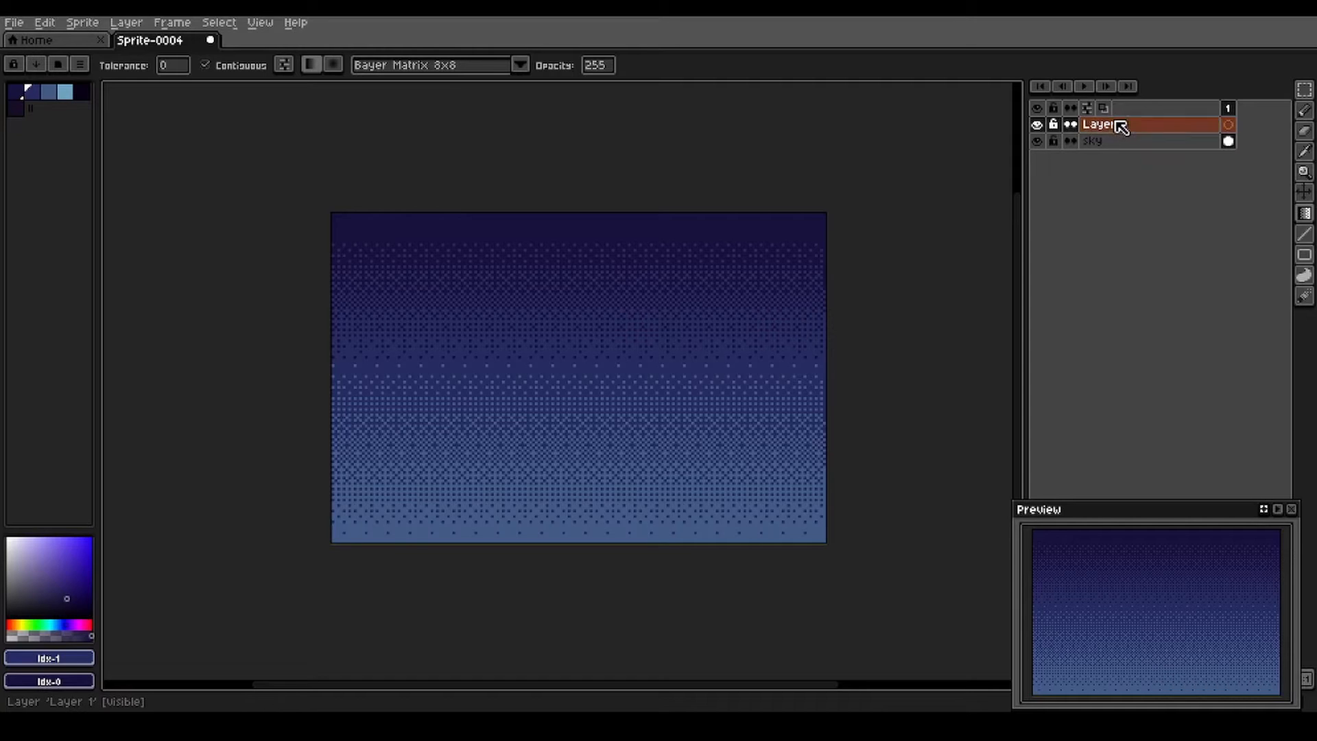
Name the new layer above the sky 'mountains'.
double_click(1100, 123)
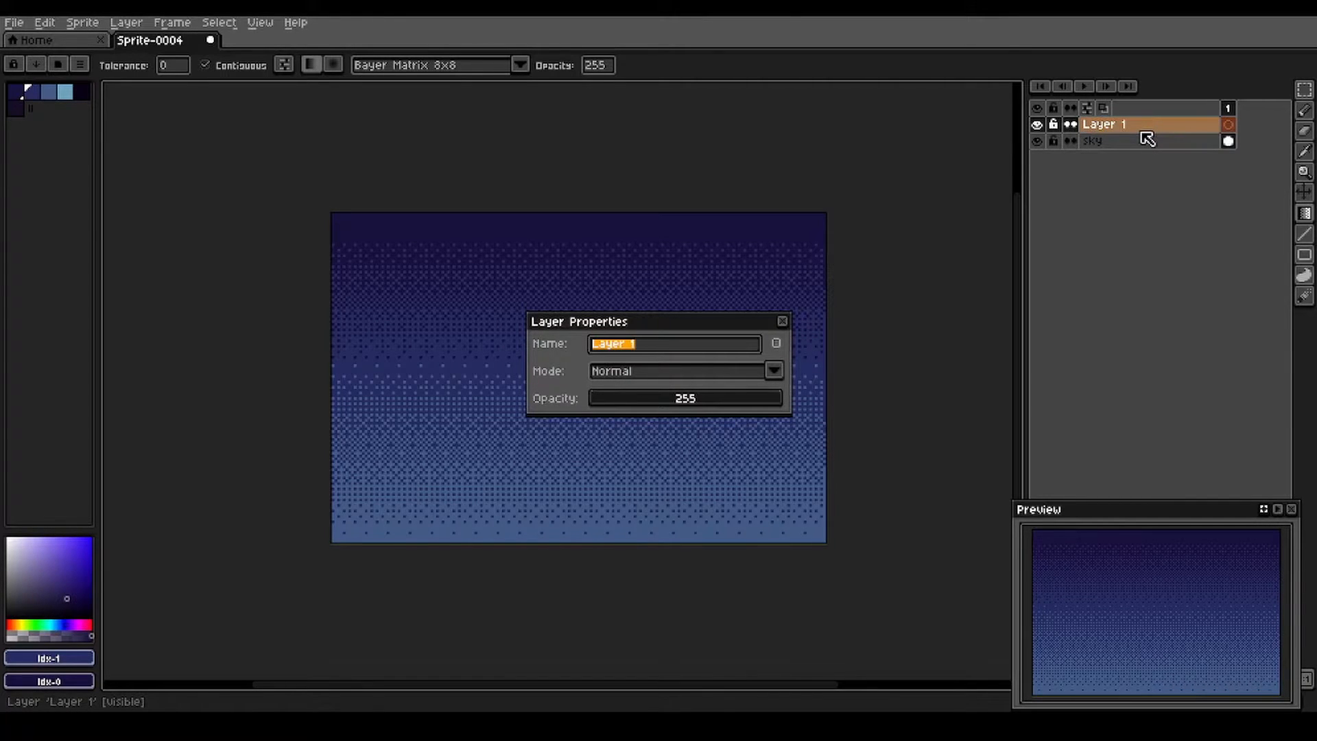
text(mountains)
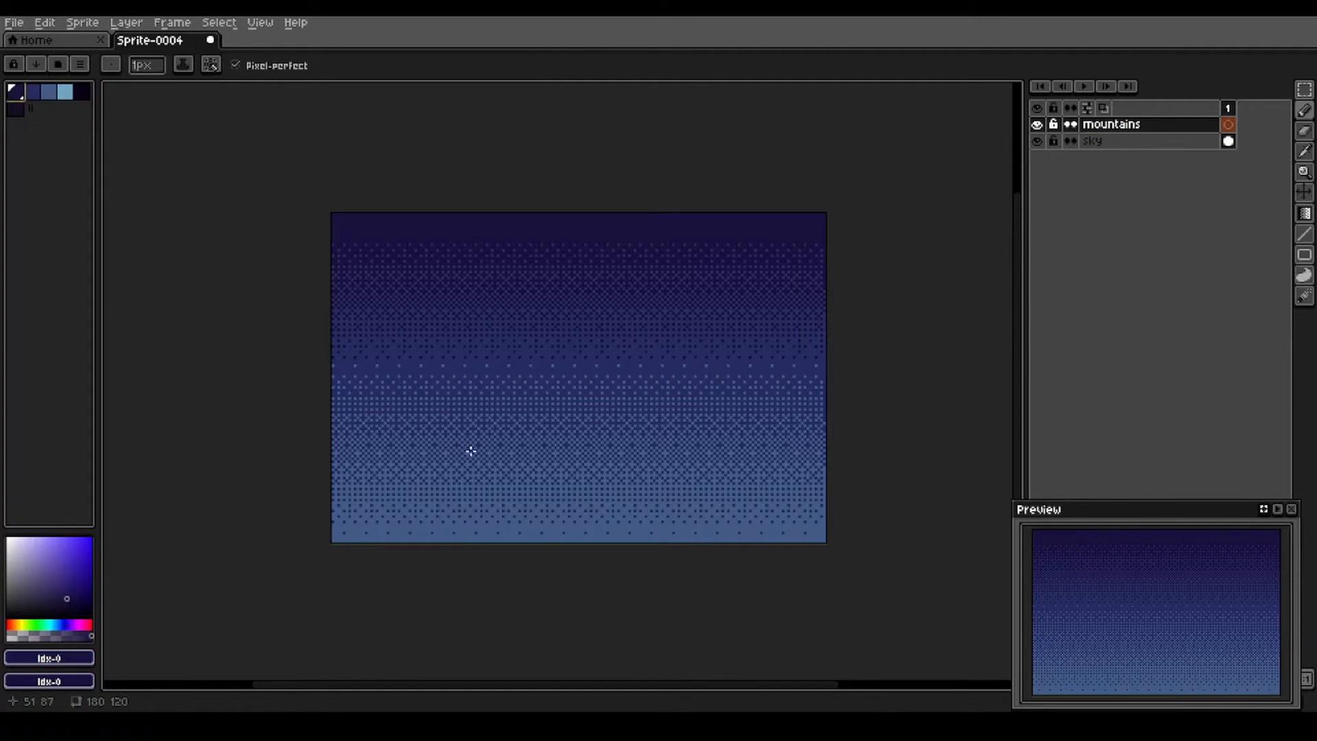
mouse_move(372, 445)
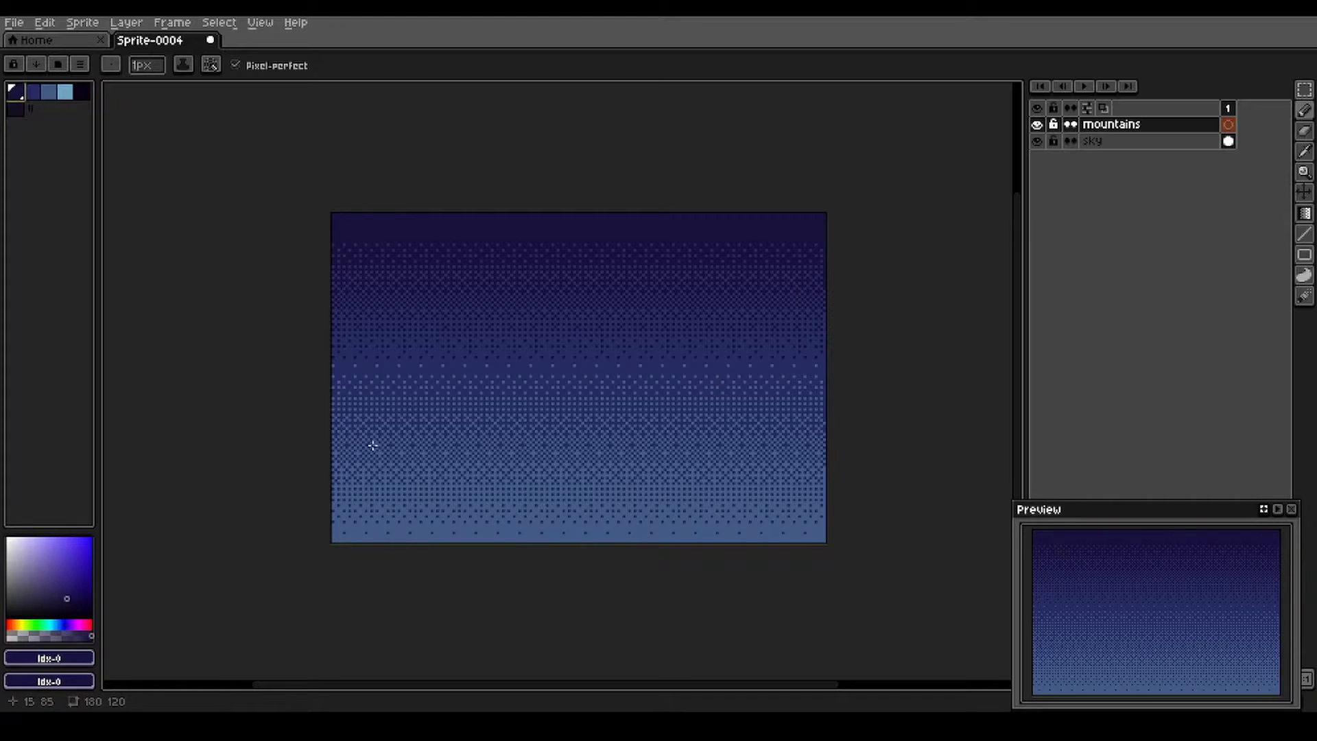
mouse_move(330, 421)
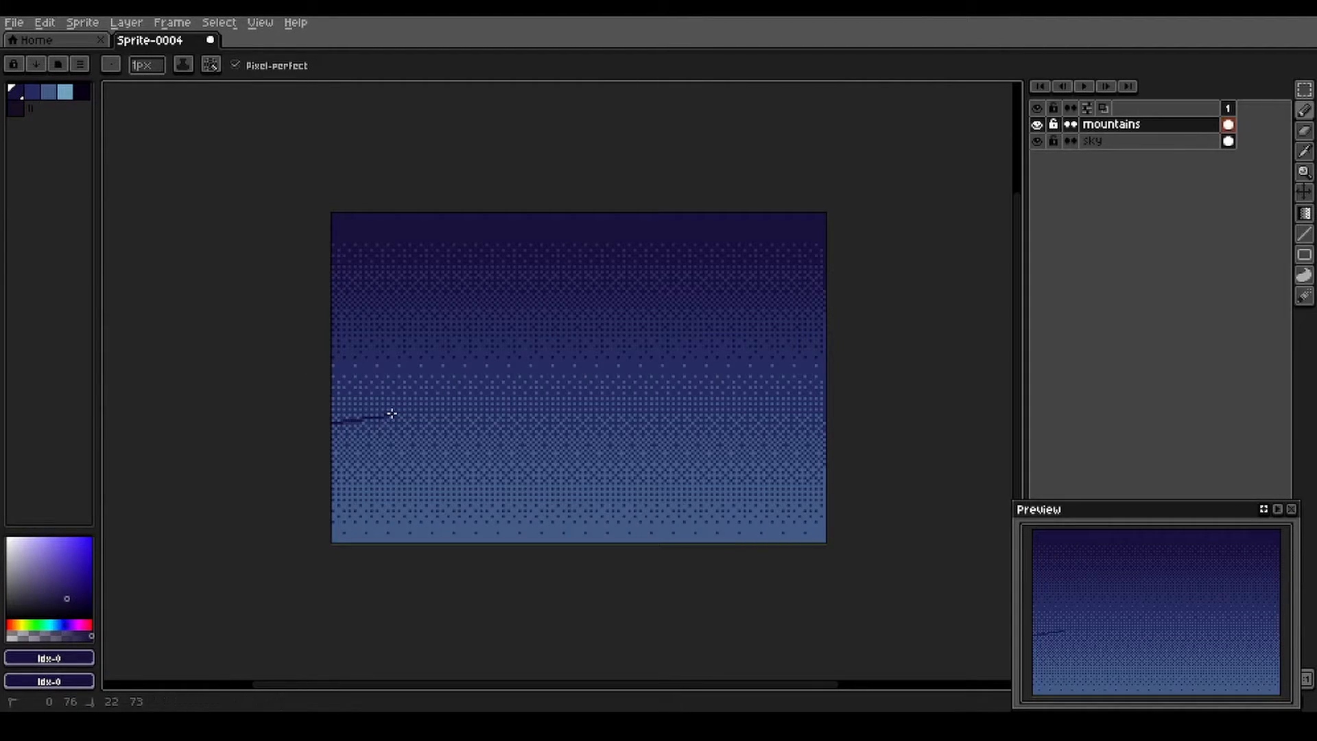
Draw the ridge line with a central peak across the canvas and fill below it with dark navy.
drag(393, 415, 491, 364)
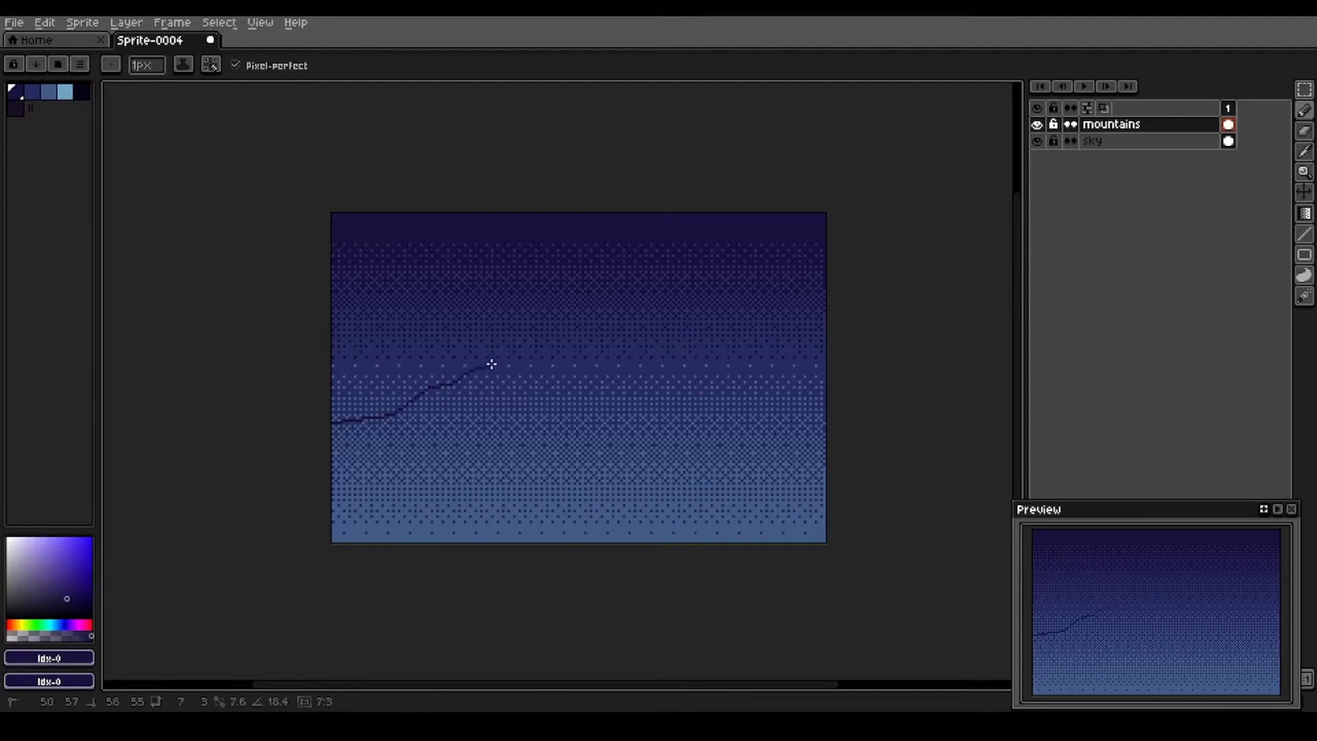
drag(491, 362, 578, 289)
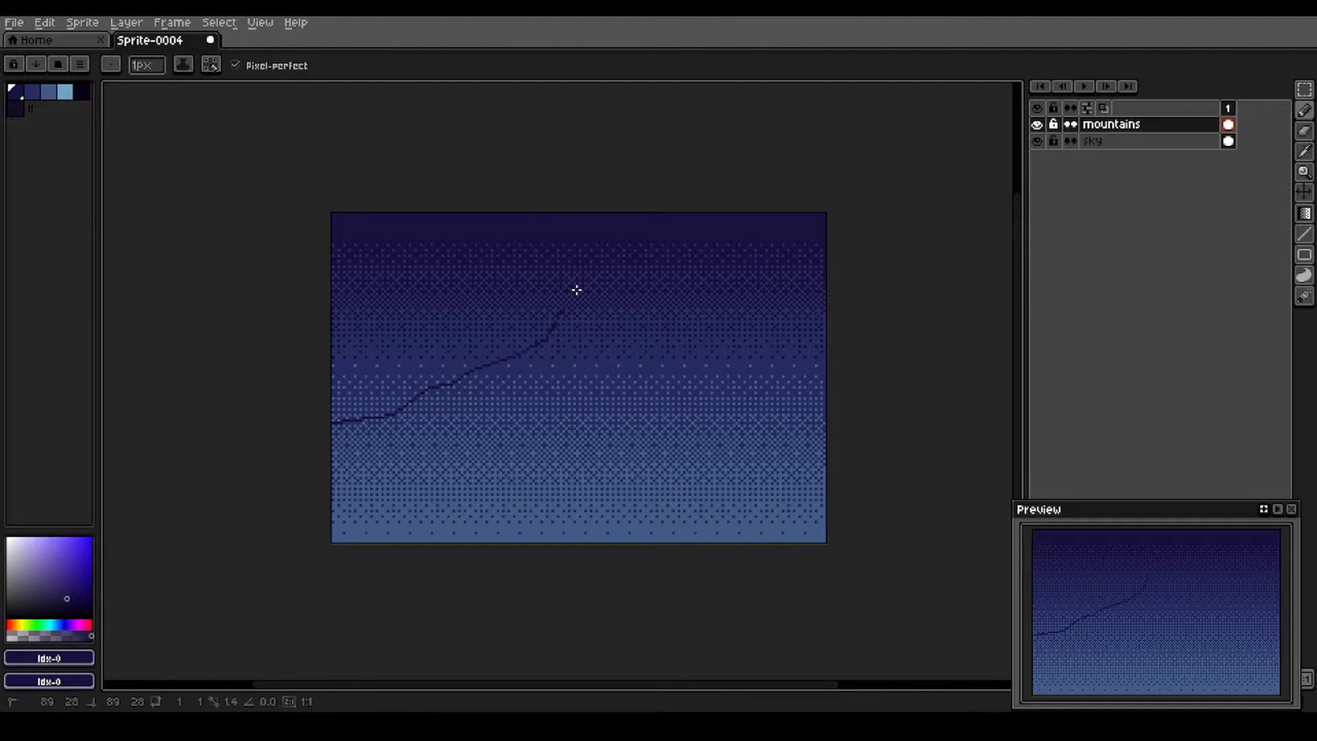
drag(574, 290, 632, 355)
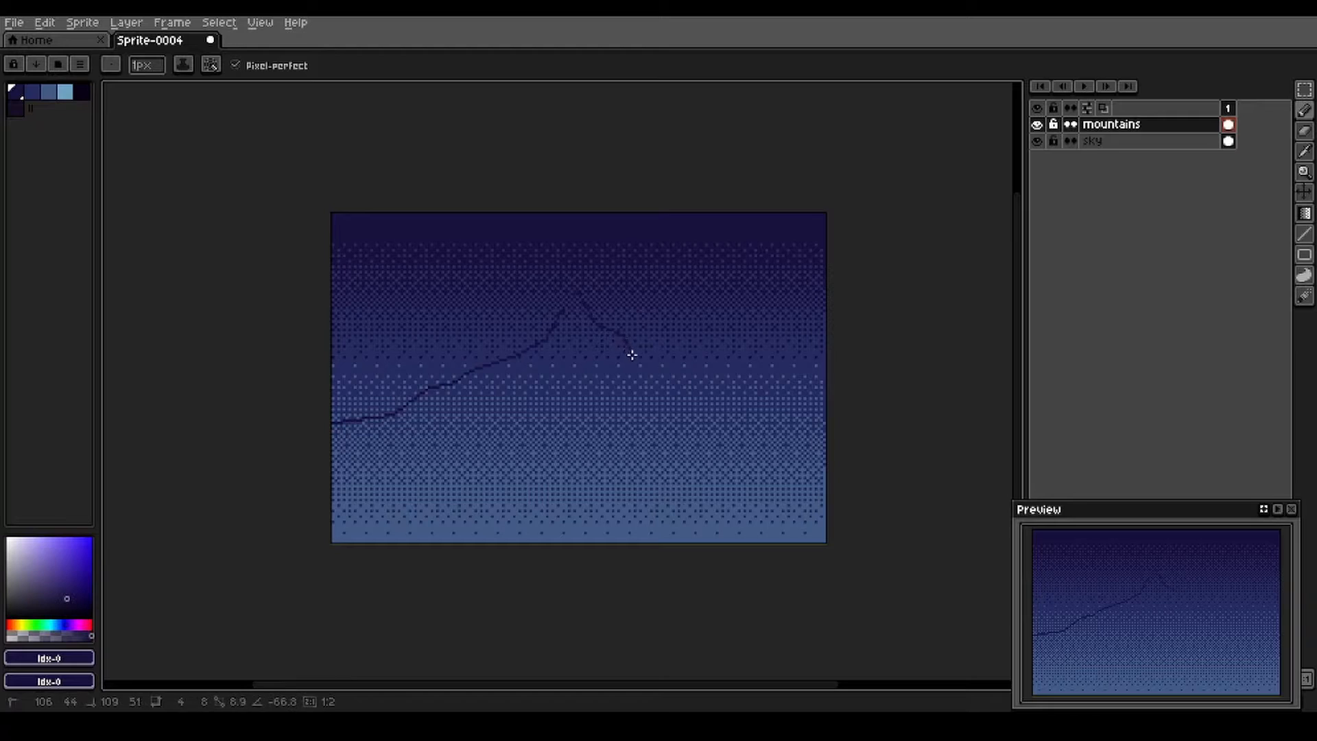
drag(631, 351, 732, 422)
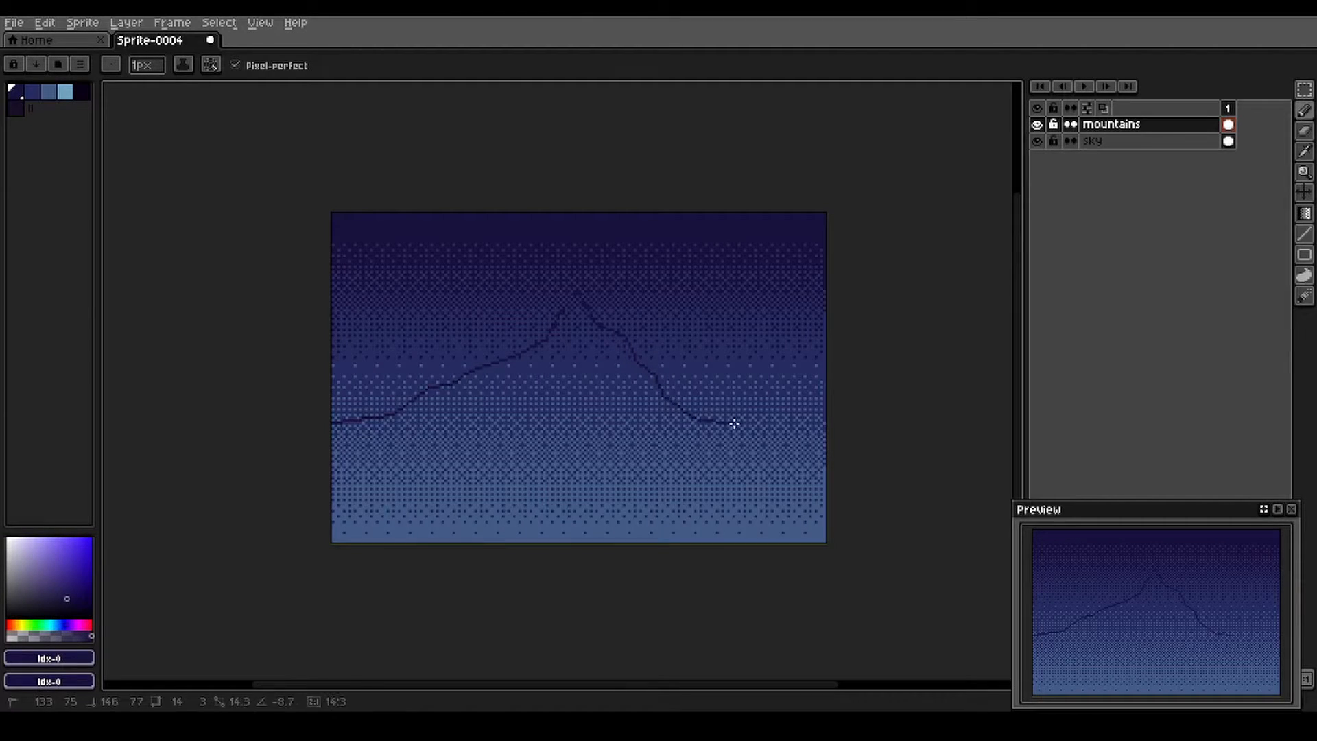
drag(733, 422, 837, 458)
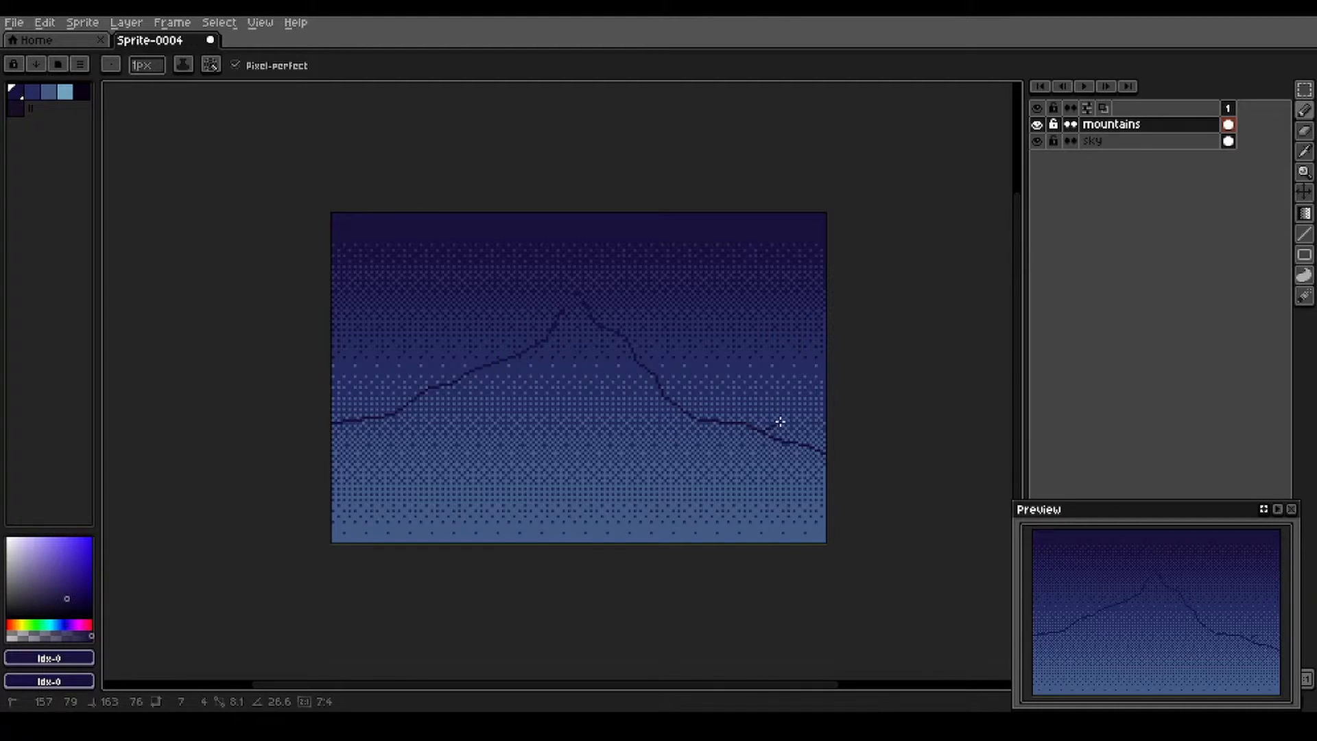
drag(772, 427, 816, 383)
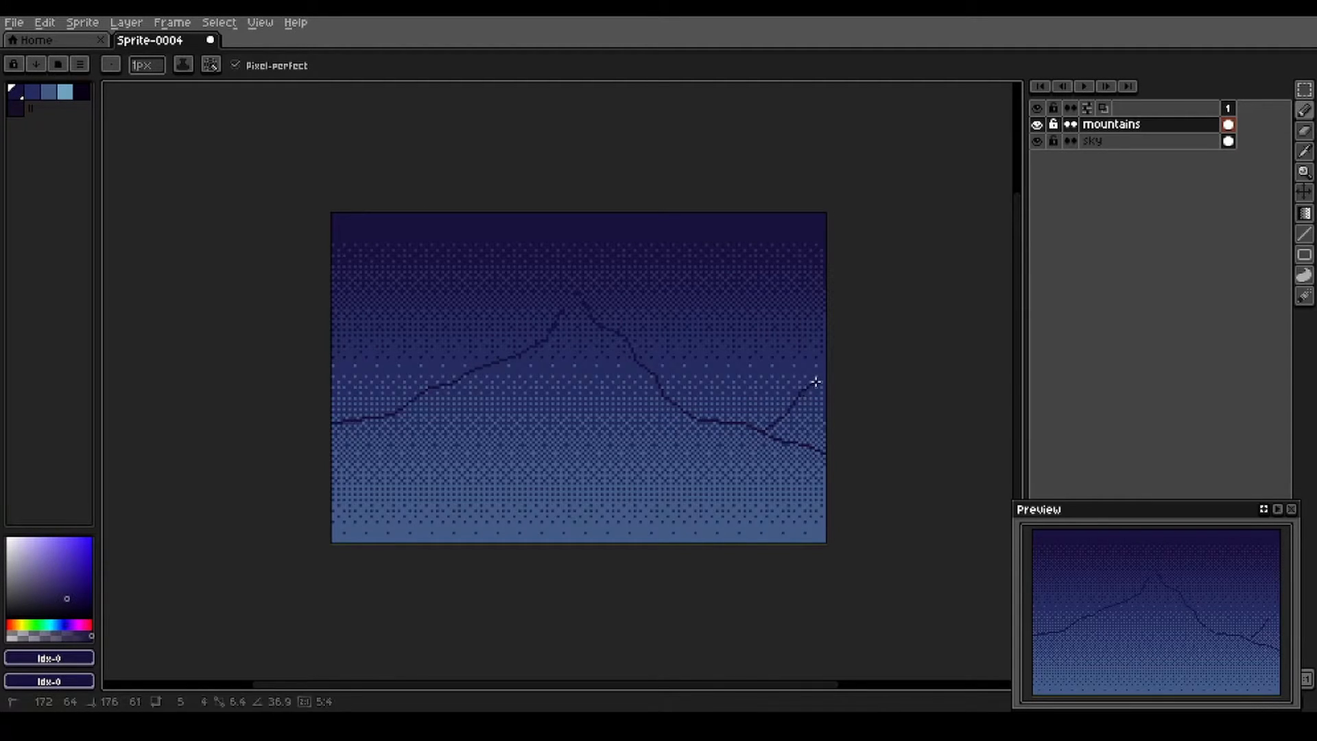
mouse_move(564, 409)
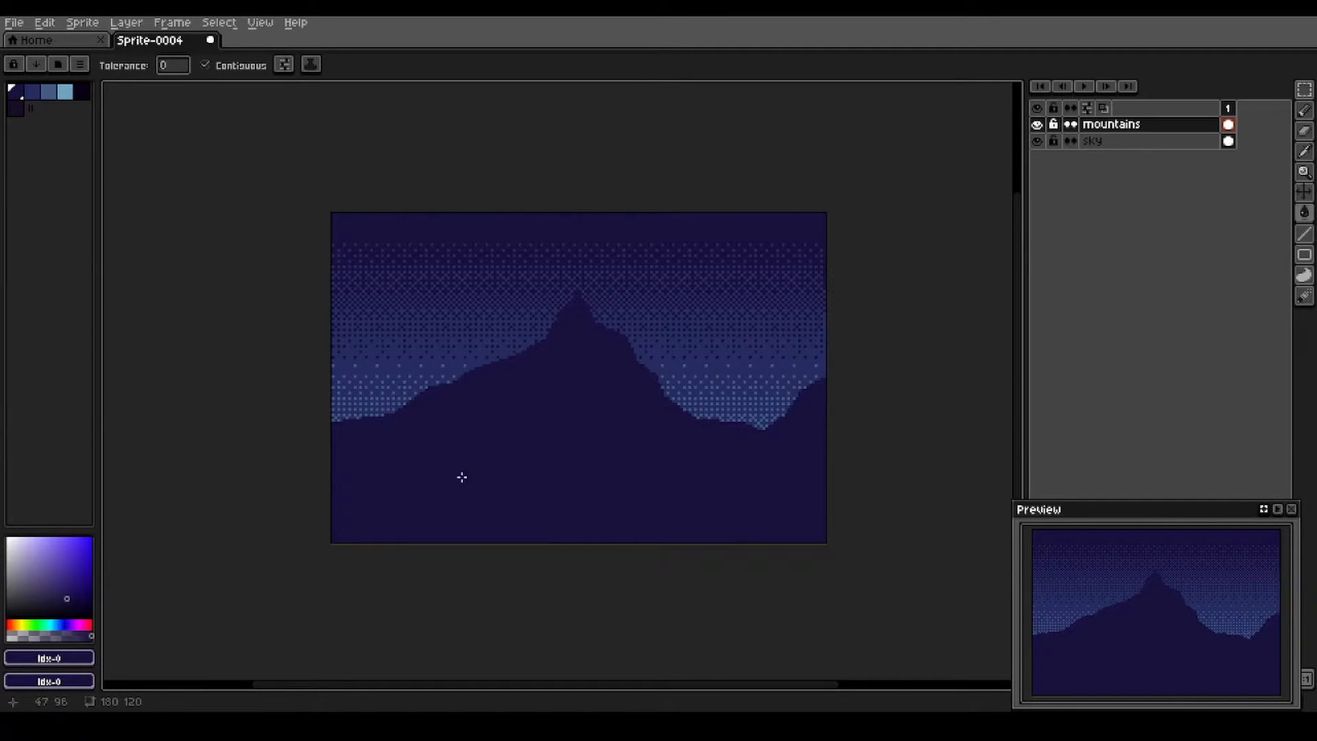
click(1038, 140)
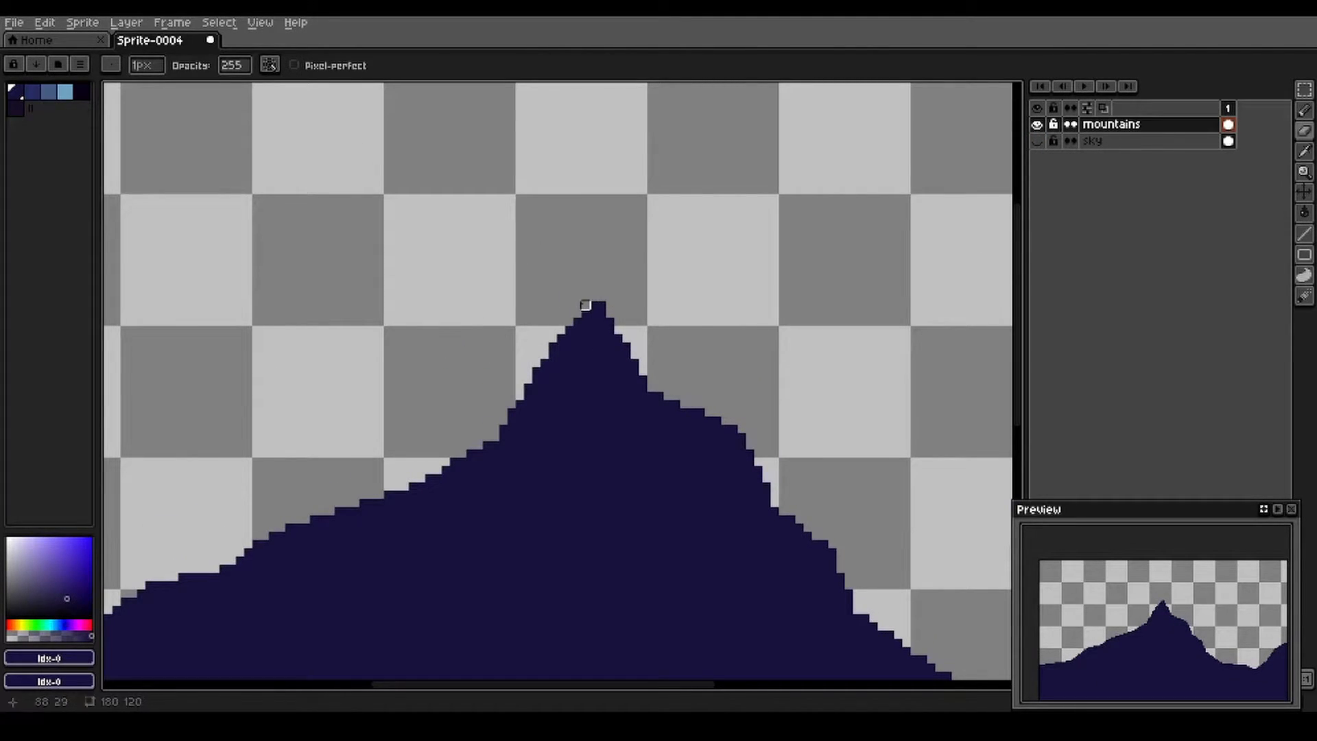
mouse_move(568, 305)
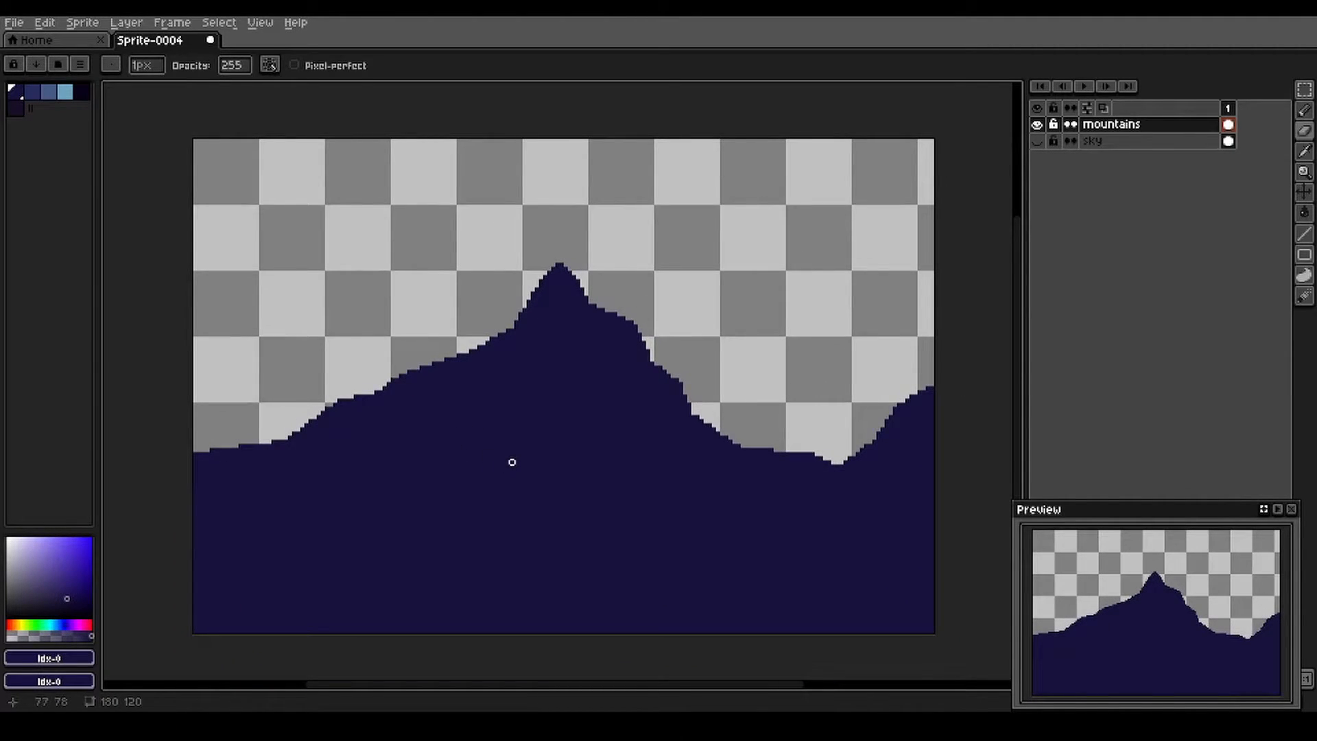
mouse_move(507, 444)
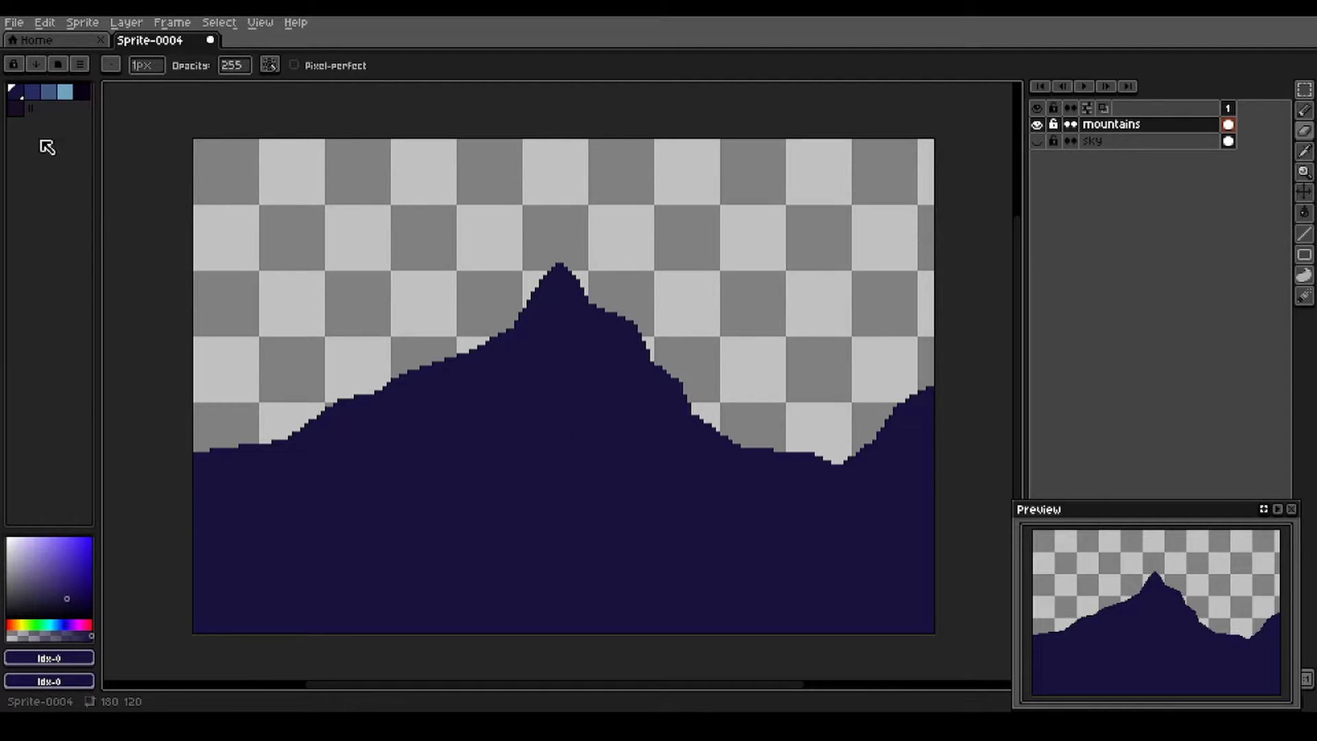
mouse_move(88, 131)
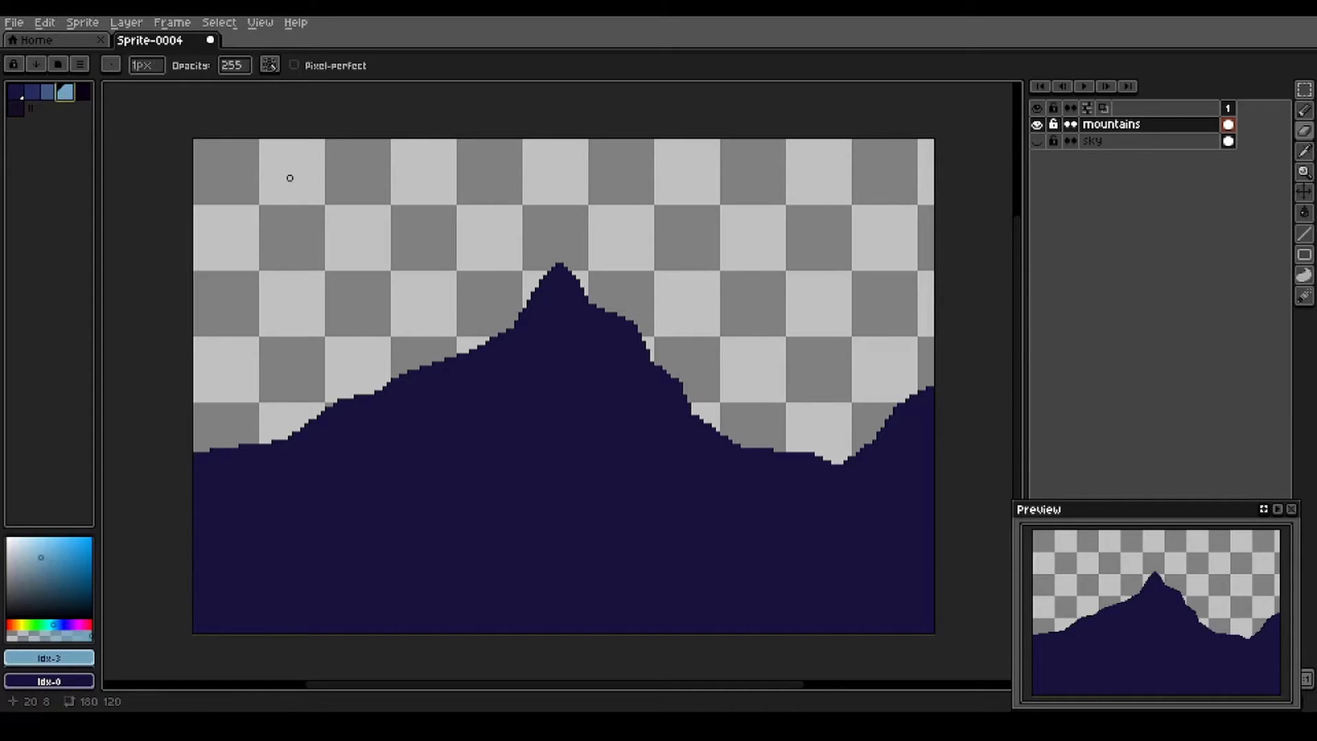
mouse_move(668, 175)
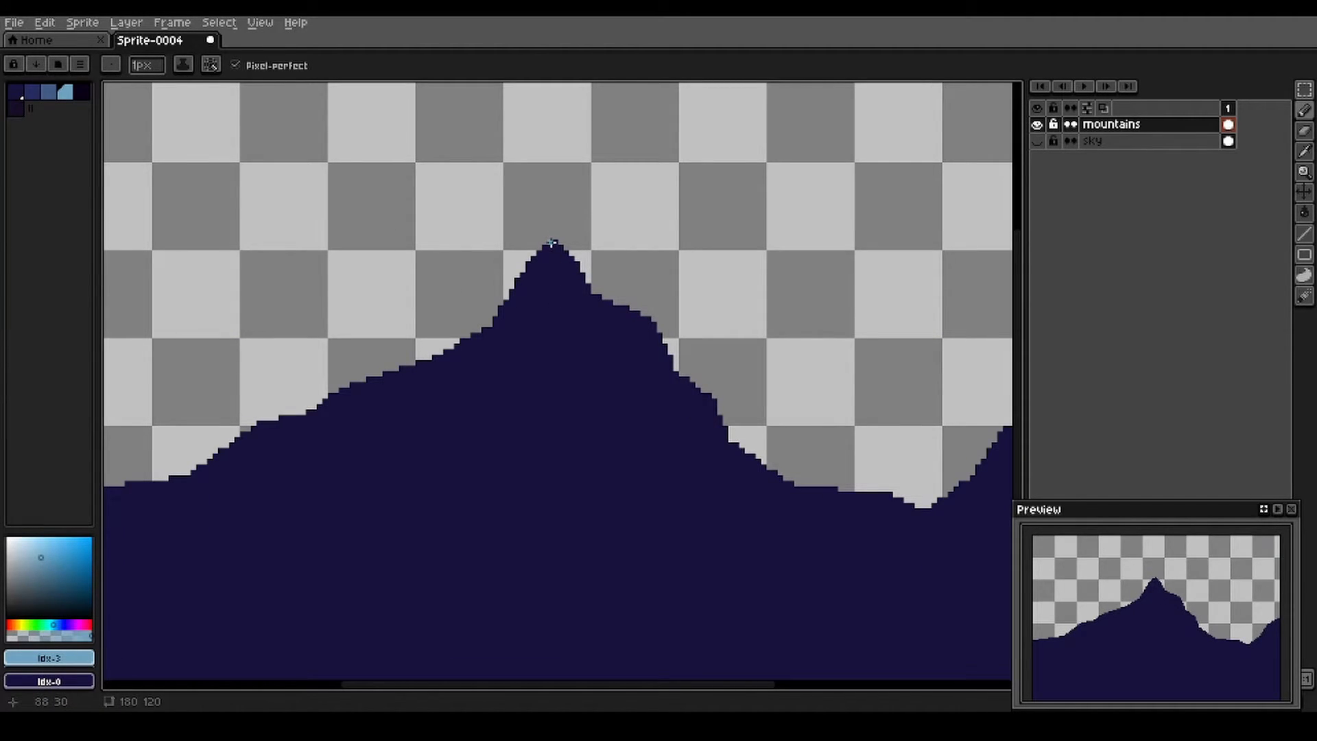
Draw a light blue snow line from the peak down the right slope to the canvas edge.
drag(550, 244, 592, 356)
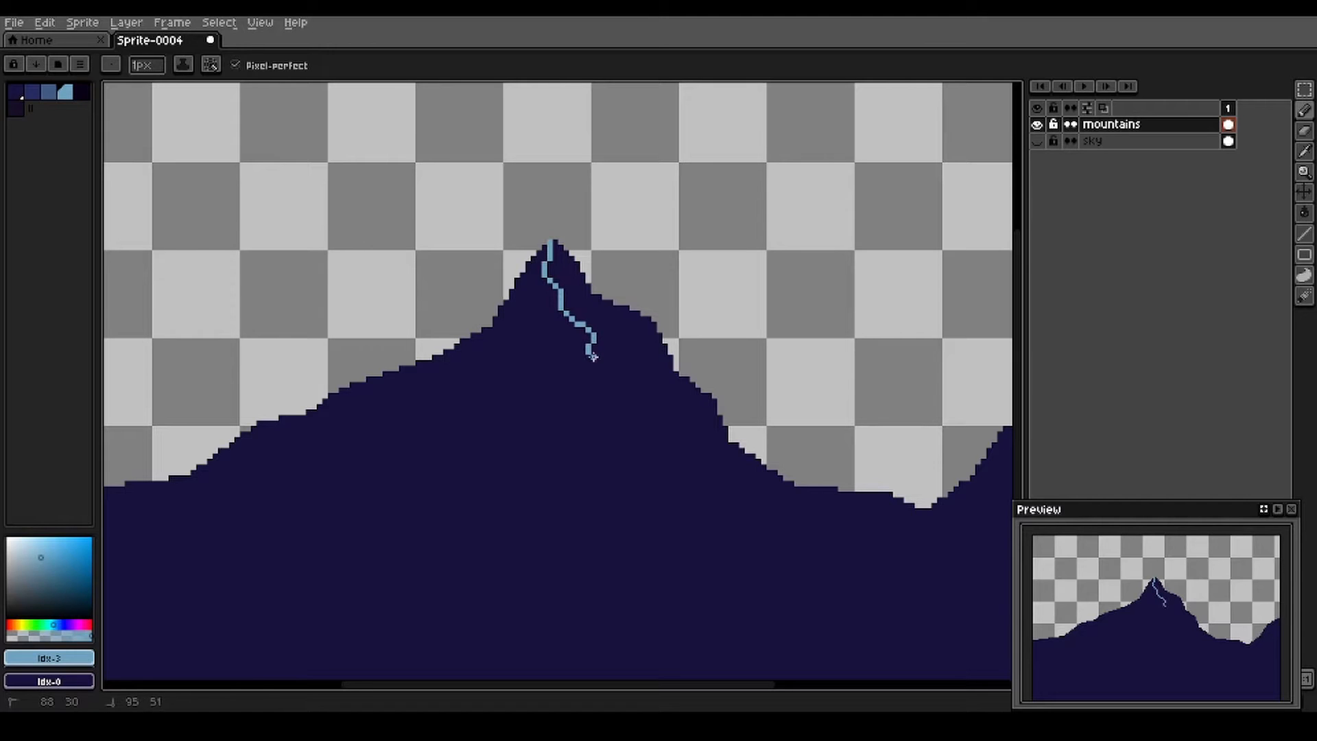
drag(588, 352, 727, 491)
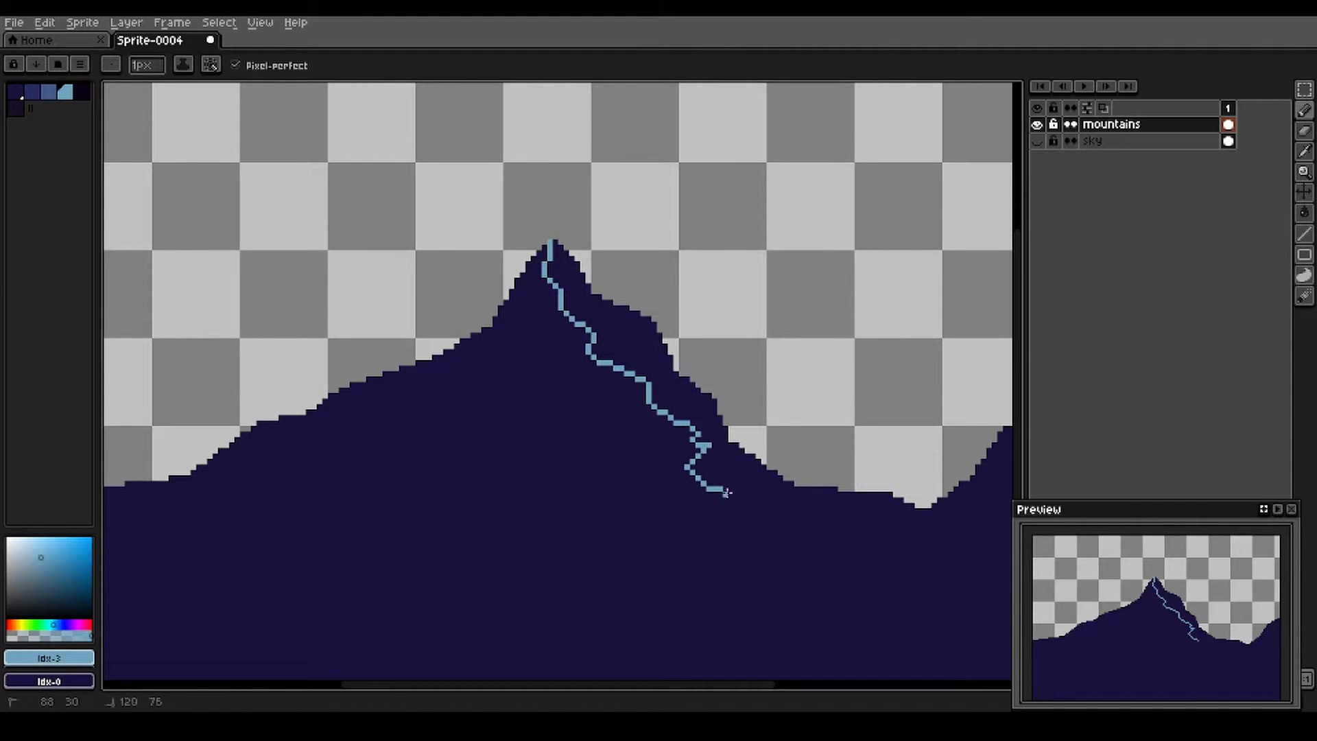
drag(727, 491, 889, 554)
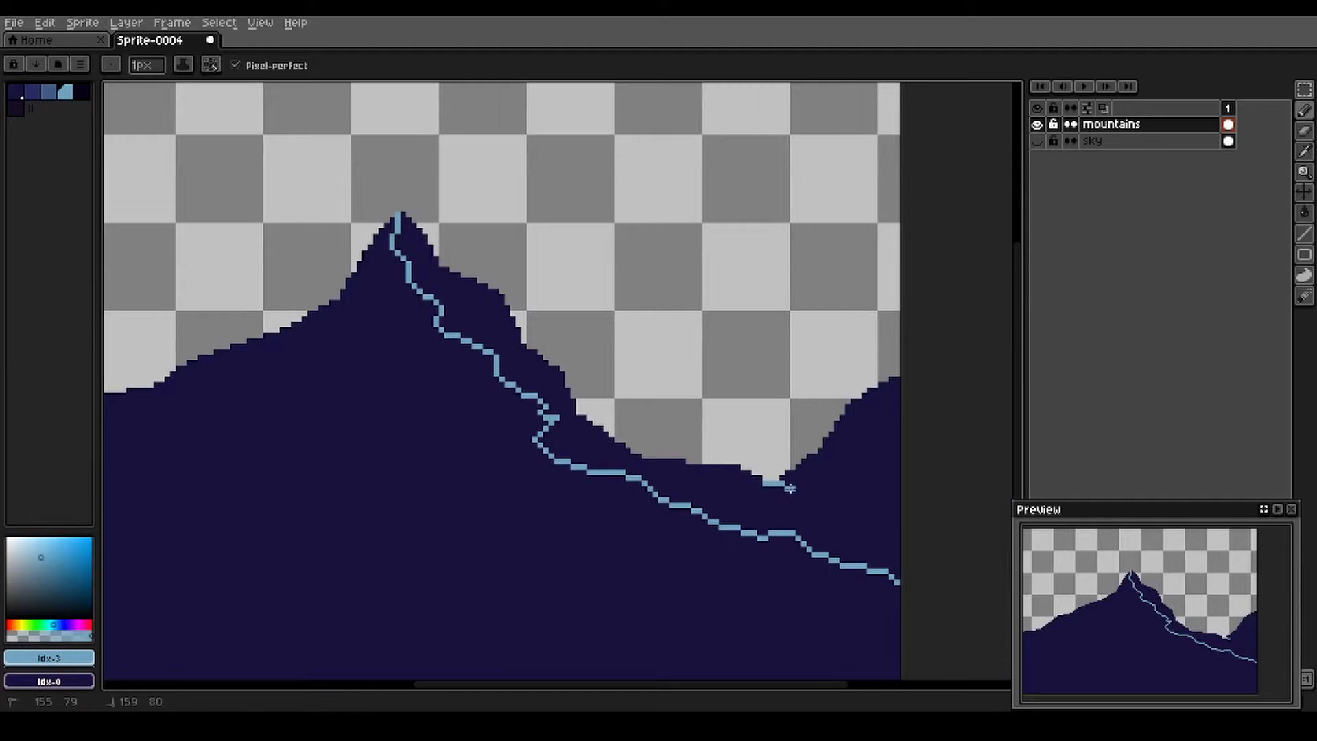
drag(772, 478, 898, 546)
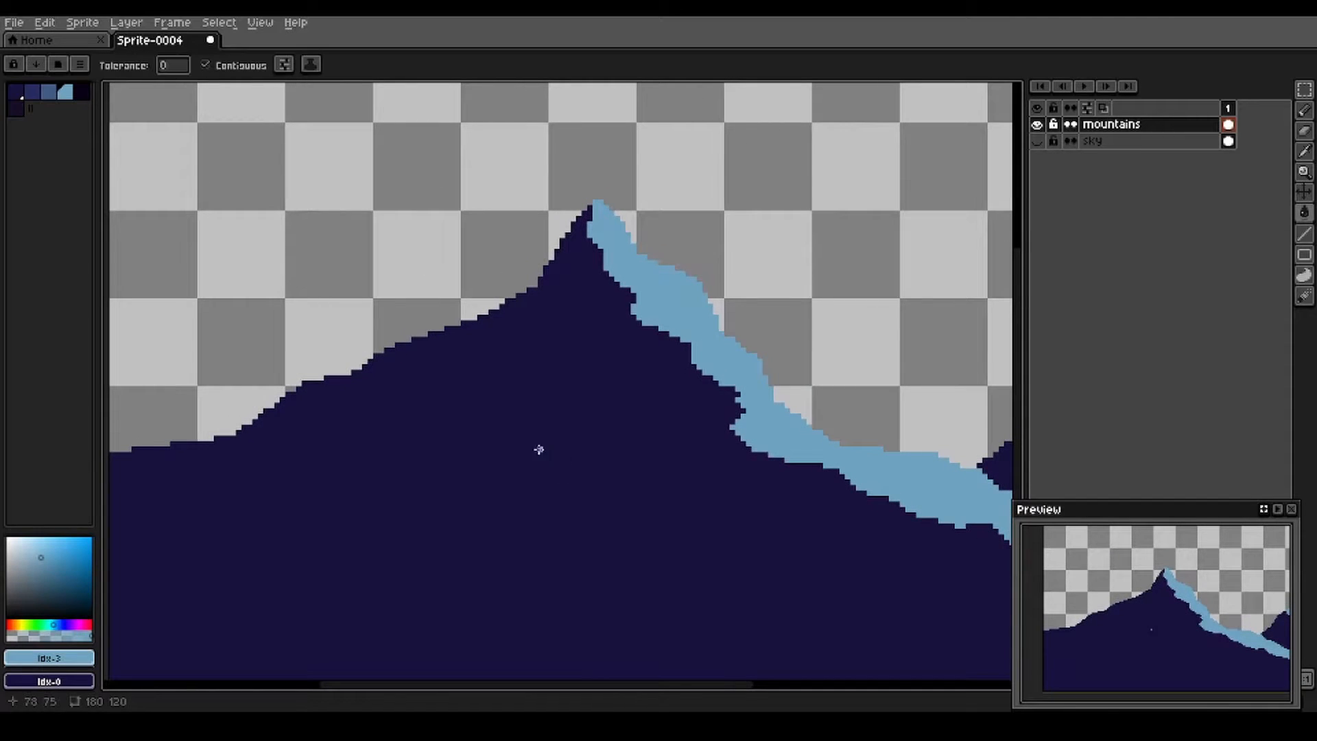
mouse_move(74, 142)
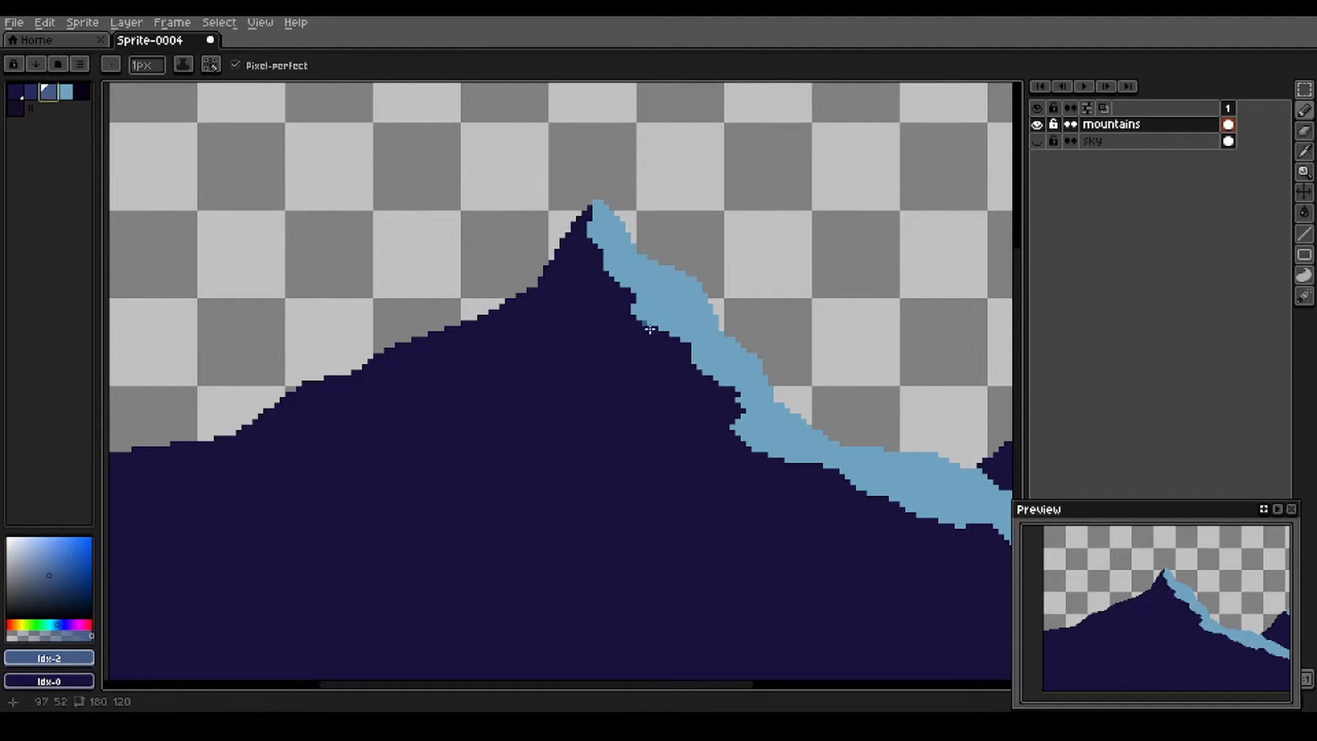
mouse_move(363, 394)
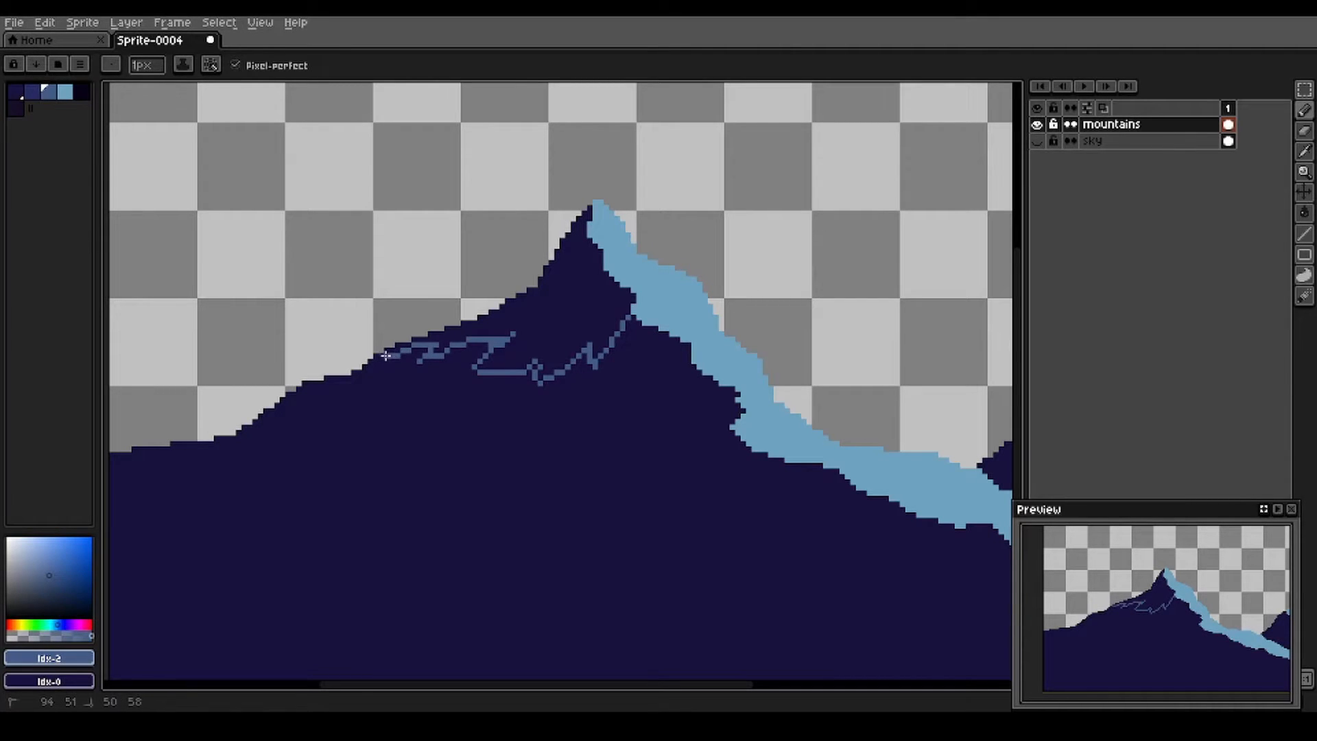
mouse_move(516, 344)
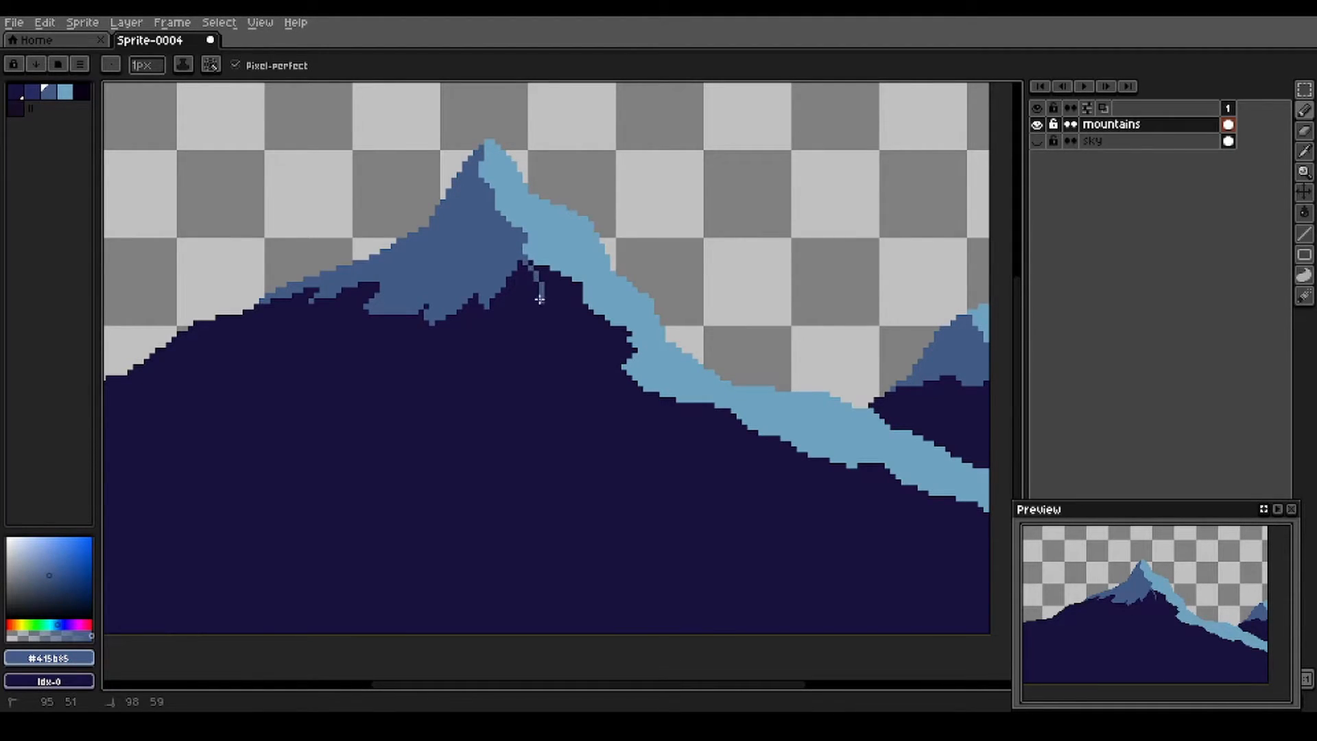
Draw a winding #415b85 mid-blue outline from below the peak down the face and back to the snow band.
drag(537, 286, 542, 391)
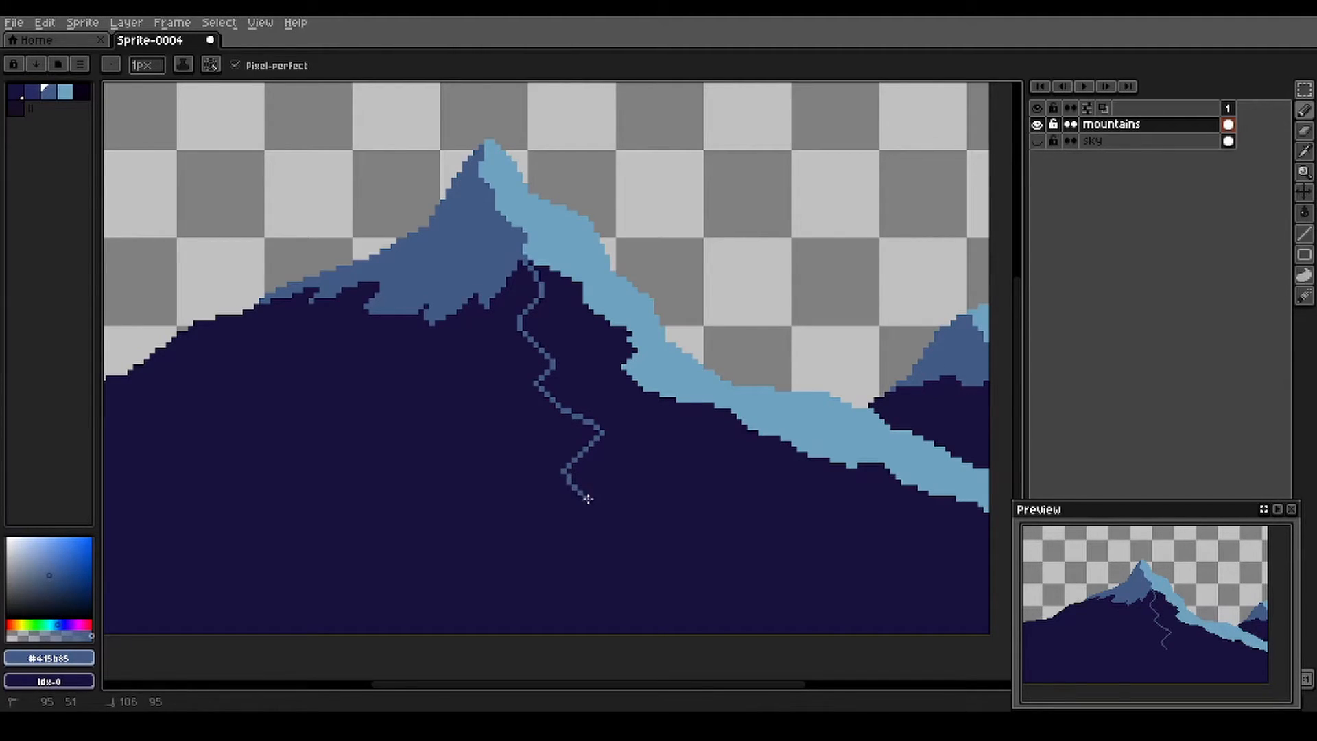
drag(588, 499, 717, 512)
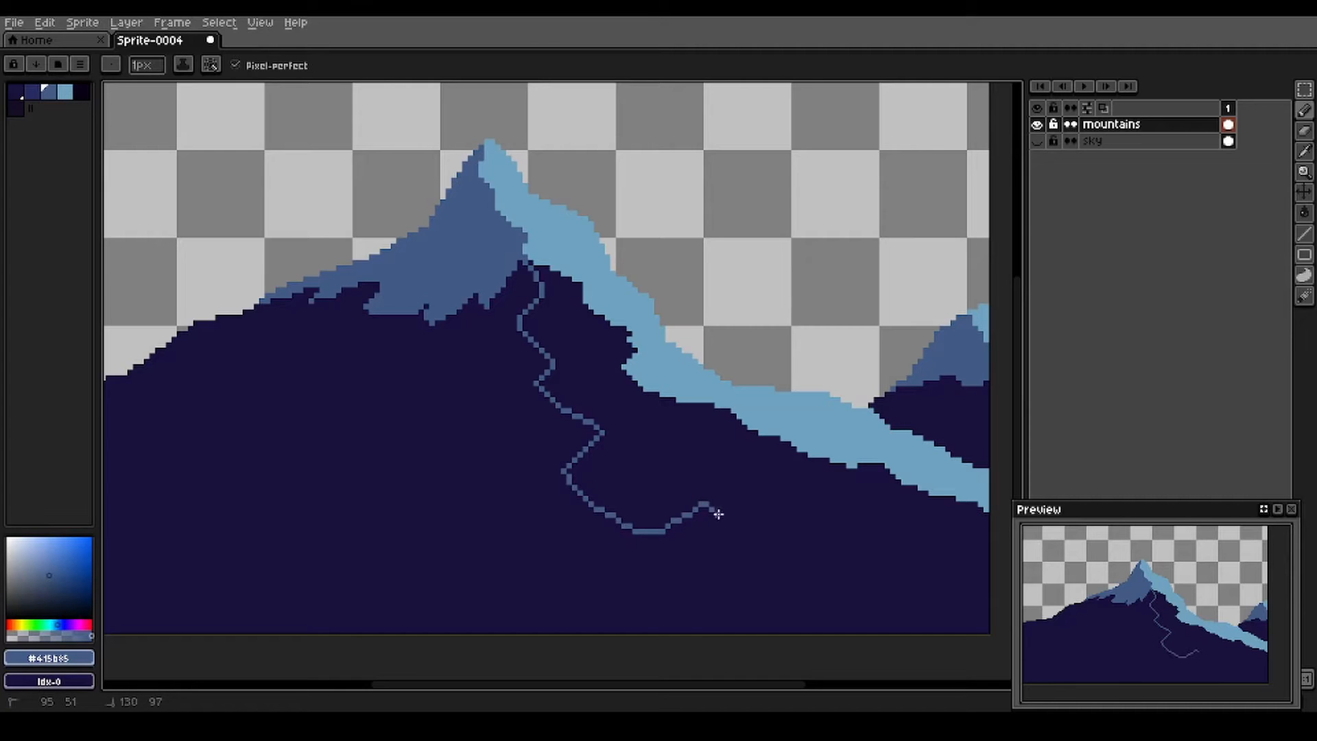
drag(709, 511, 781, 567)
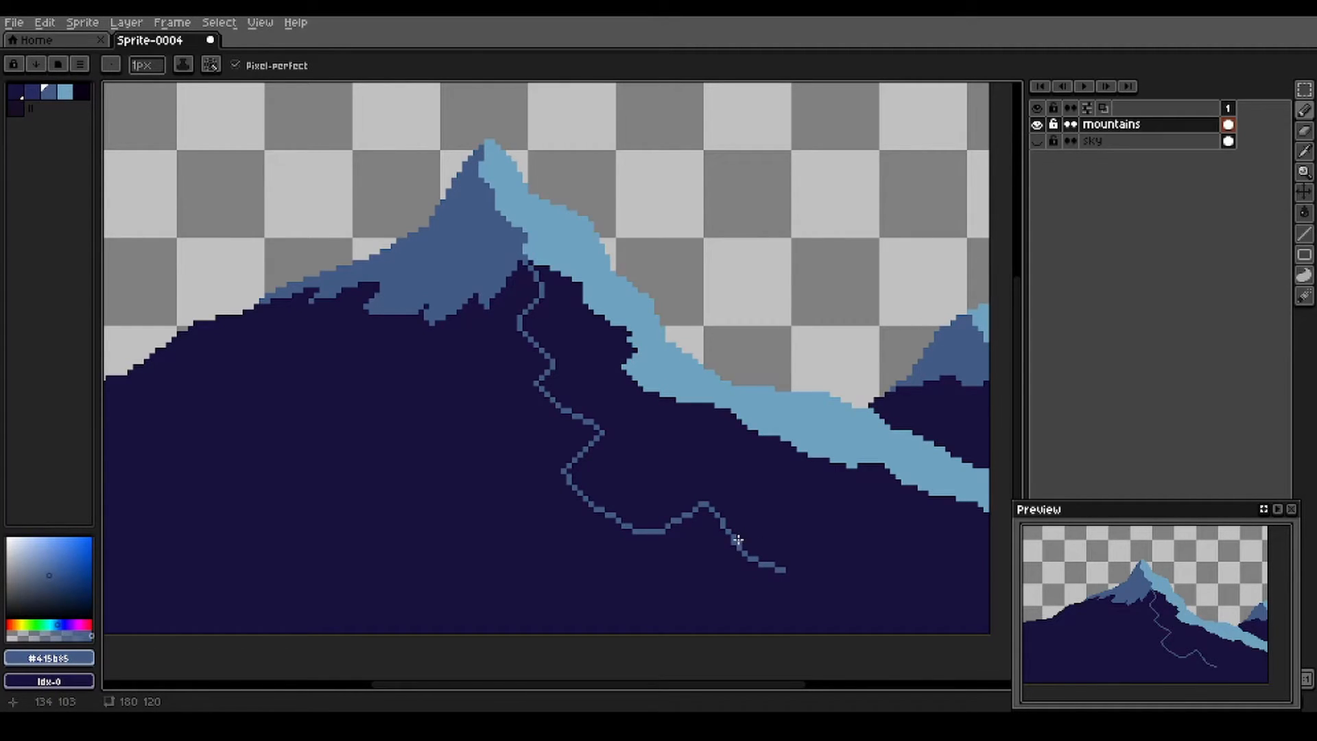
mouse_move(779, 567)
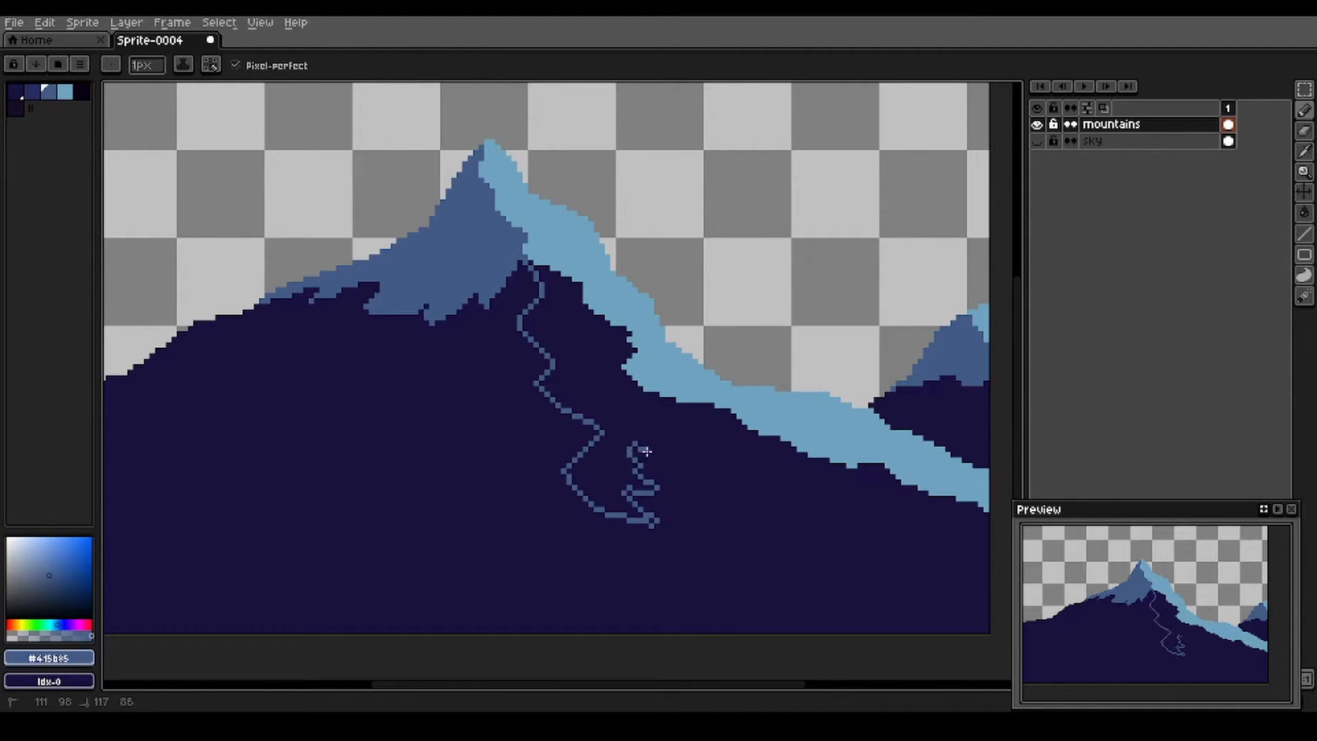
drag(646, 451, 744, 434)
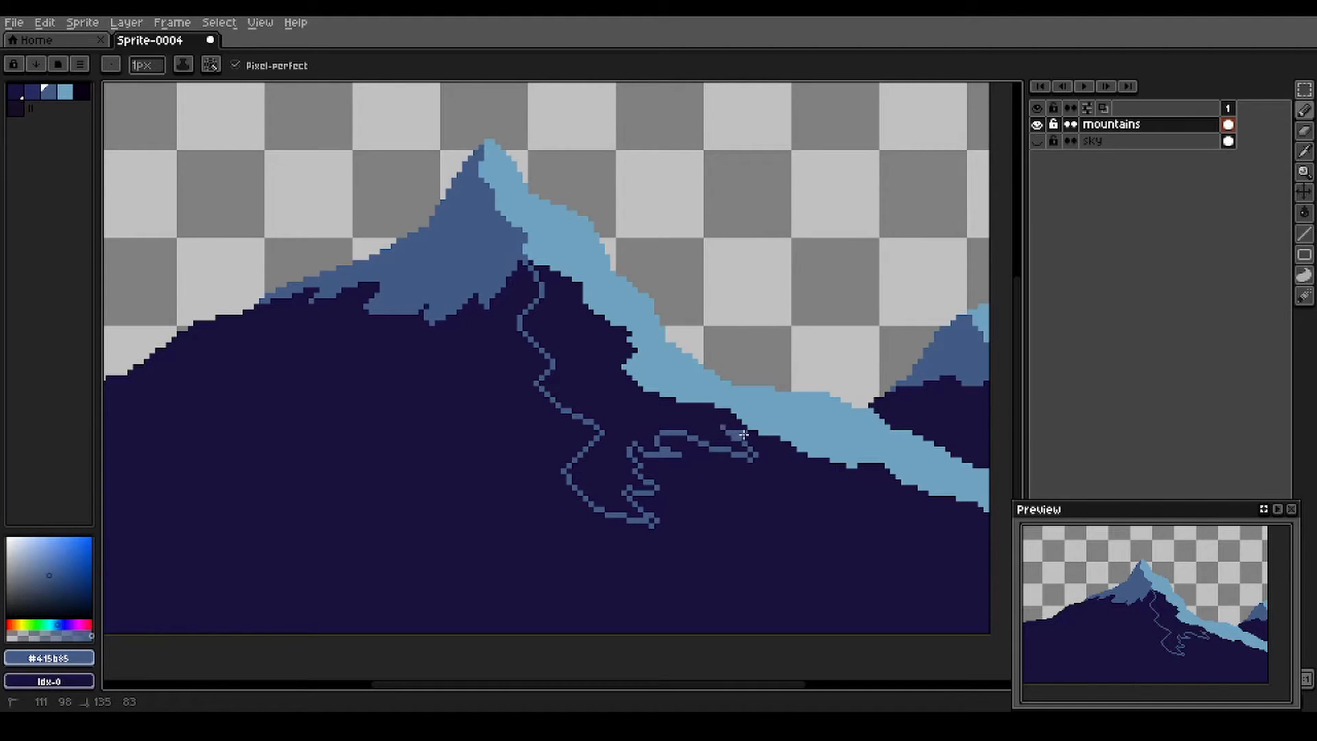
Bucket-fill the winding outline with mid blue and outline a darker blue area on the left slope.
key(g)
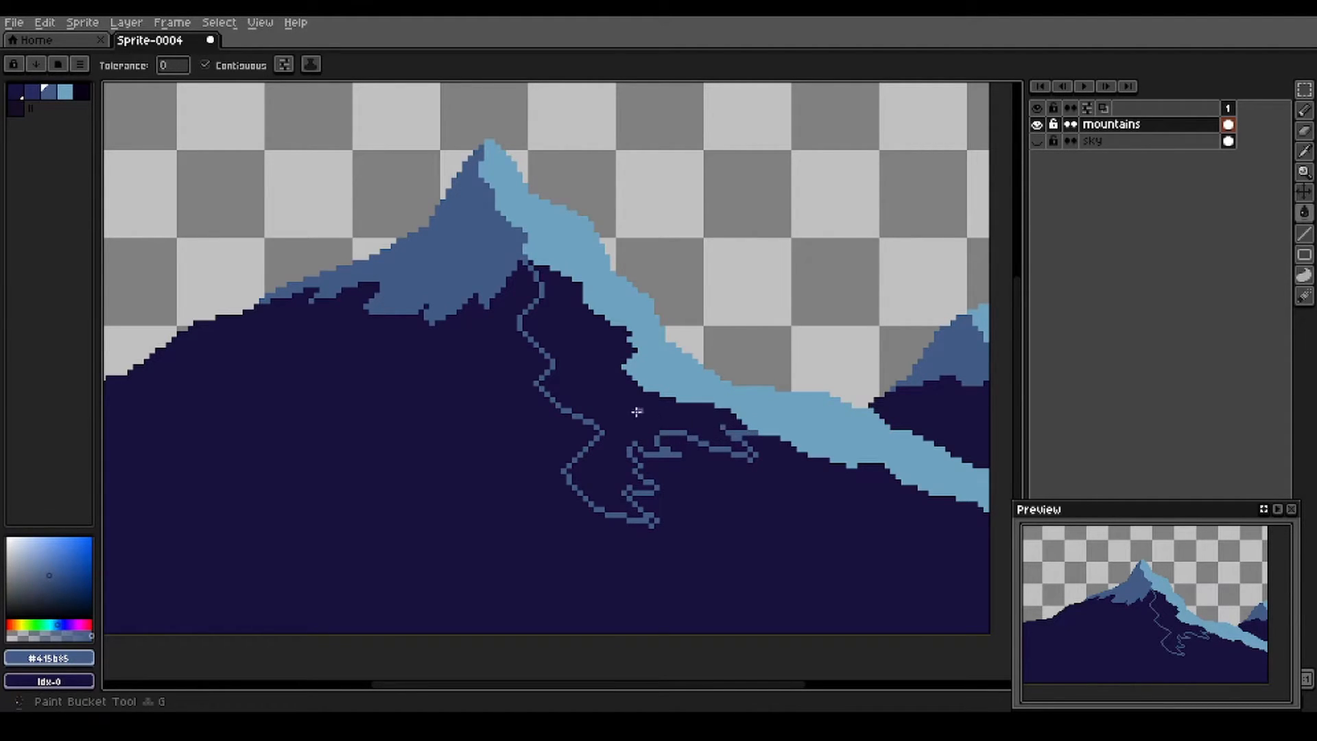
click(635, 411)
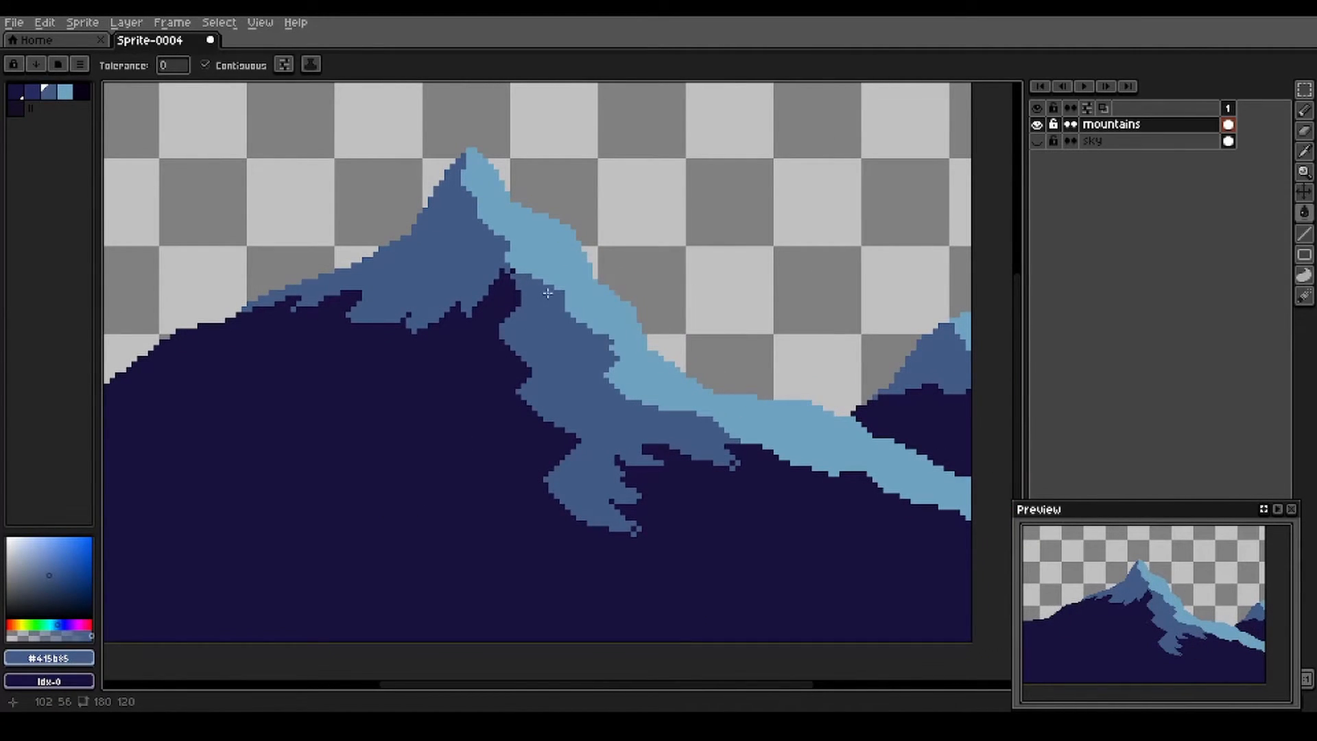
mouse_move(529, 345)
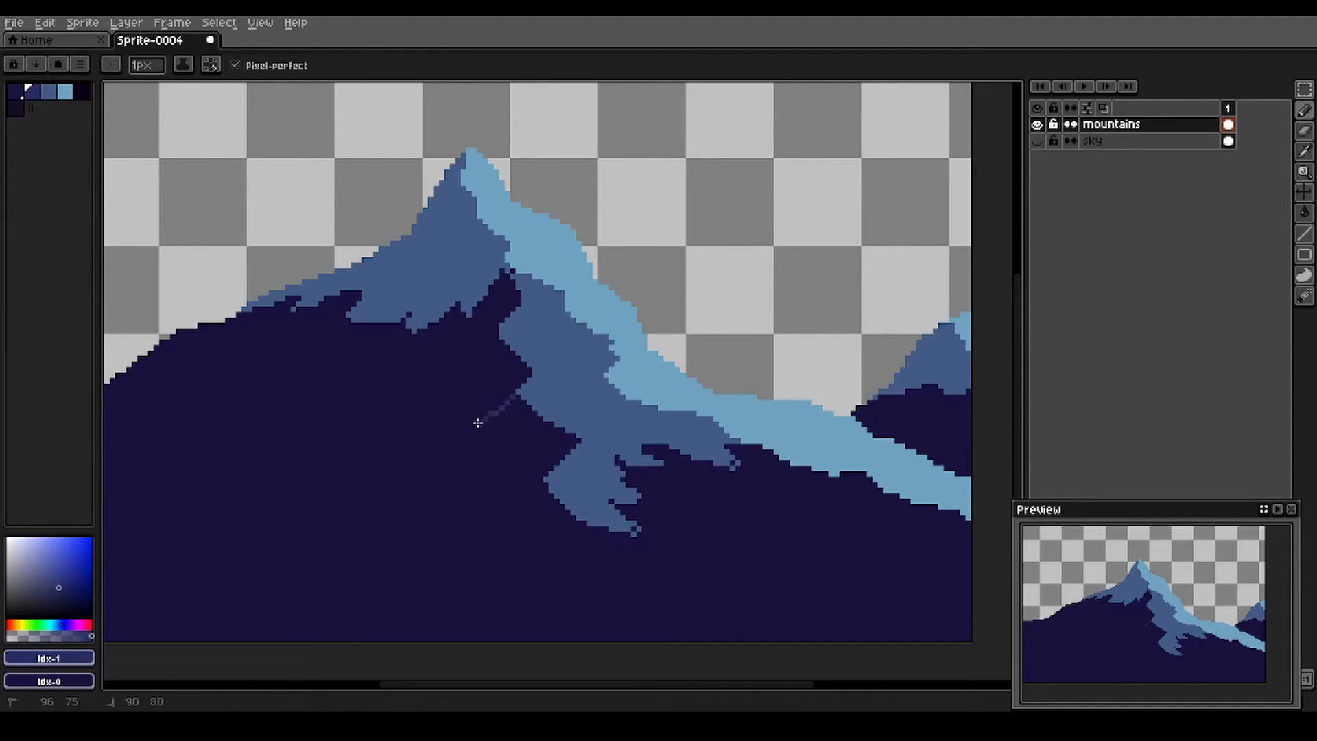
drag(479, 420, 328, 451)
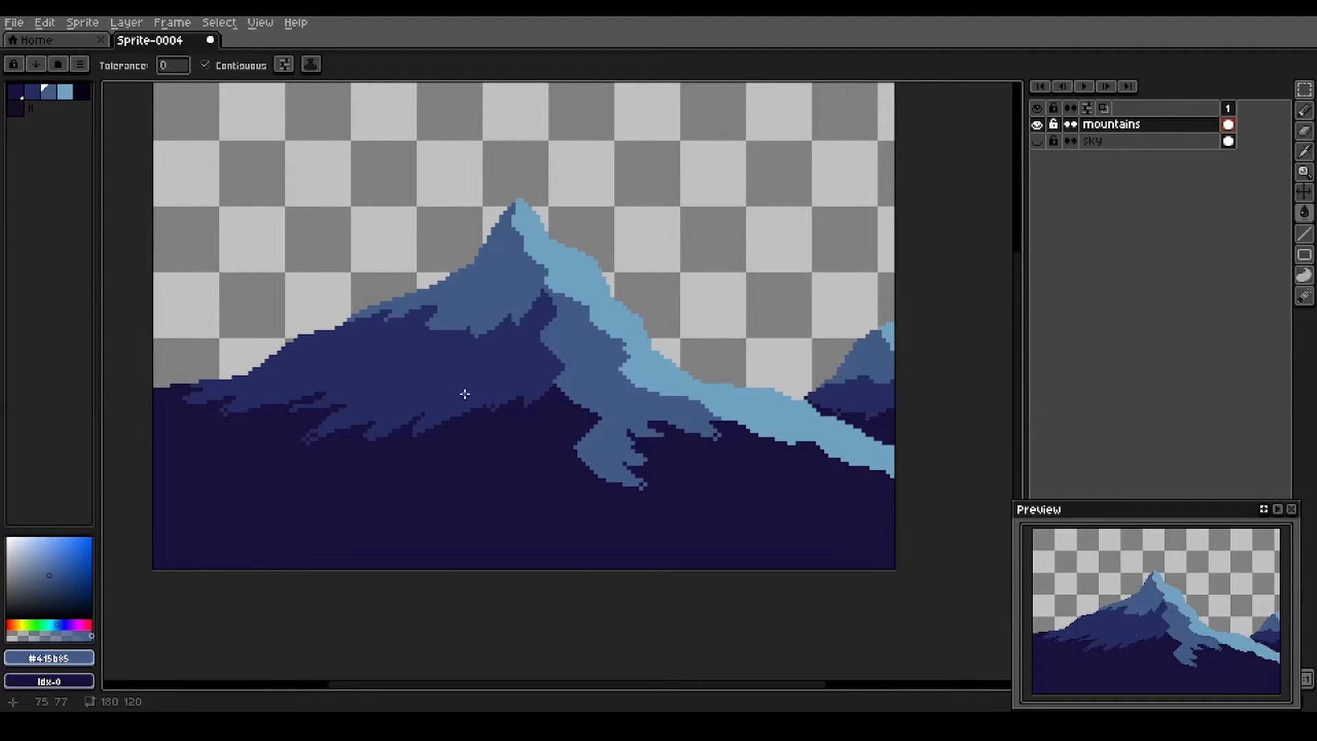
mouse_move(569, 365)
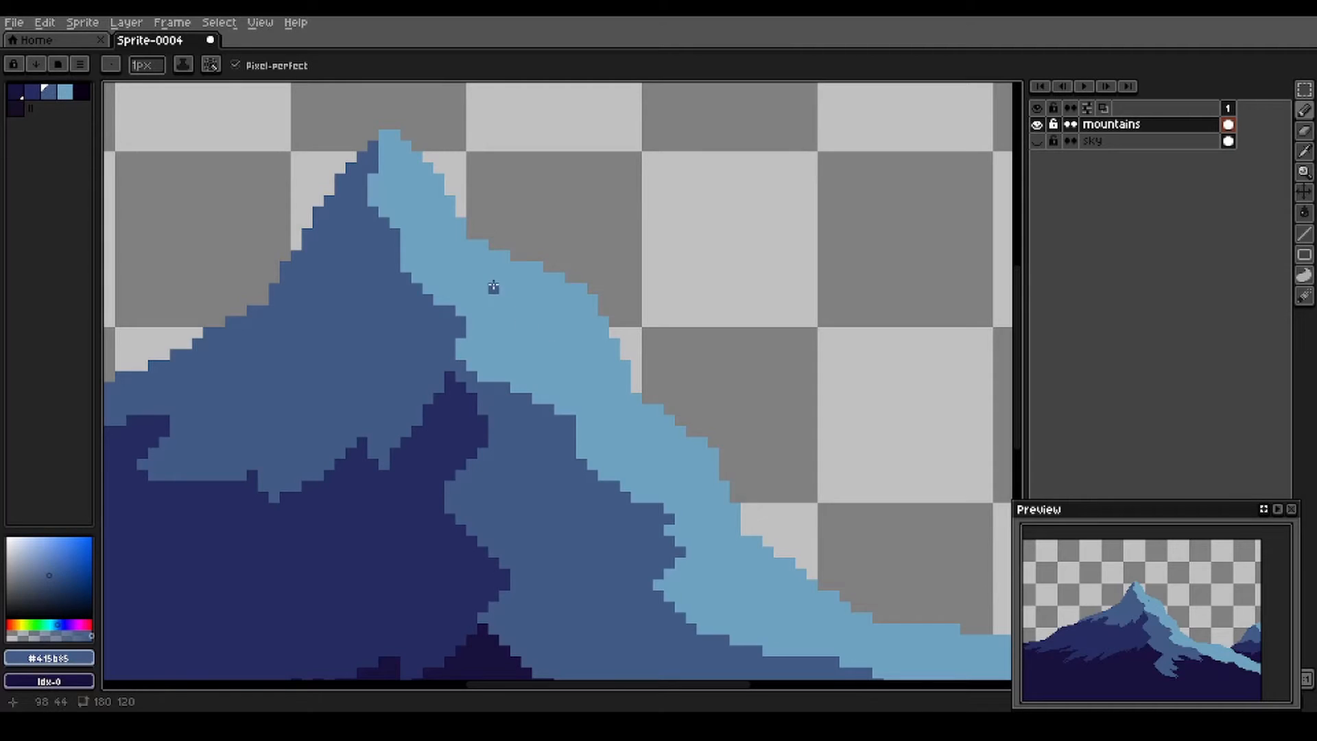
mouse_move(436, 213)
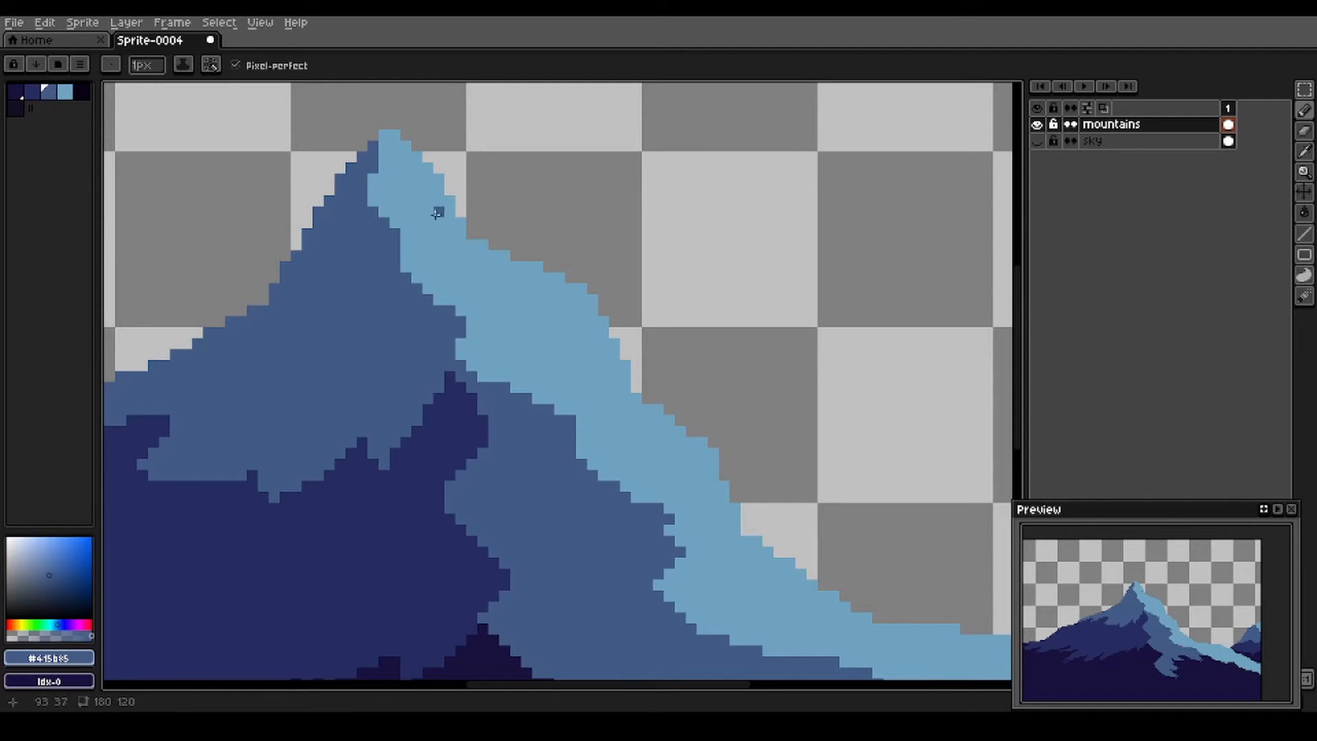
mouse_move(522, 369)
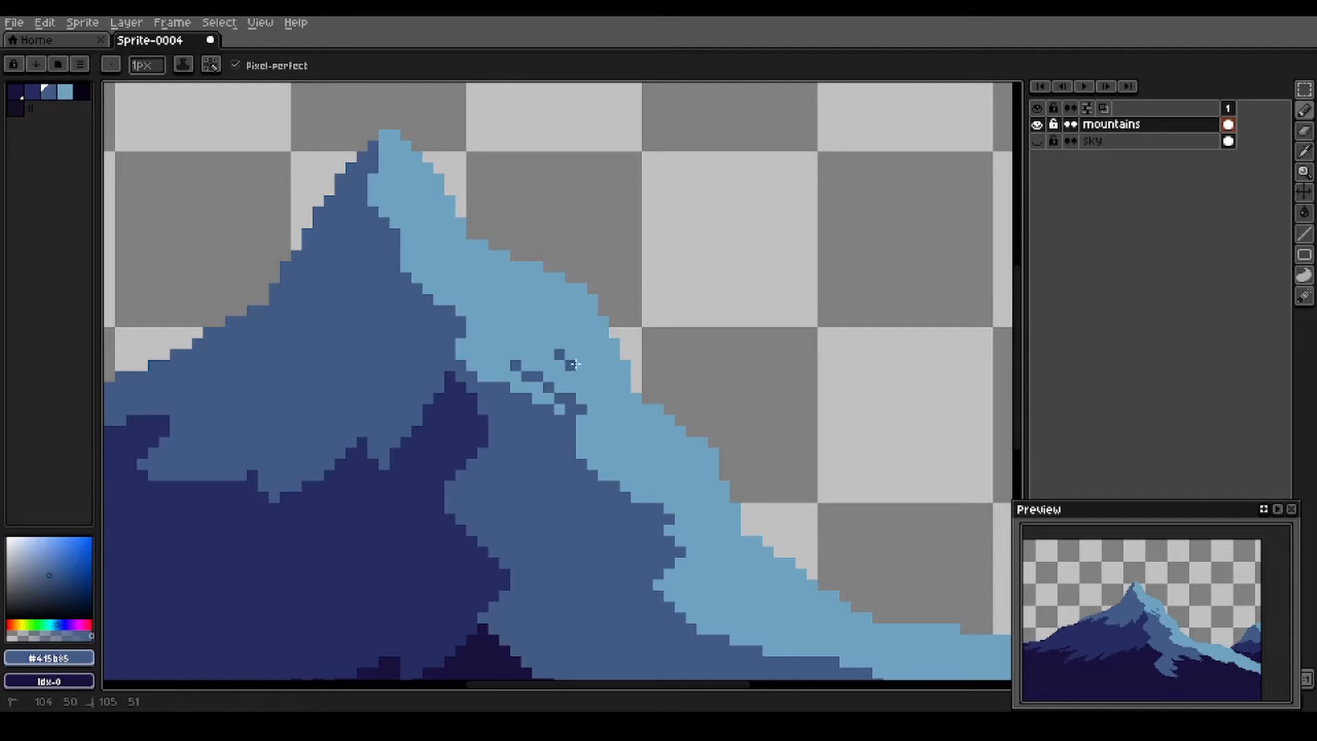
Pencil mid-blue rocky streaks and specks through the pale snow band on the right slope.
drag(562, 365, 664, 479)
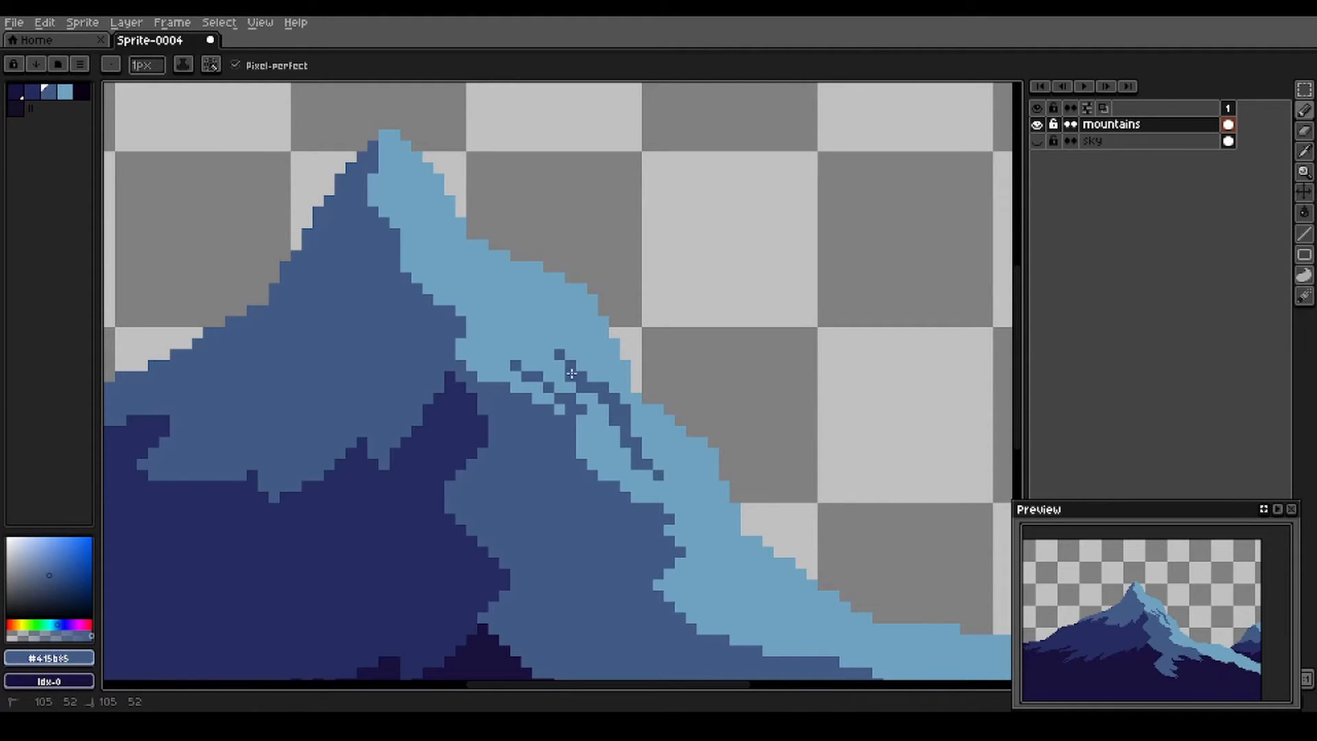
drag(571, 373, 656, 499)
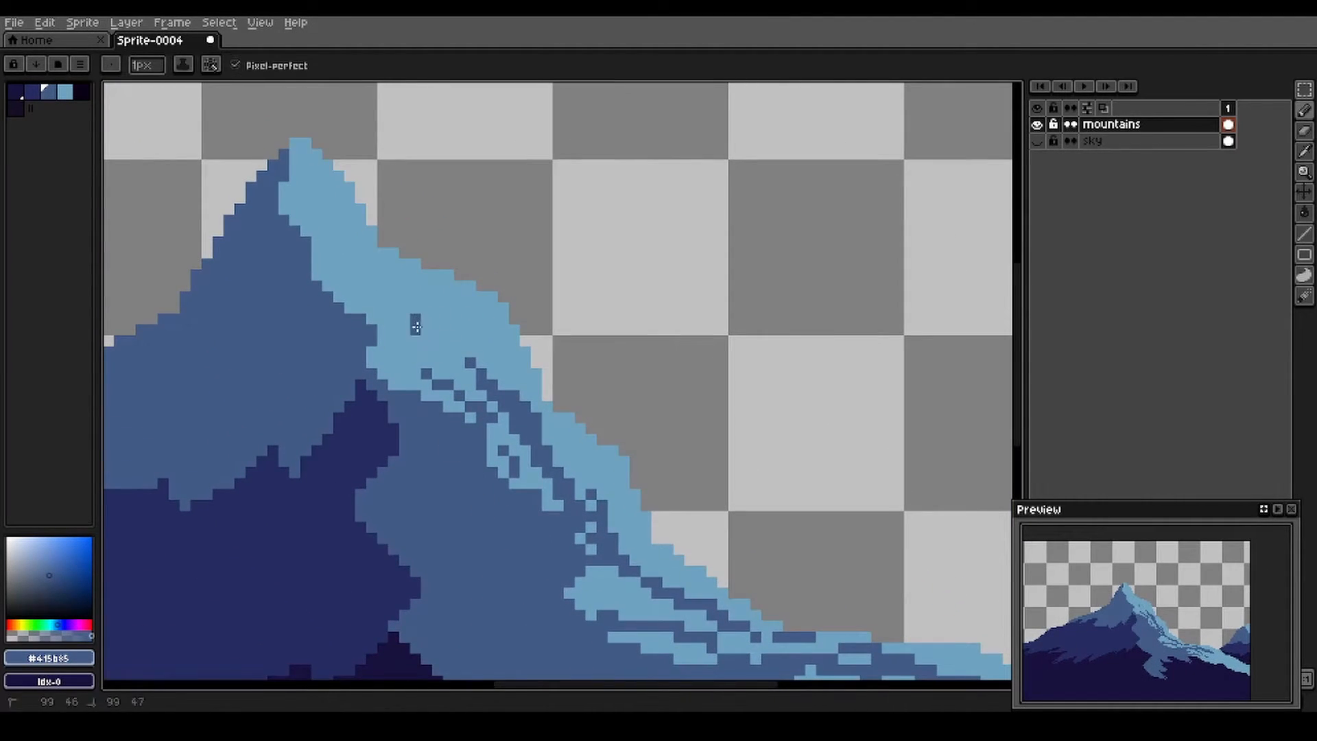
click(428, 361)
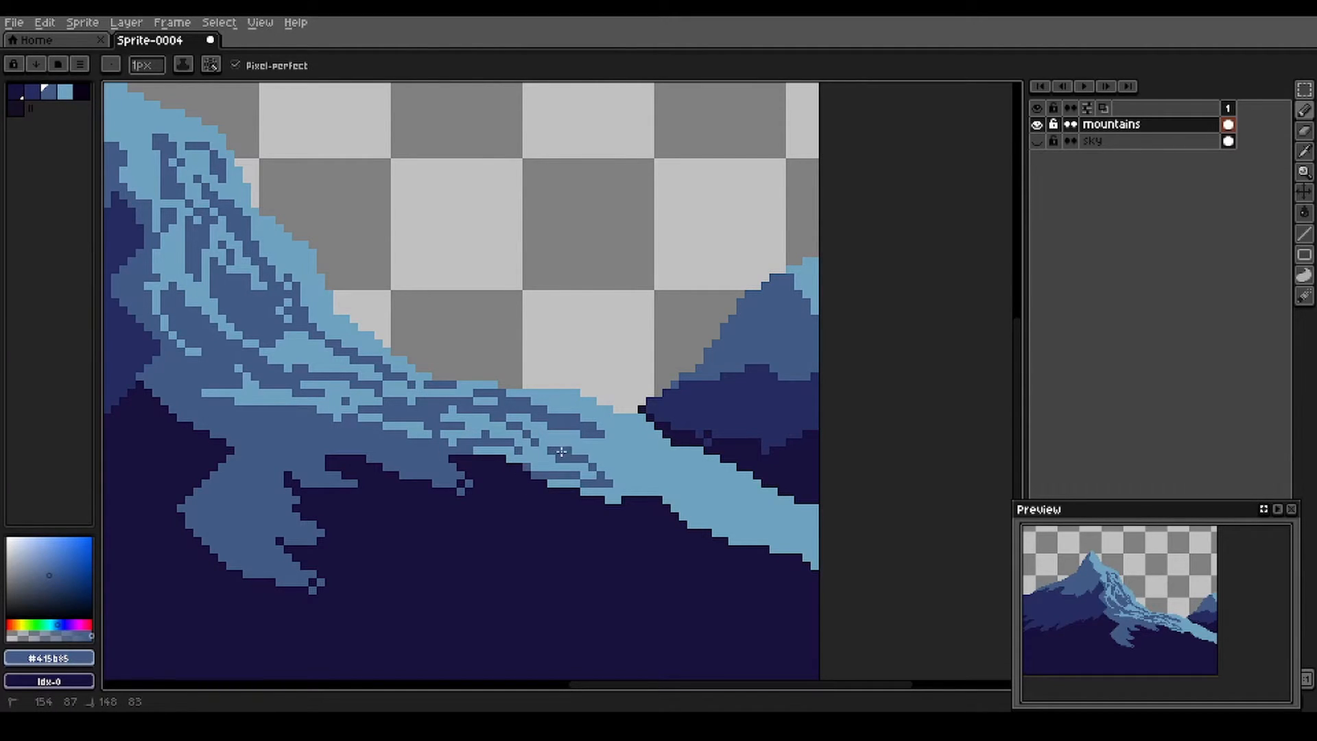
mouse_move(641, 491)
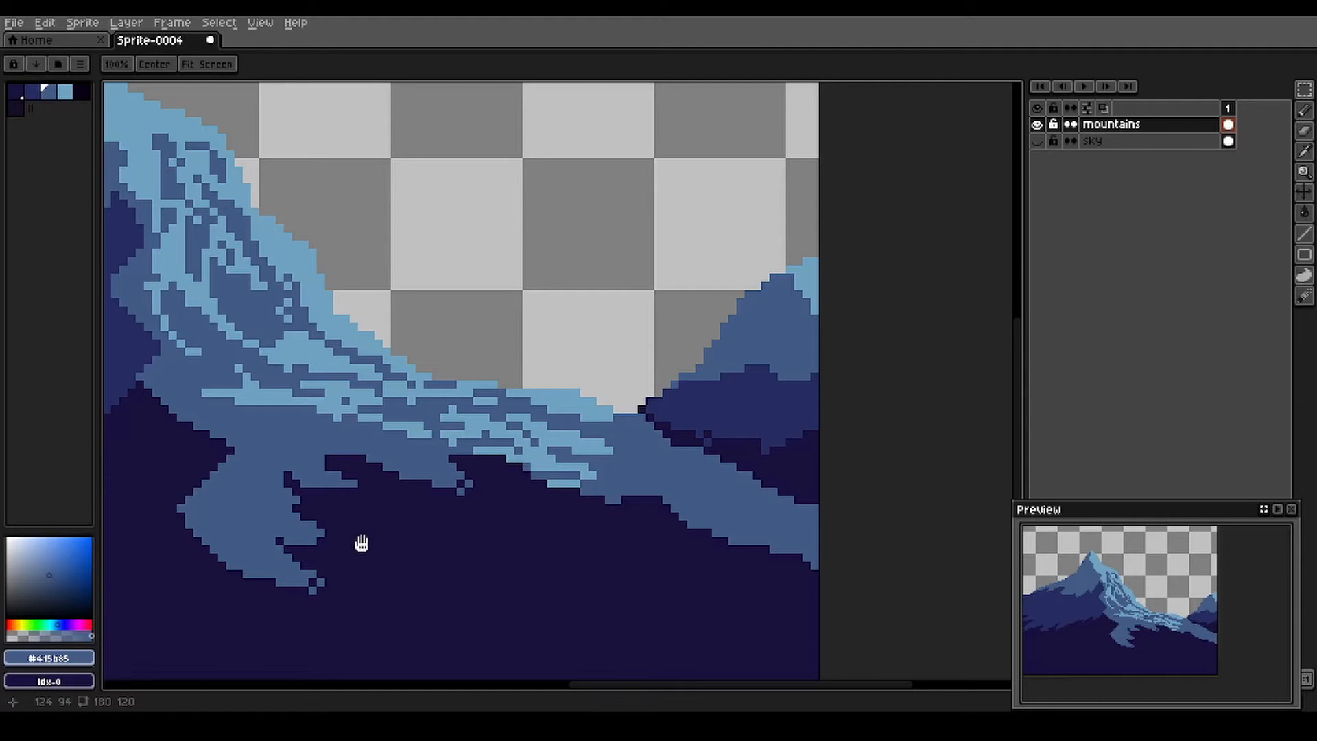
Pan along the lower slopes and pick the Paint Bucket to deepen the dark navy base.
drag(361, 542, 665, 534)
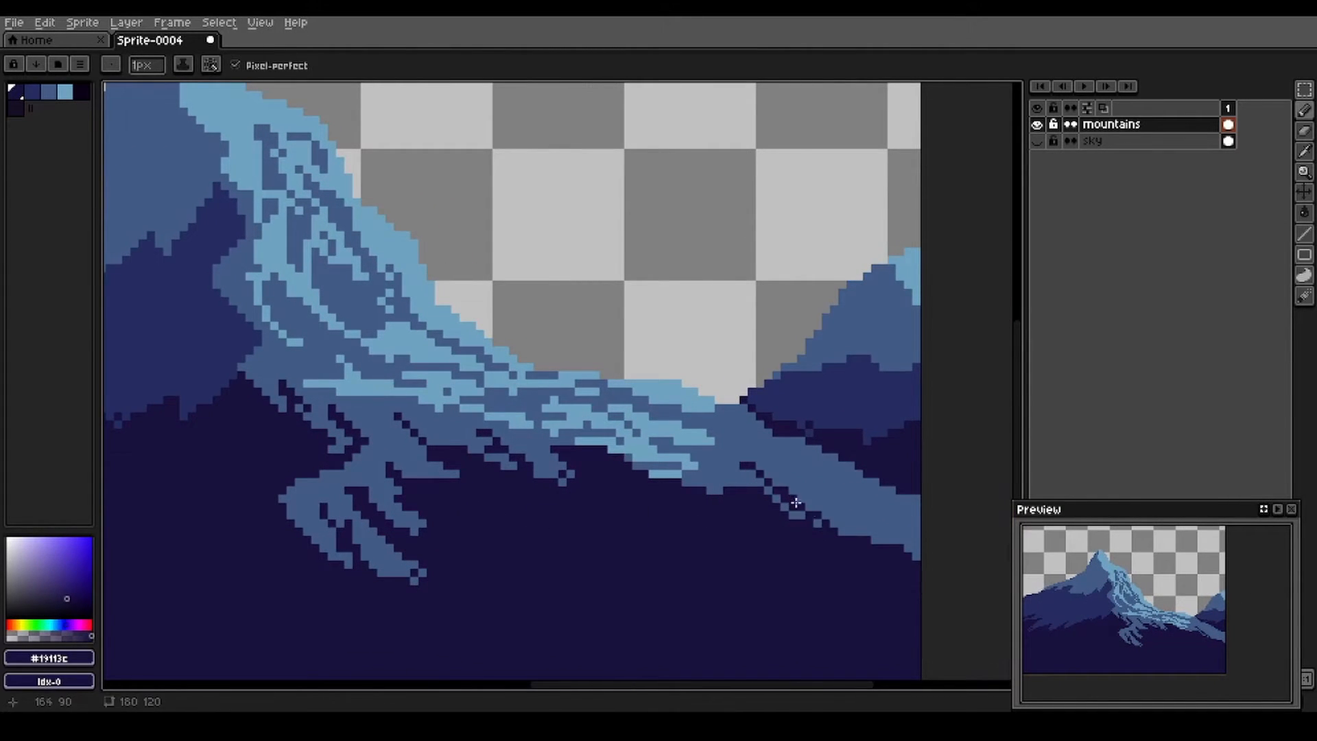
click(839, 487)
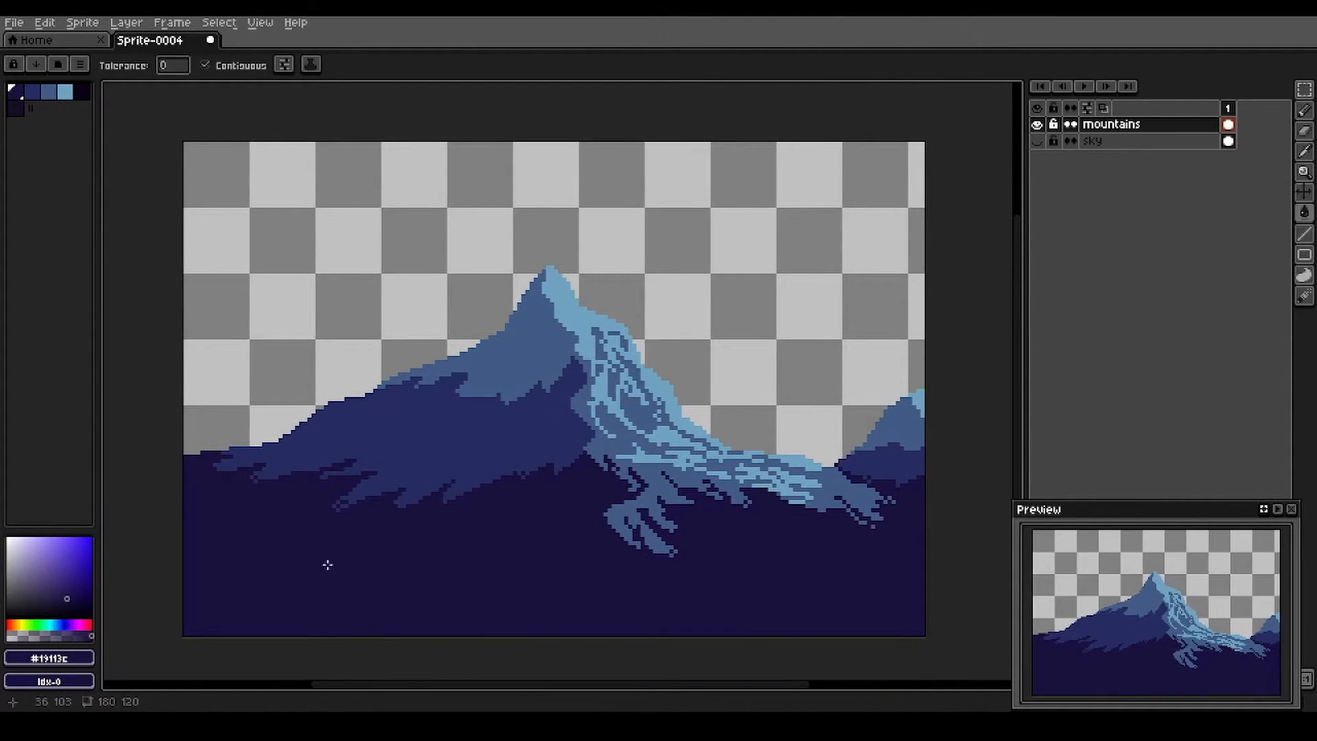
mouse_move(428, 487)
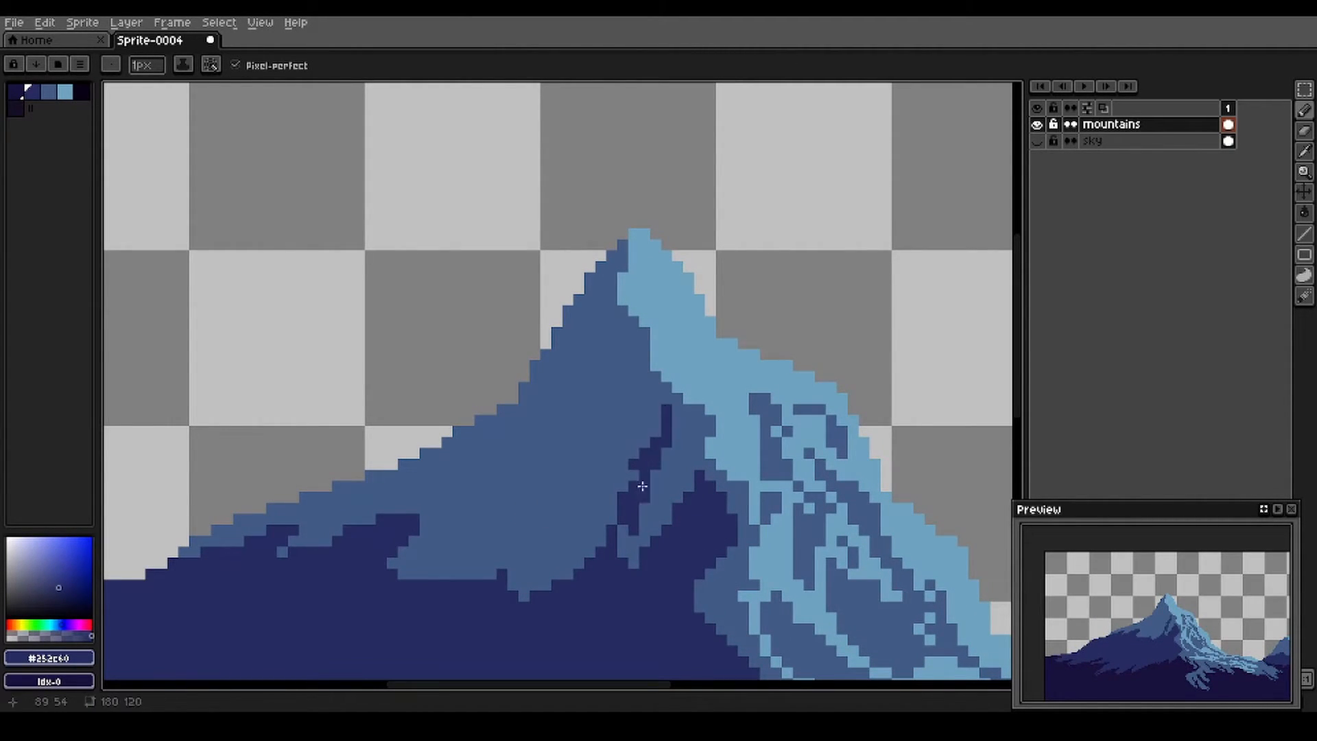
Pencil dark crevices and lighter streaks across the shadowed left face down to the base.
drag(613, 324, 633, 458)
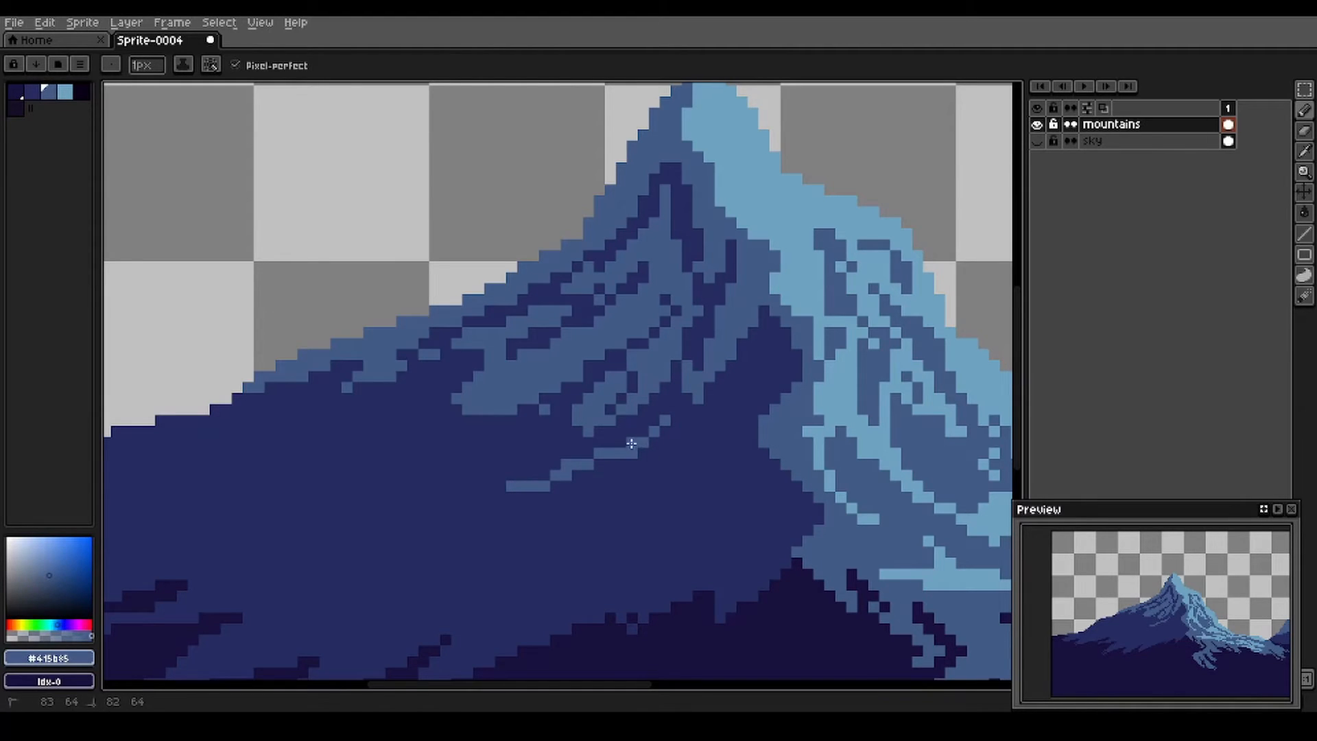
drag(629, 442, 349, 454)
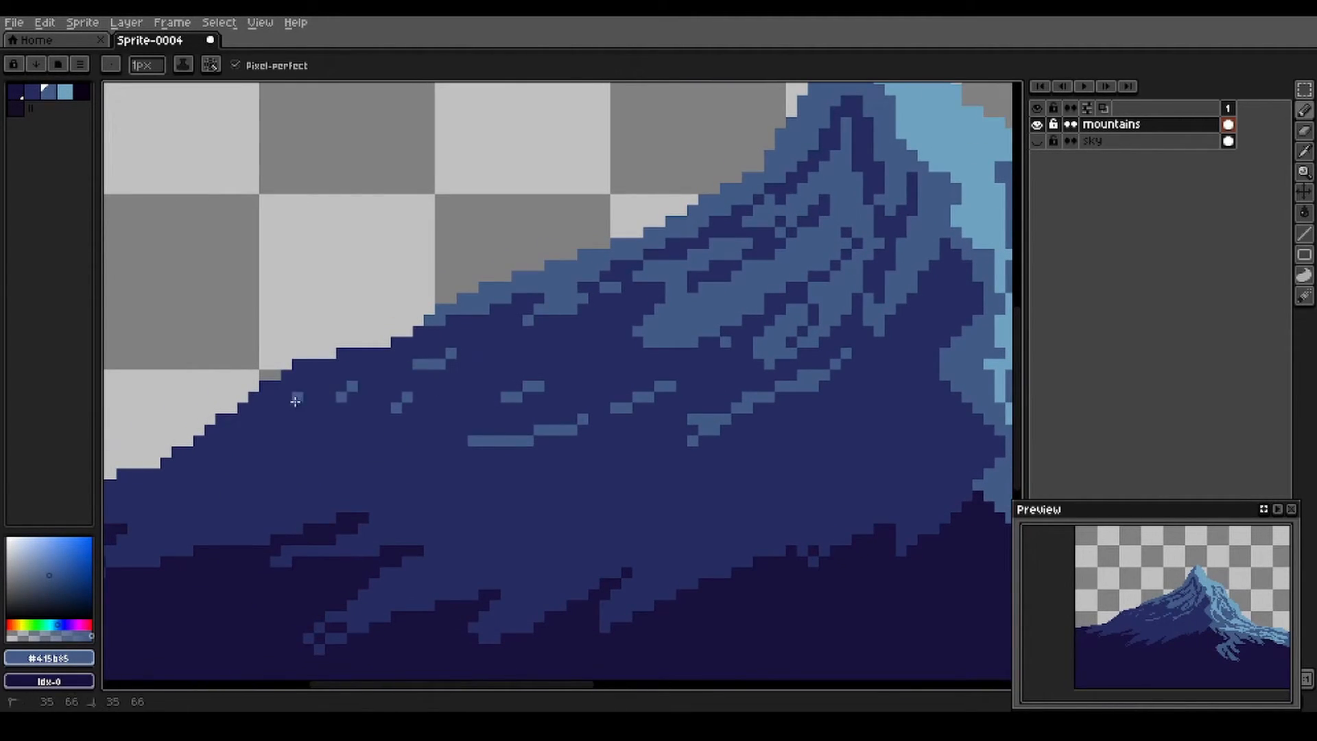
drag(293, 399, 589, 360)
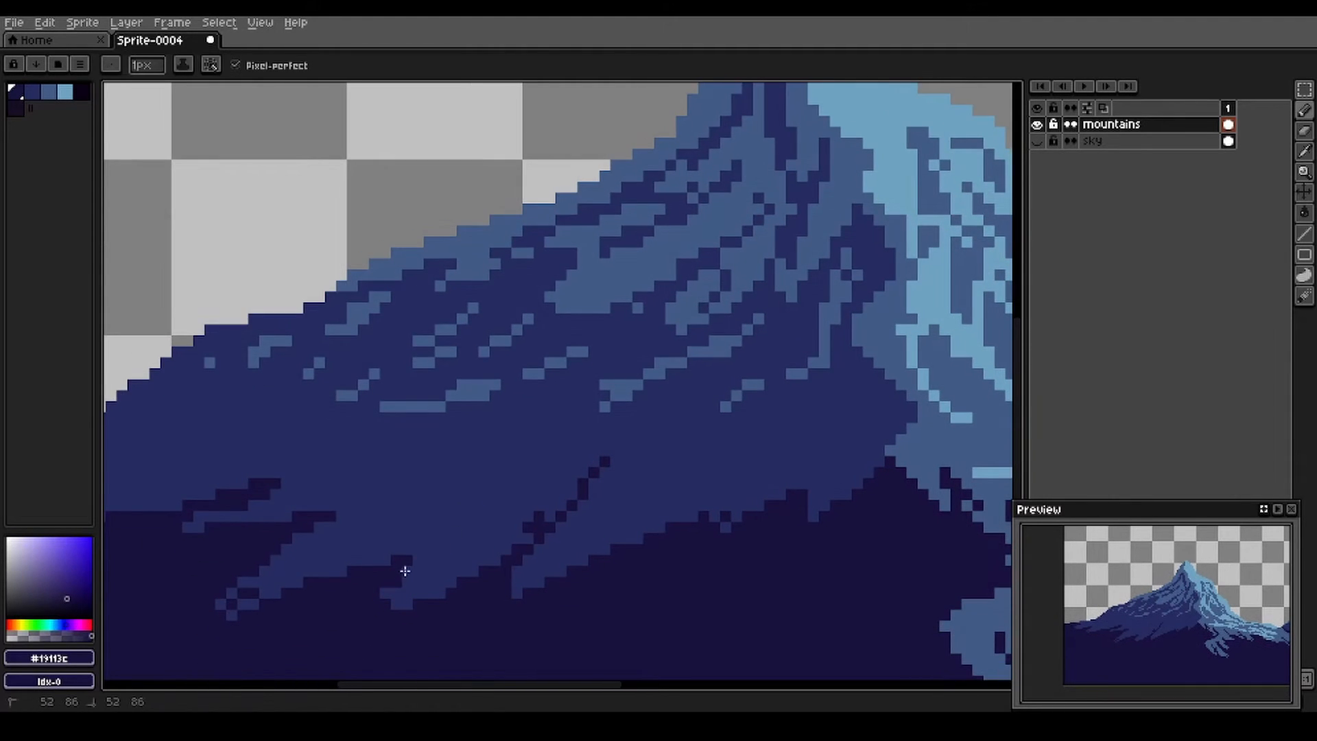
drag(407, 574, 397, 502)
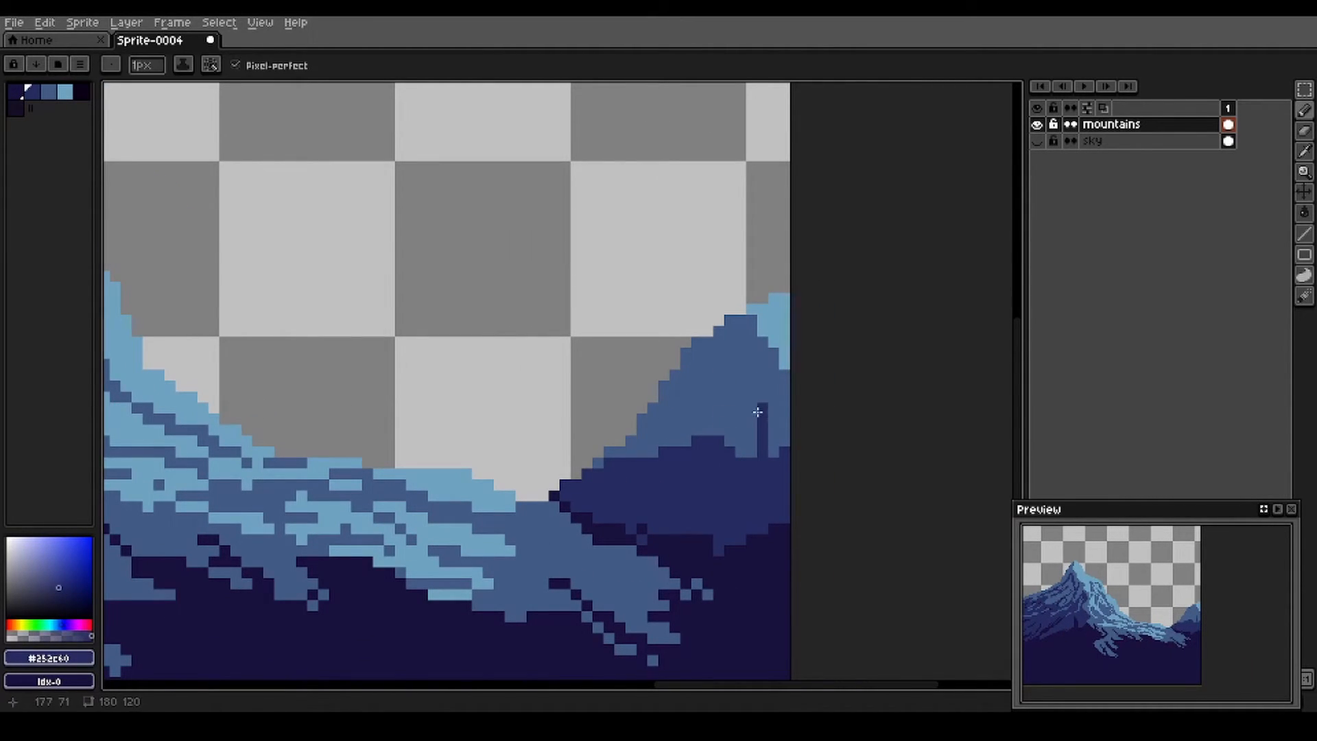
Pencil dark navy crevice streaks onto the small peak at the right edge.
drag(757, 411, 713, 396)
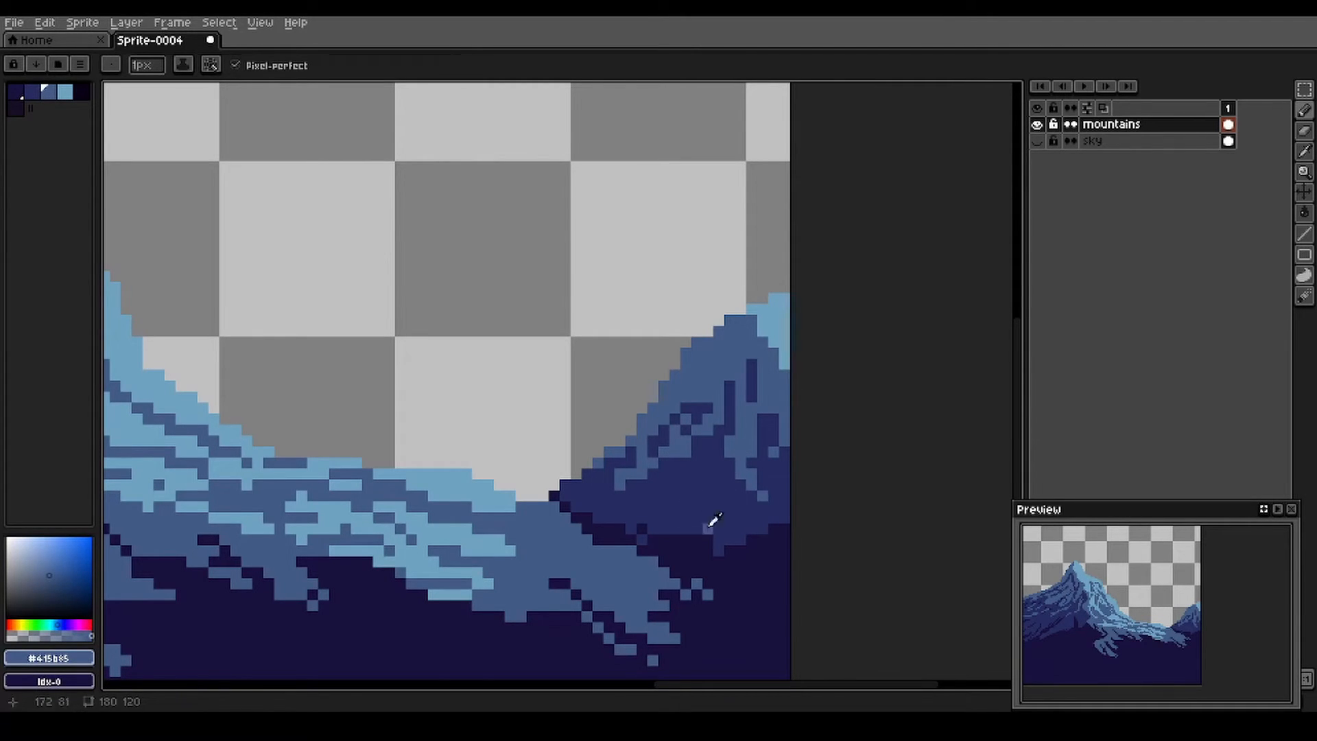
click(713, 487)
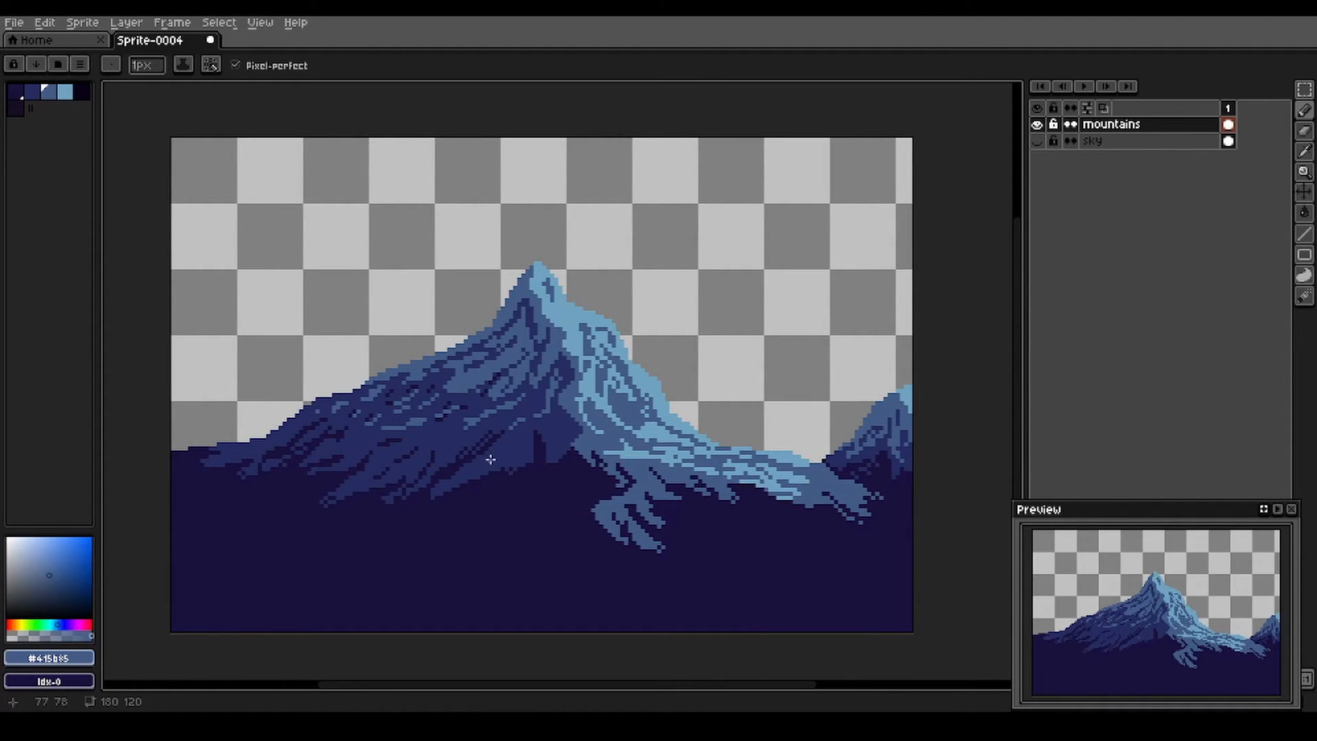
mouse_move(490, 352)
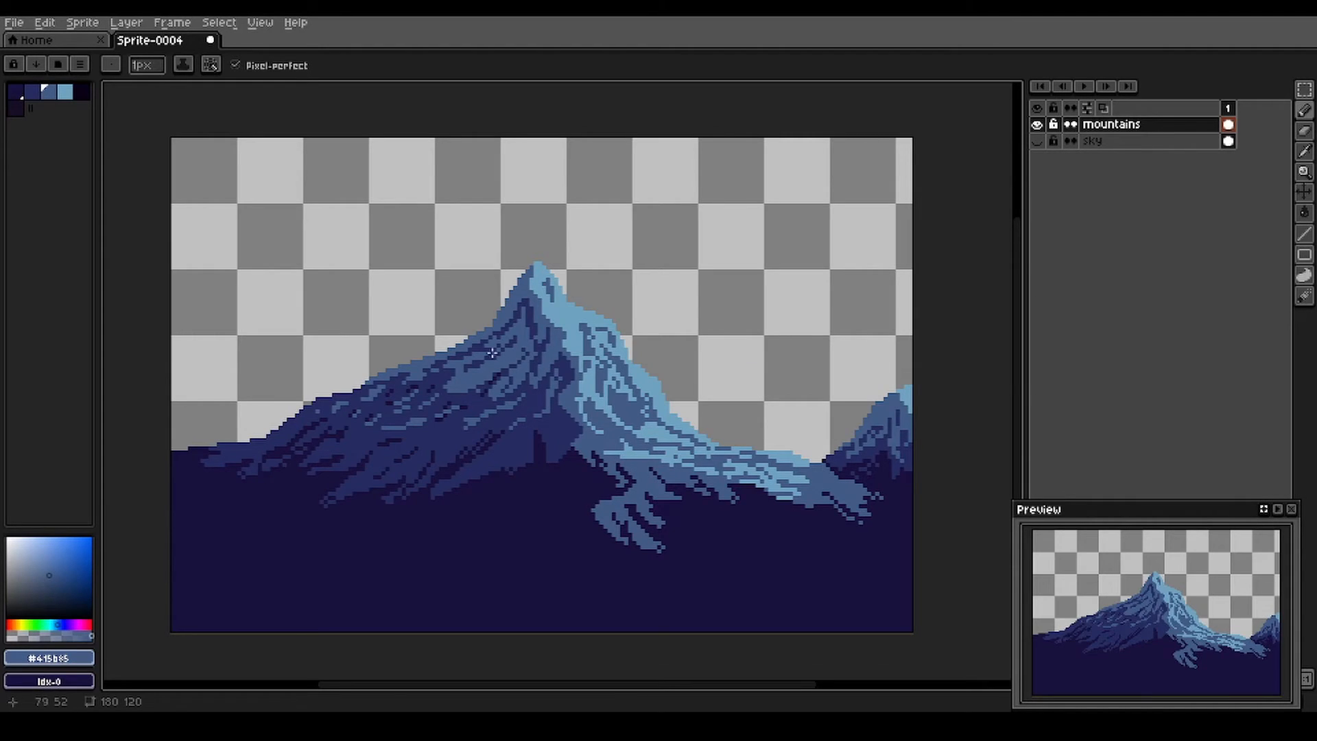
mouse_move(436, 304)
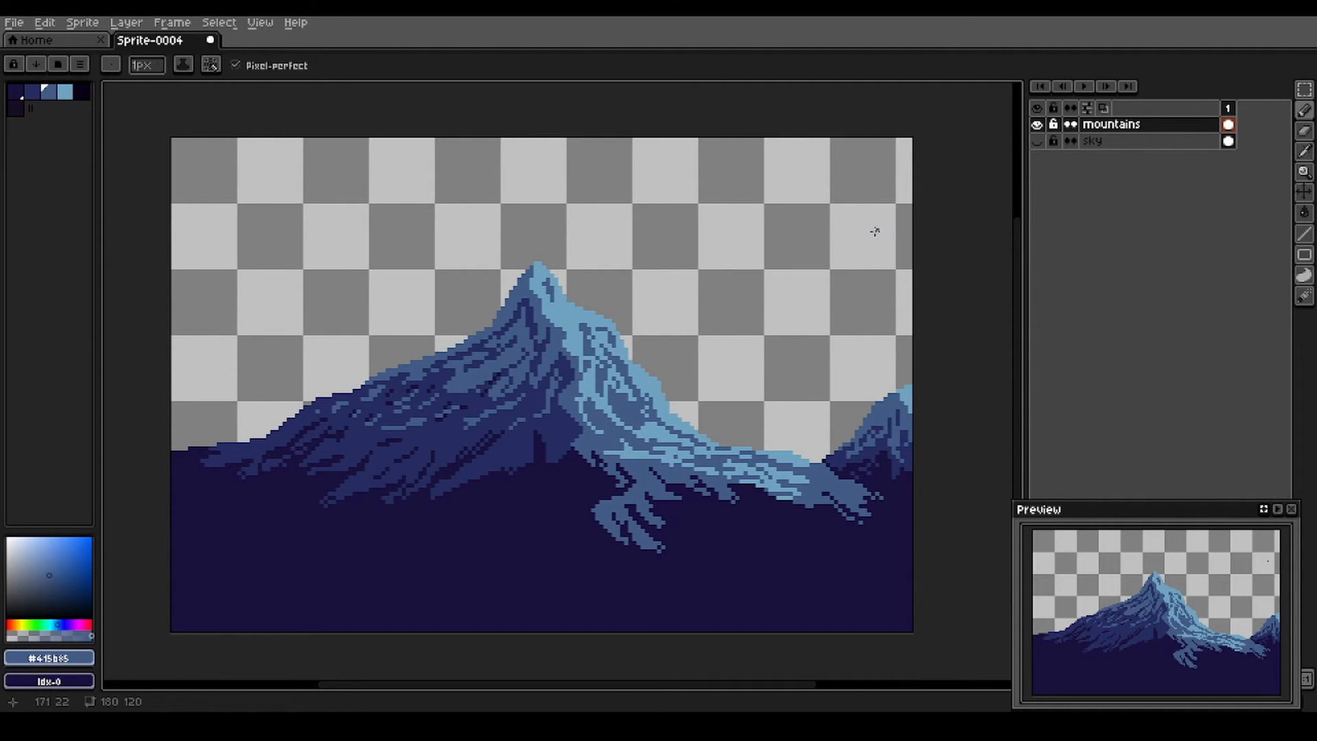
Create a layer named foothills1 and outline a dark rolling hill across the bottom.
double_click(1109, 124)
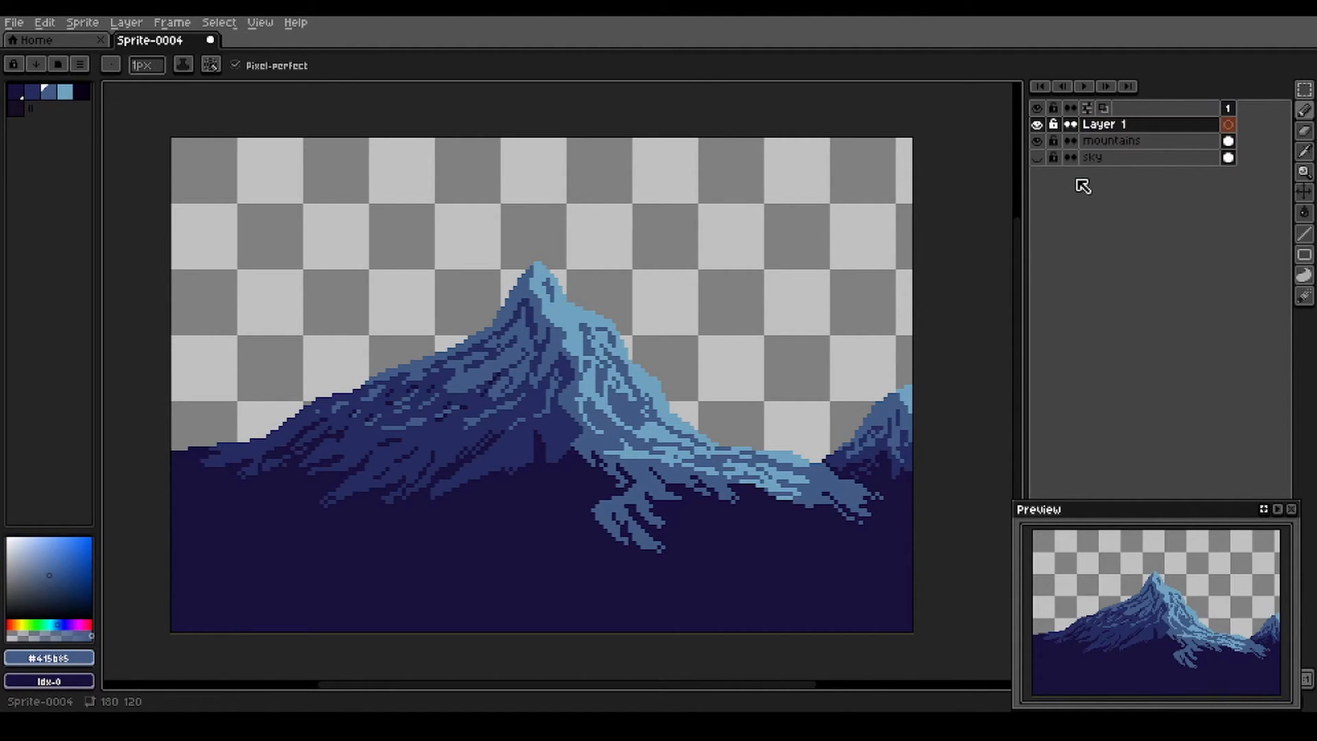
double_click(1102, 123)
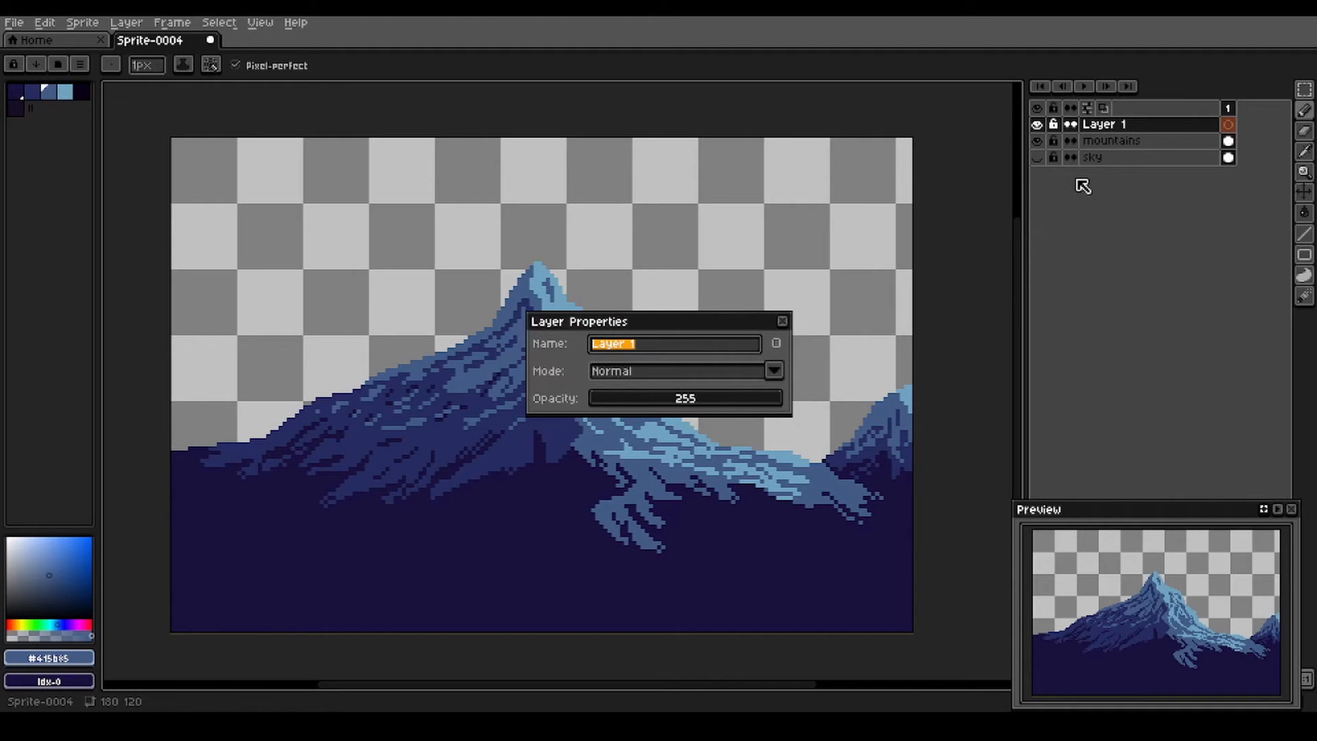
text(foothills1)
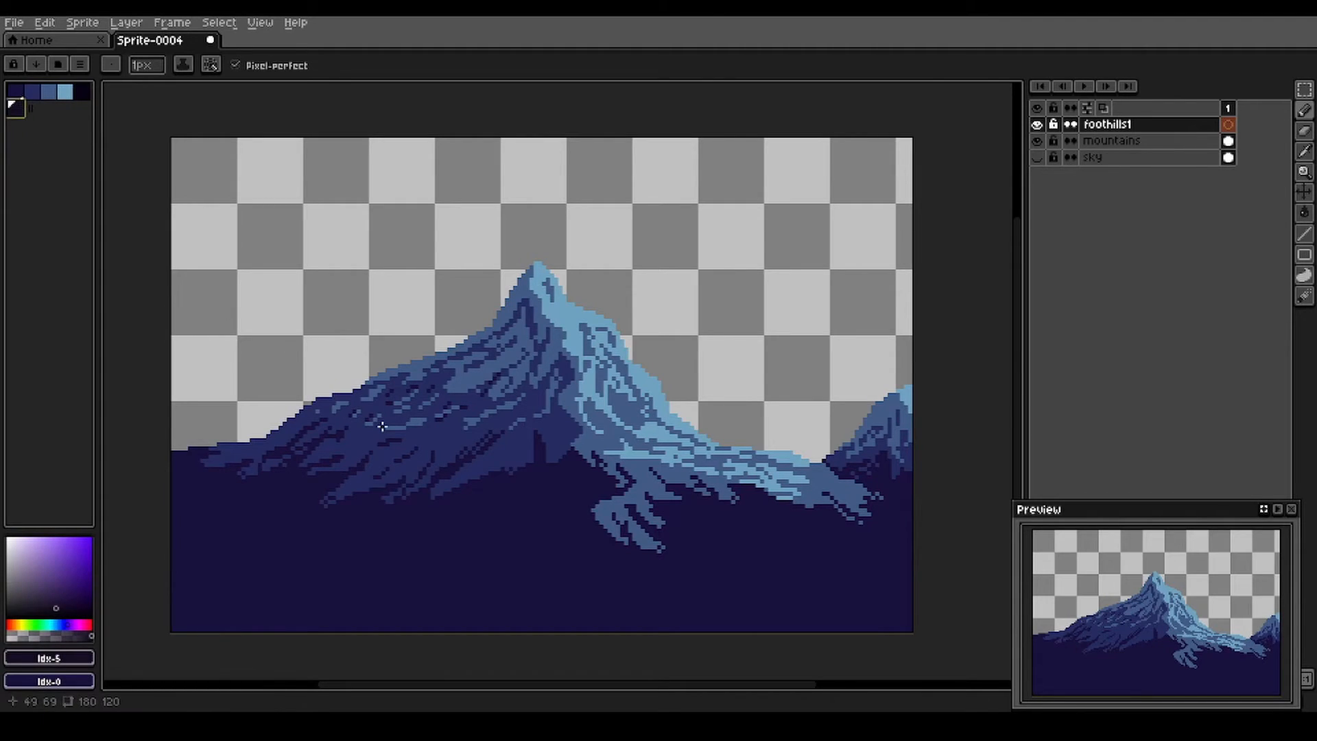
mouse_move(182, 466)
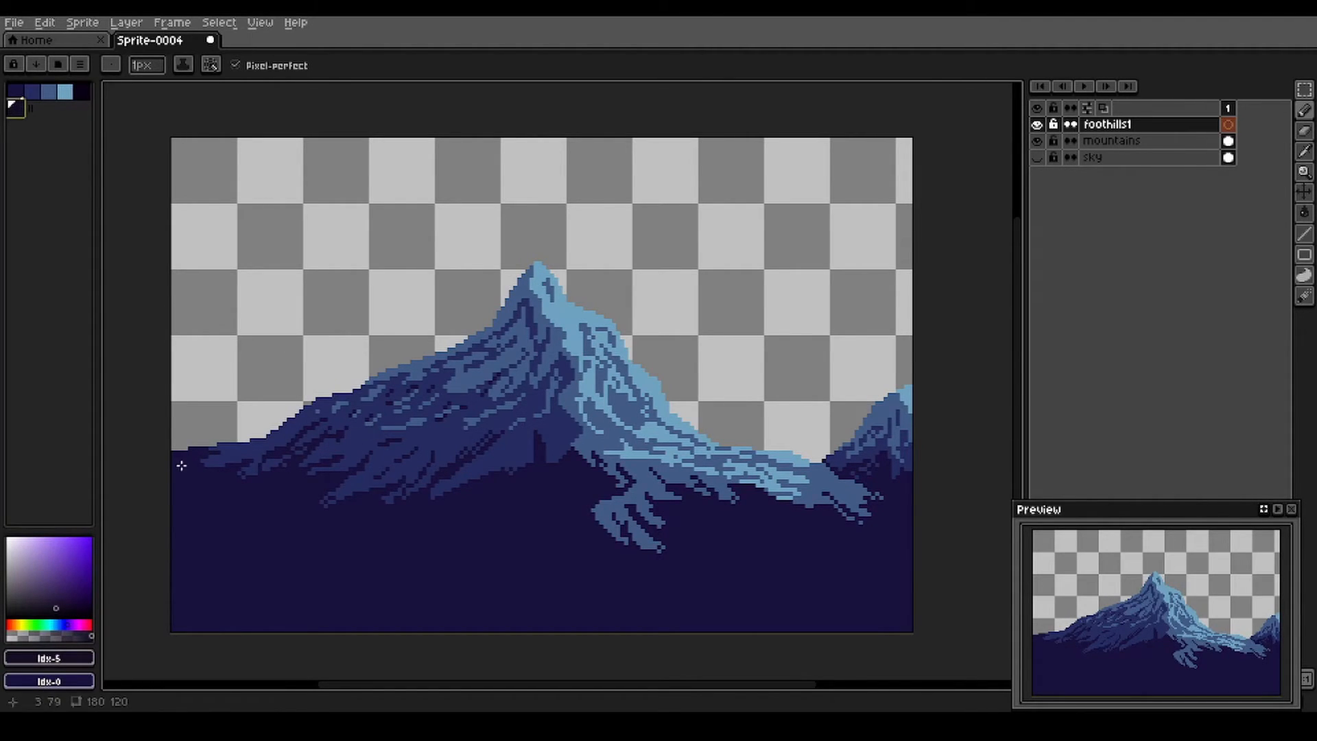
mouse_move(165, 486)
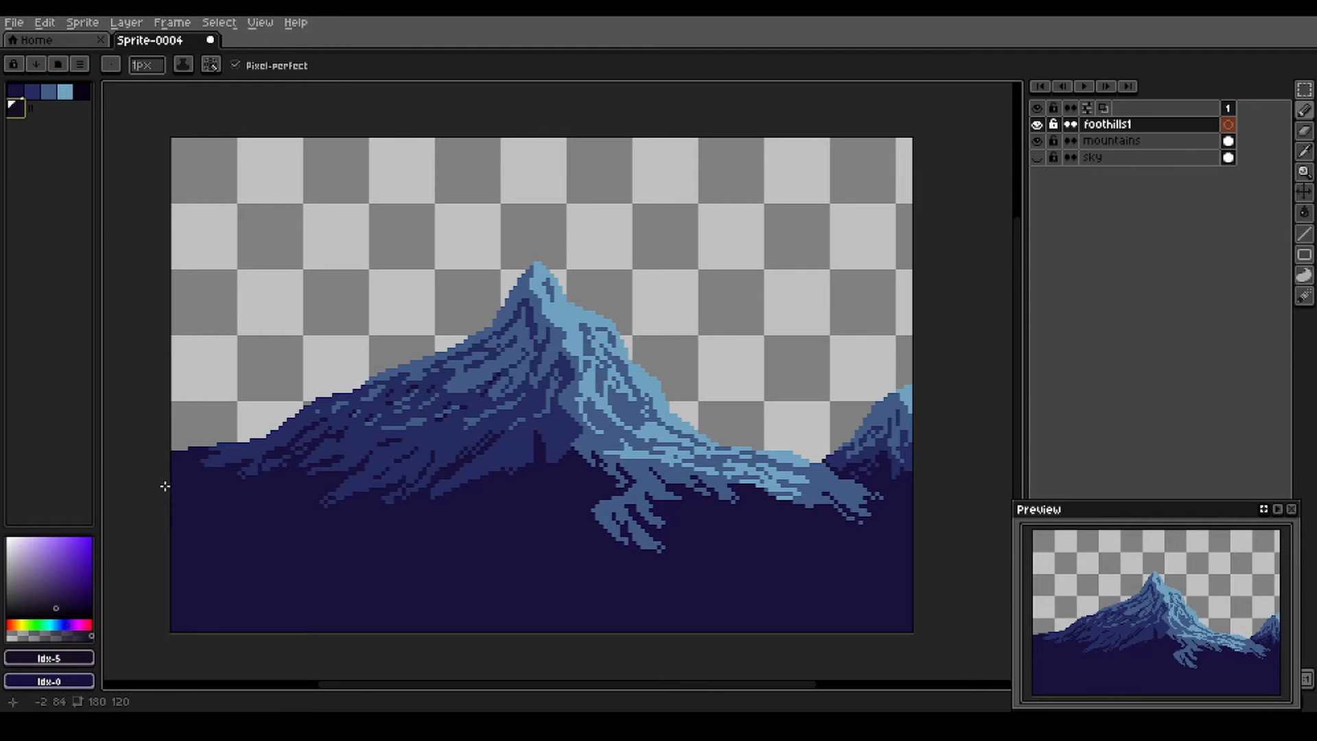
drag(166, 489, 300, 491)
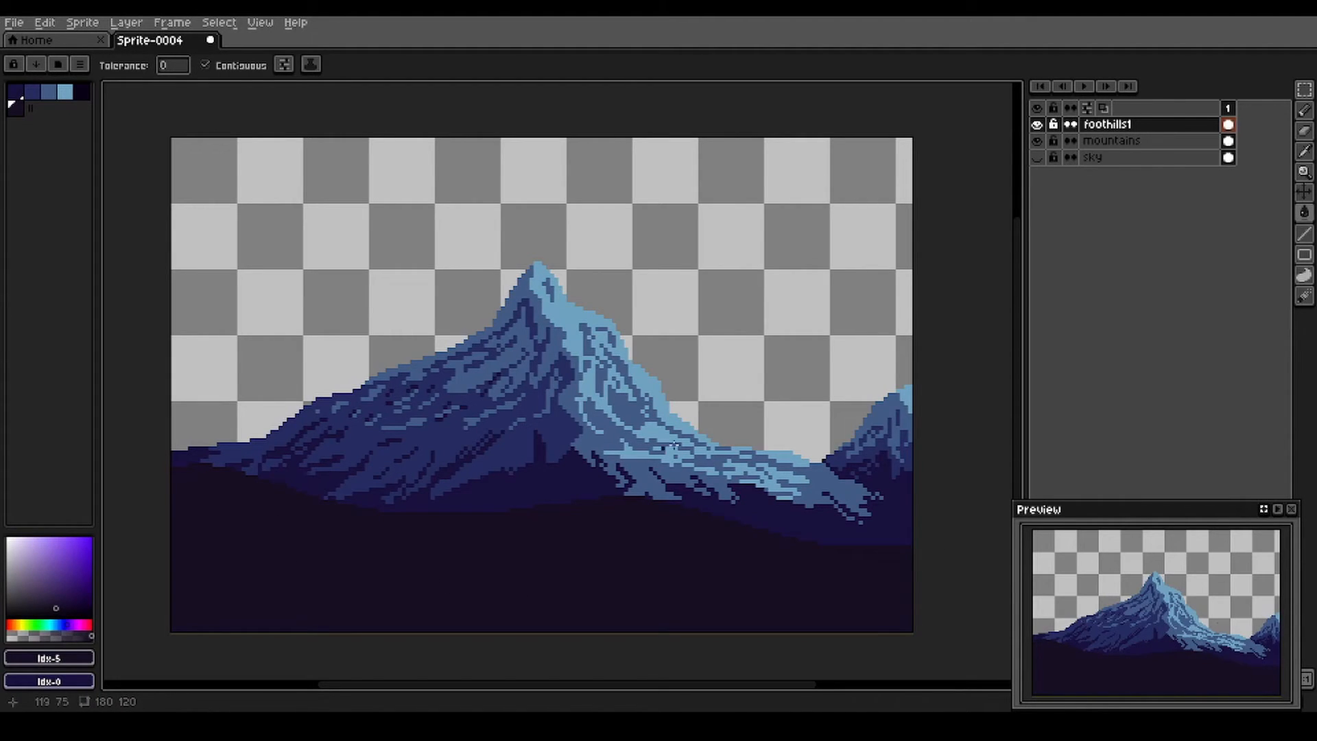
Add a foothills2 layer and draw a near-black jagged foreground hill along the bottom.
click(1087, 107)
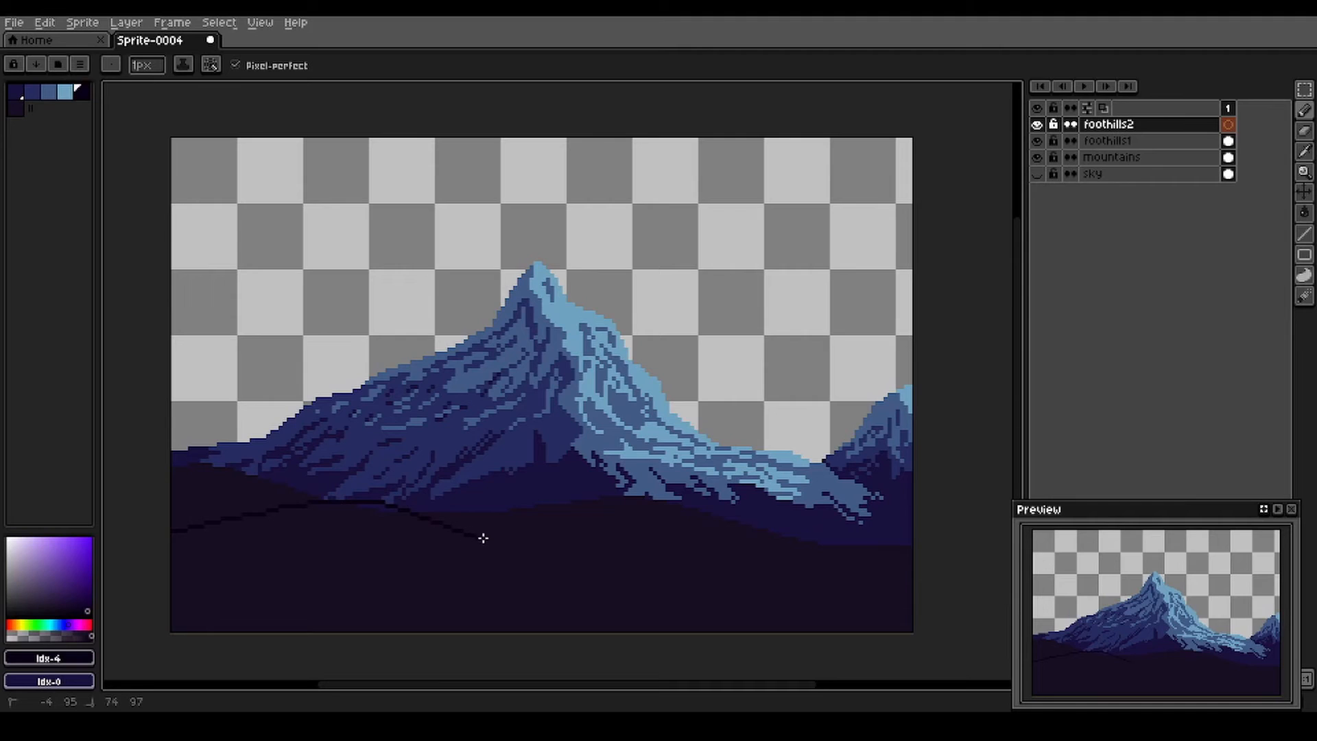
drag(483, 537, 738, 540)
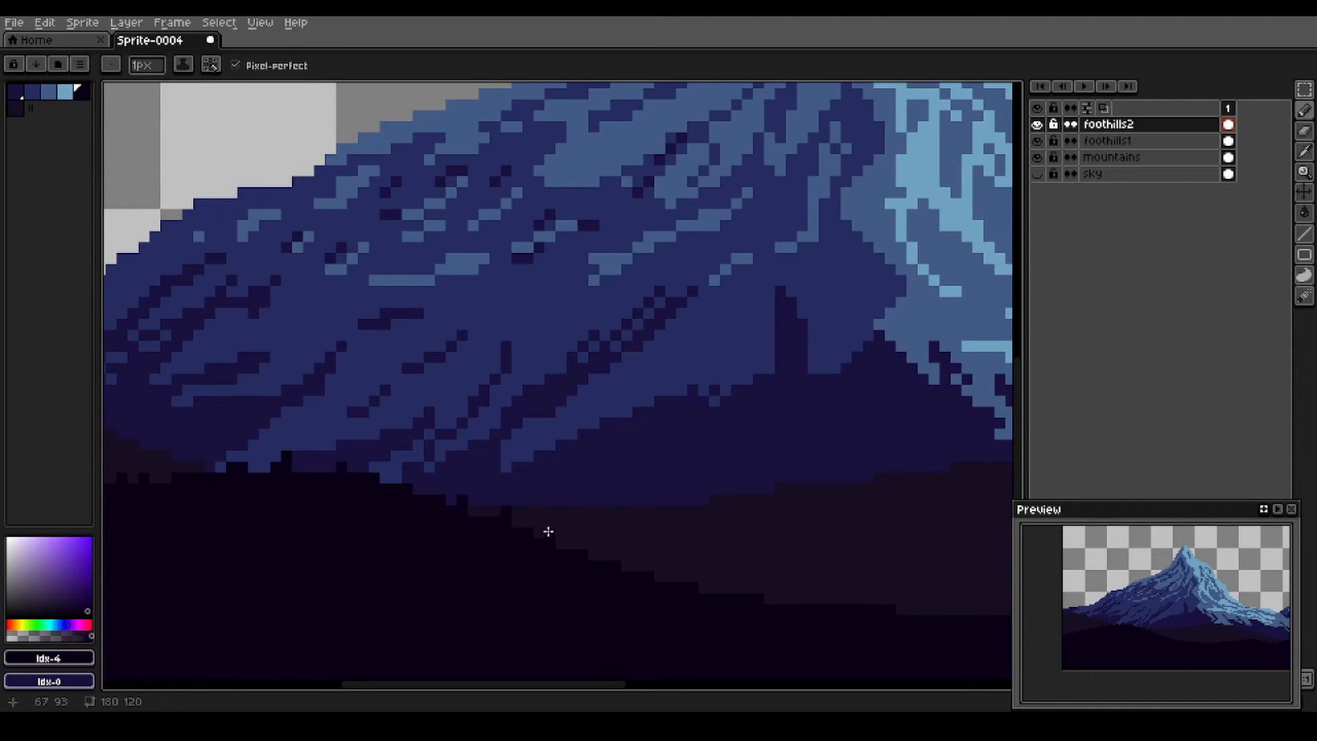
mouse_move(649, 569)
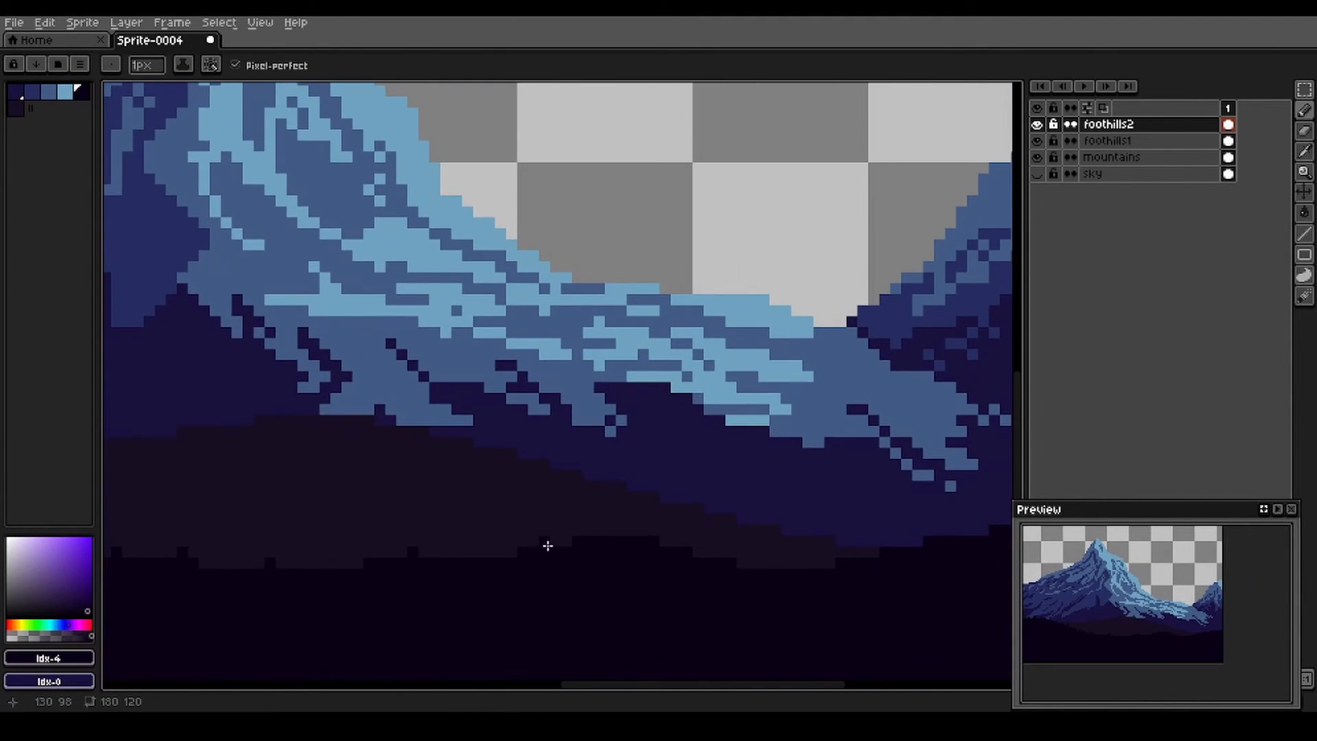
mouse_move(721, 553)
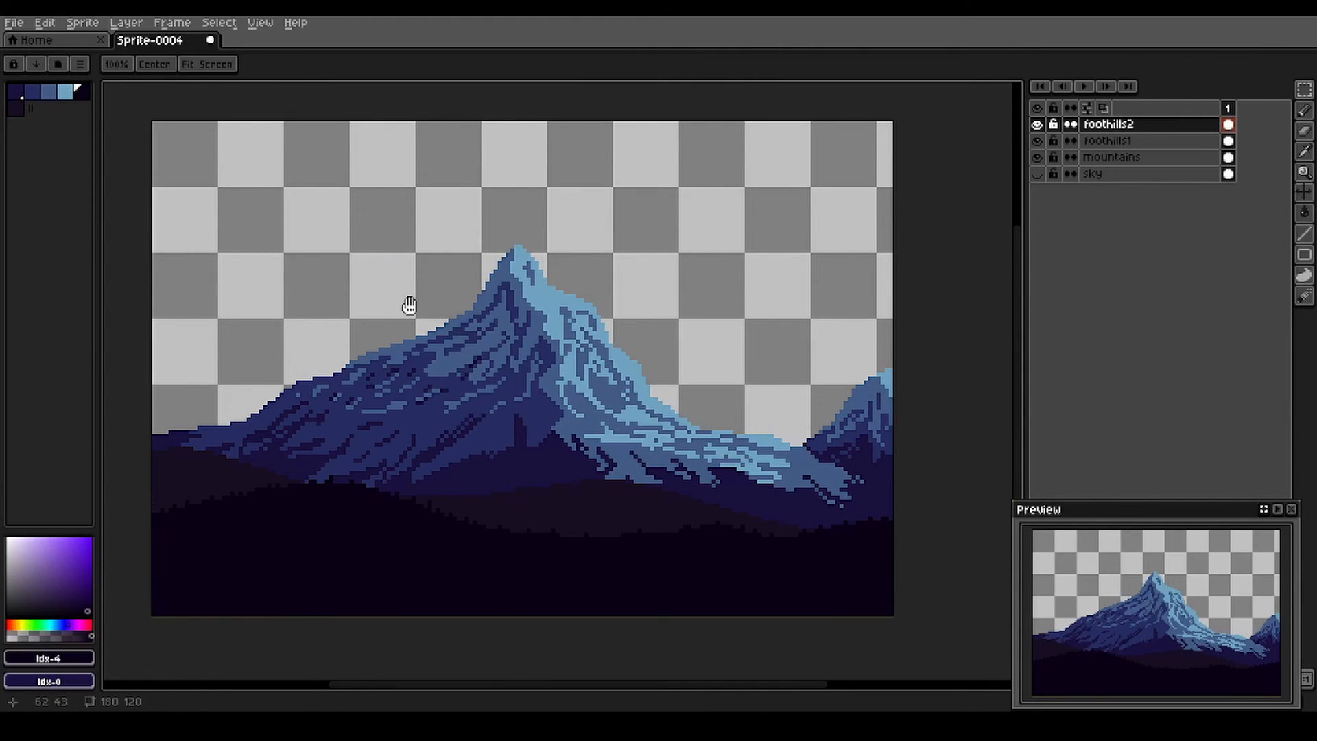
Show the dithered night-sky layer behind the scene and select it for editing.
click(1038, 174)
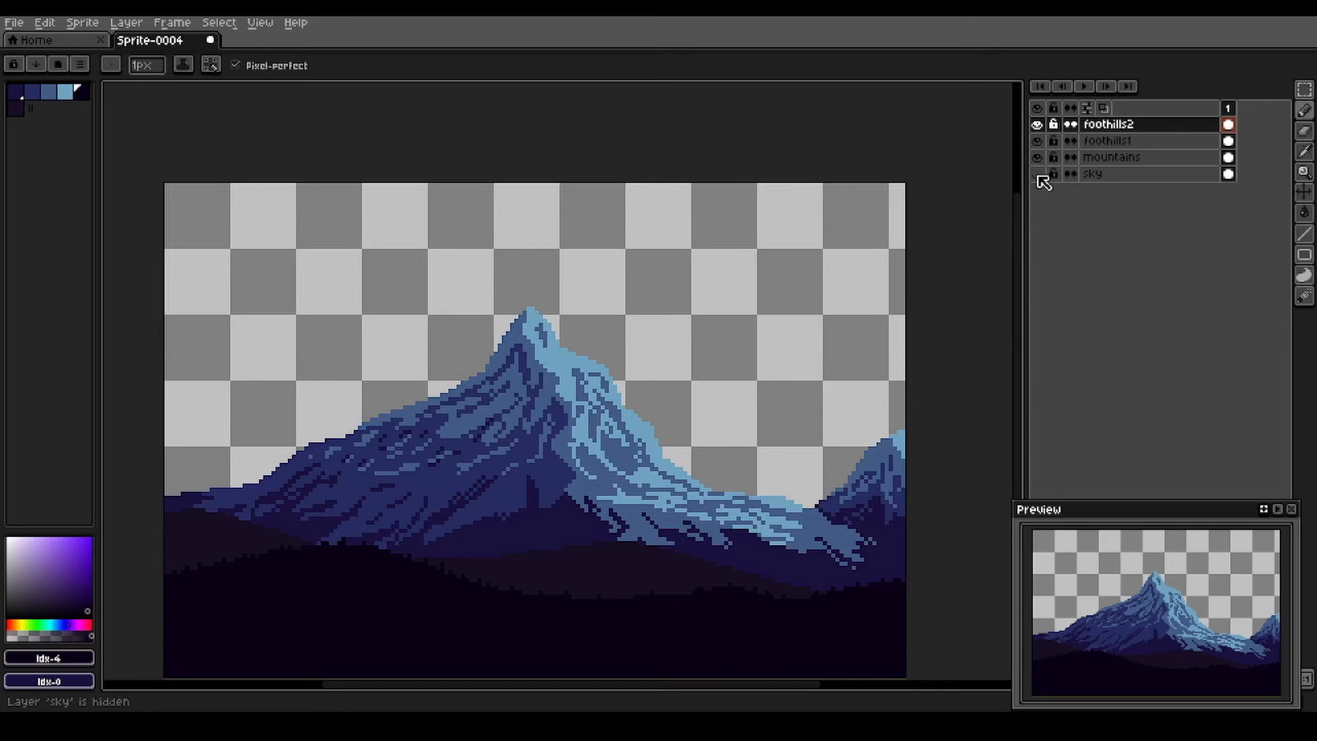
click(1037, 174)
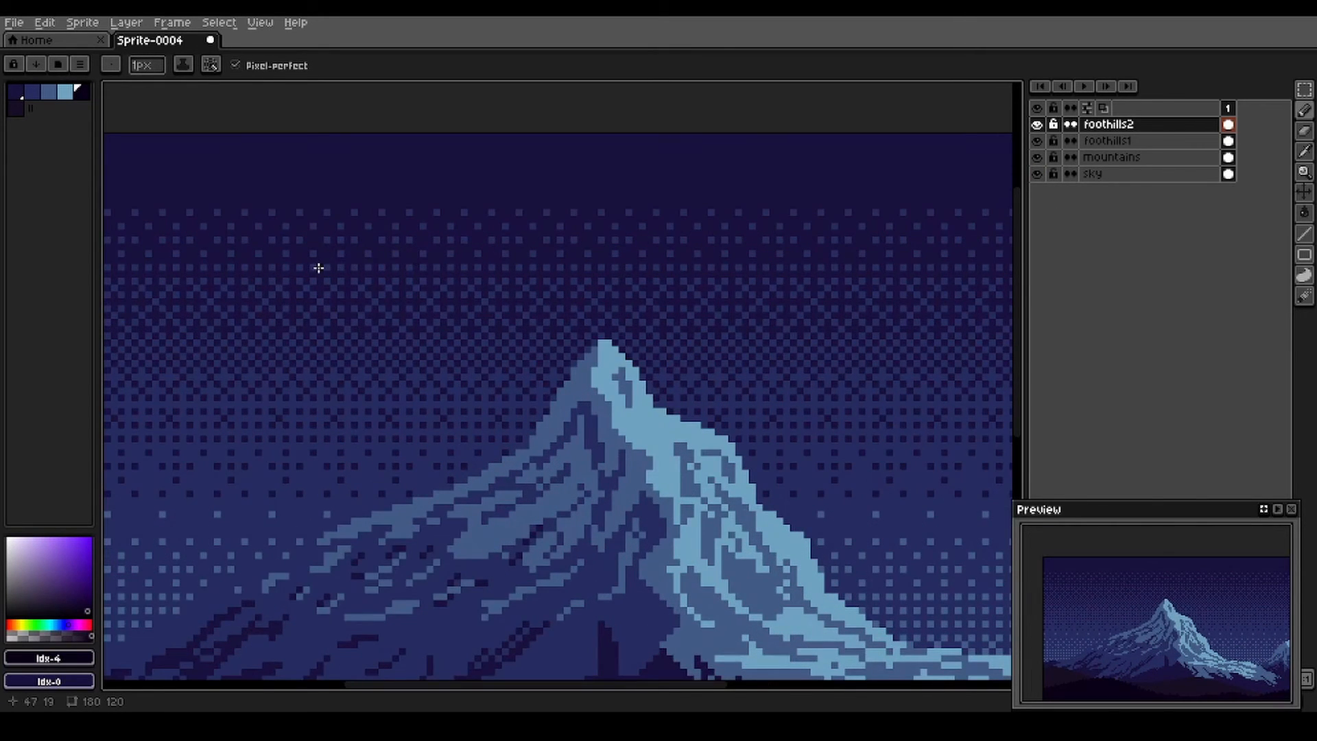
click(1108, 172)
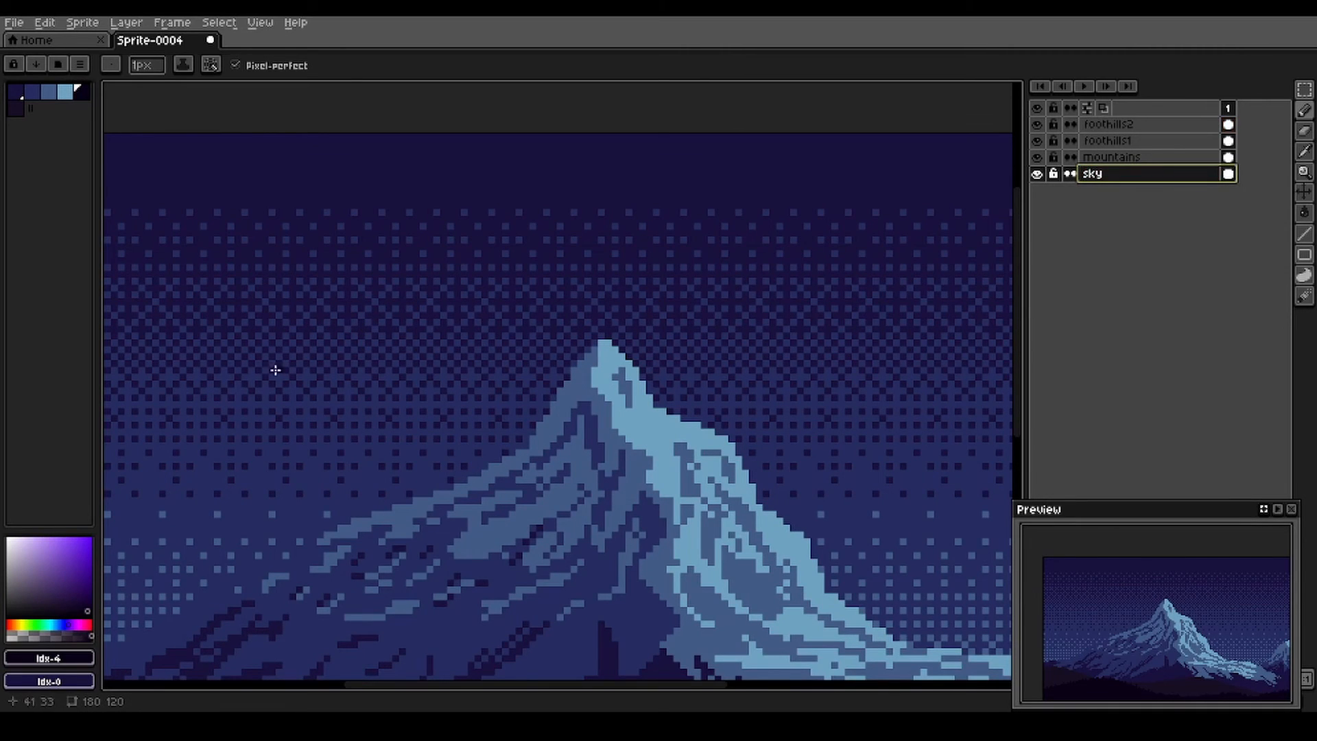